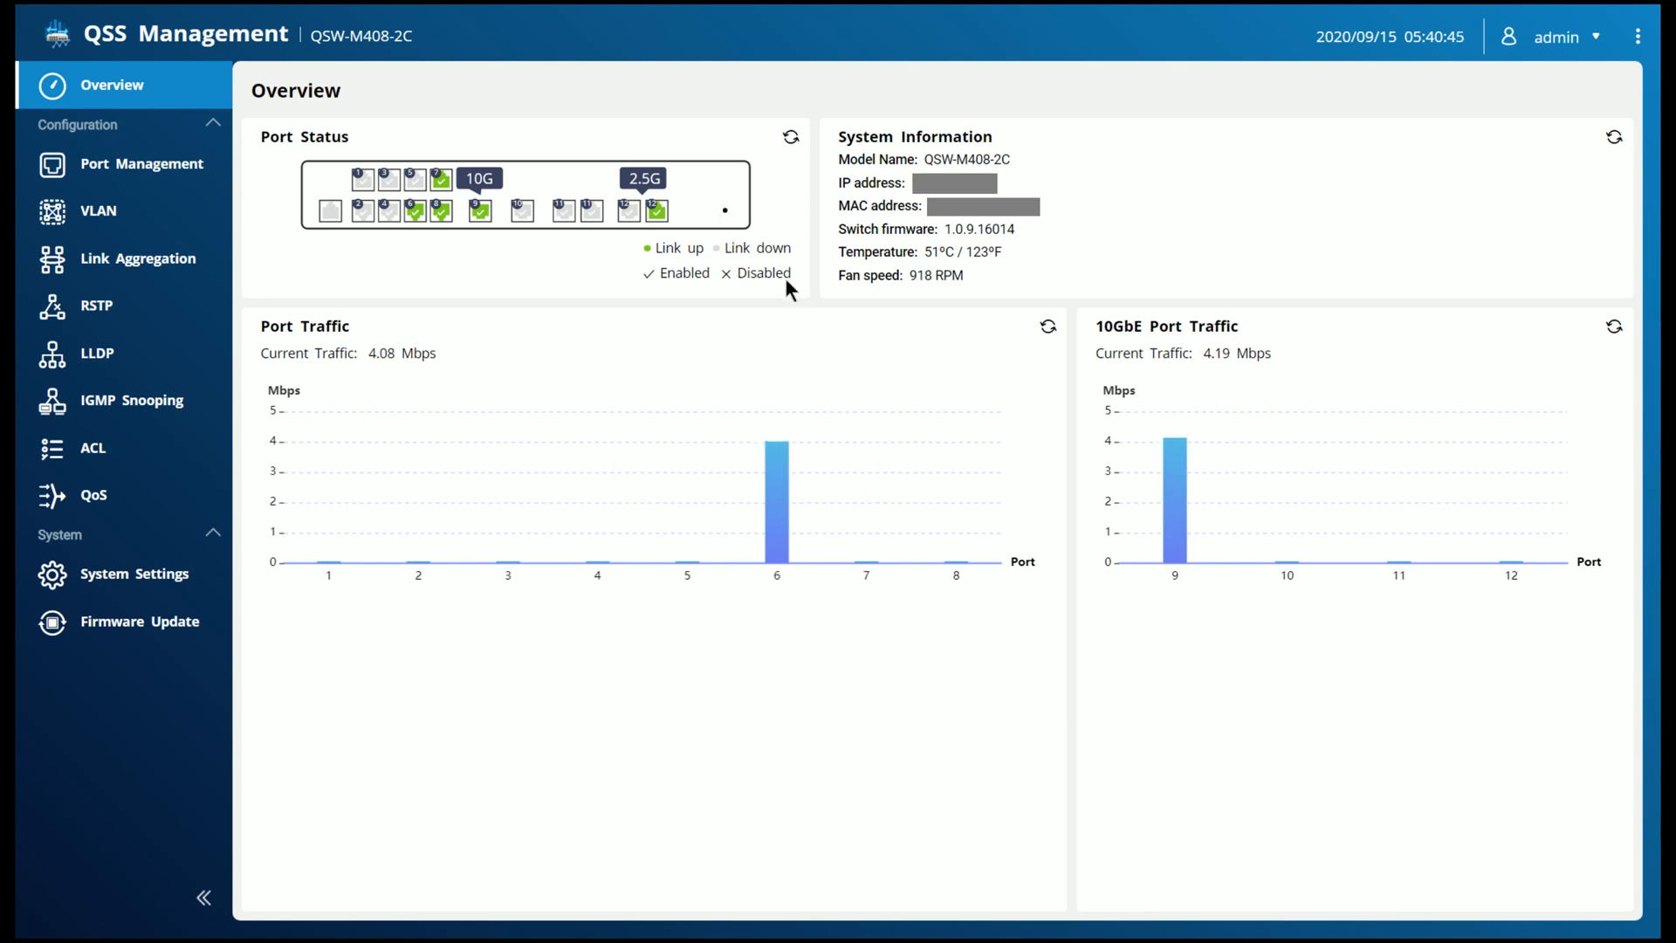
mouse_move(730, 267)
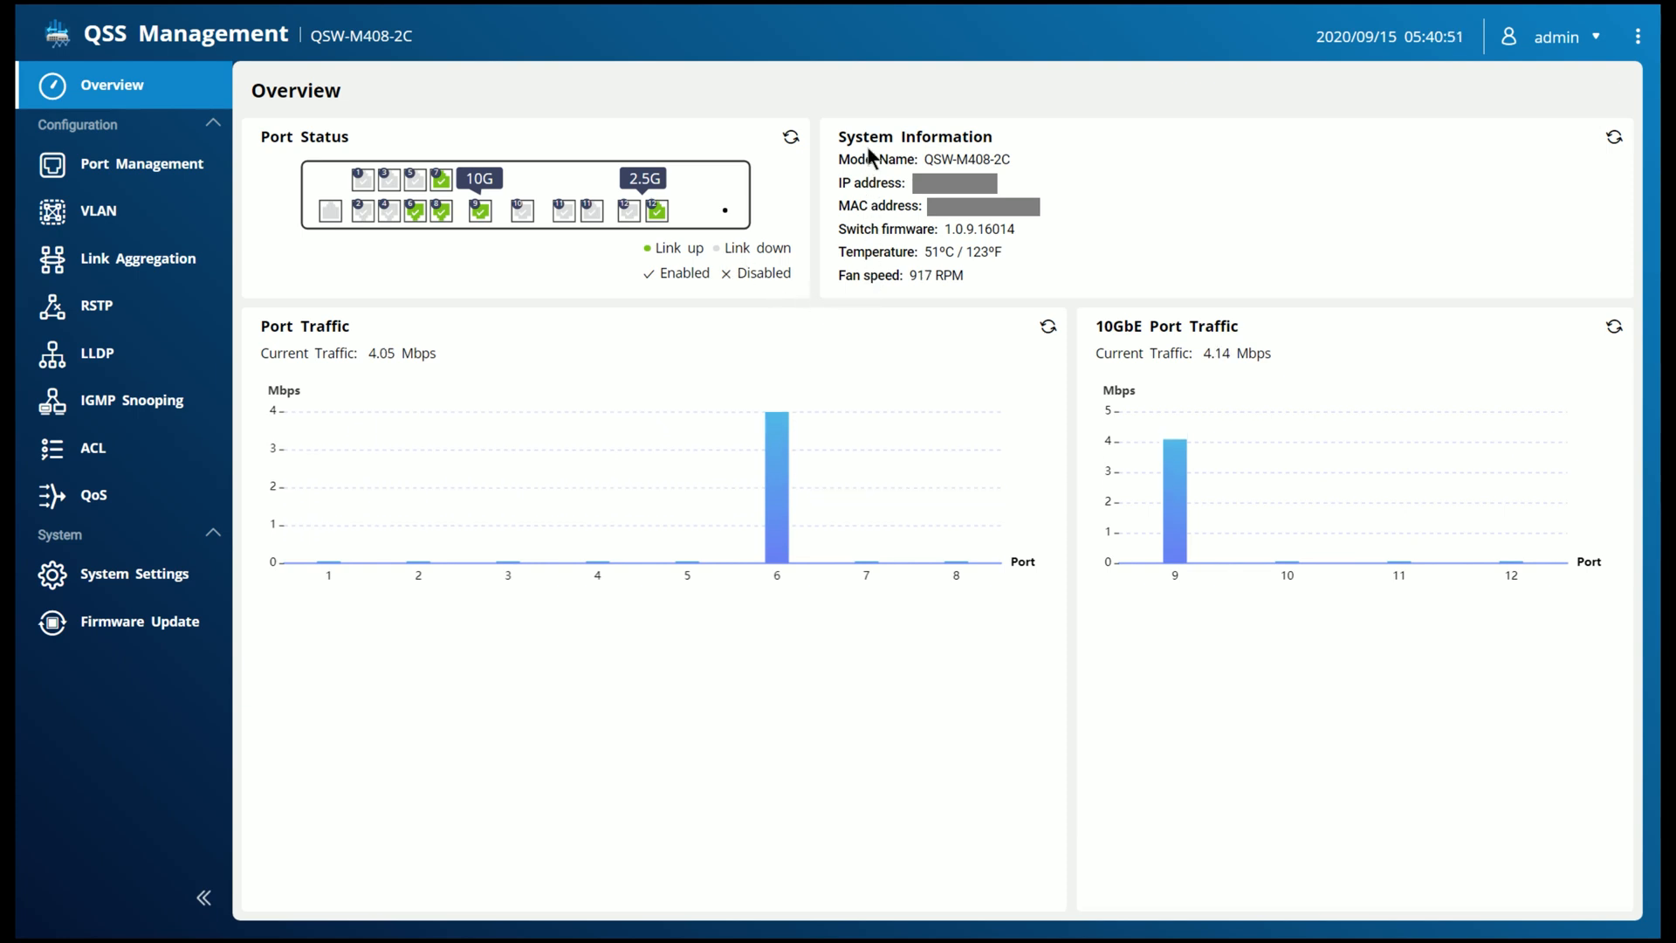
mouse_move(1075, 188)
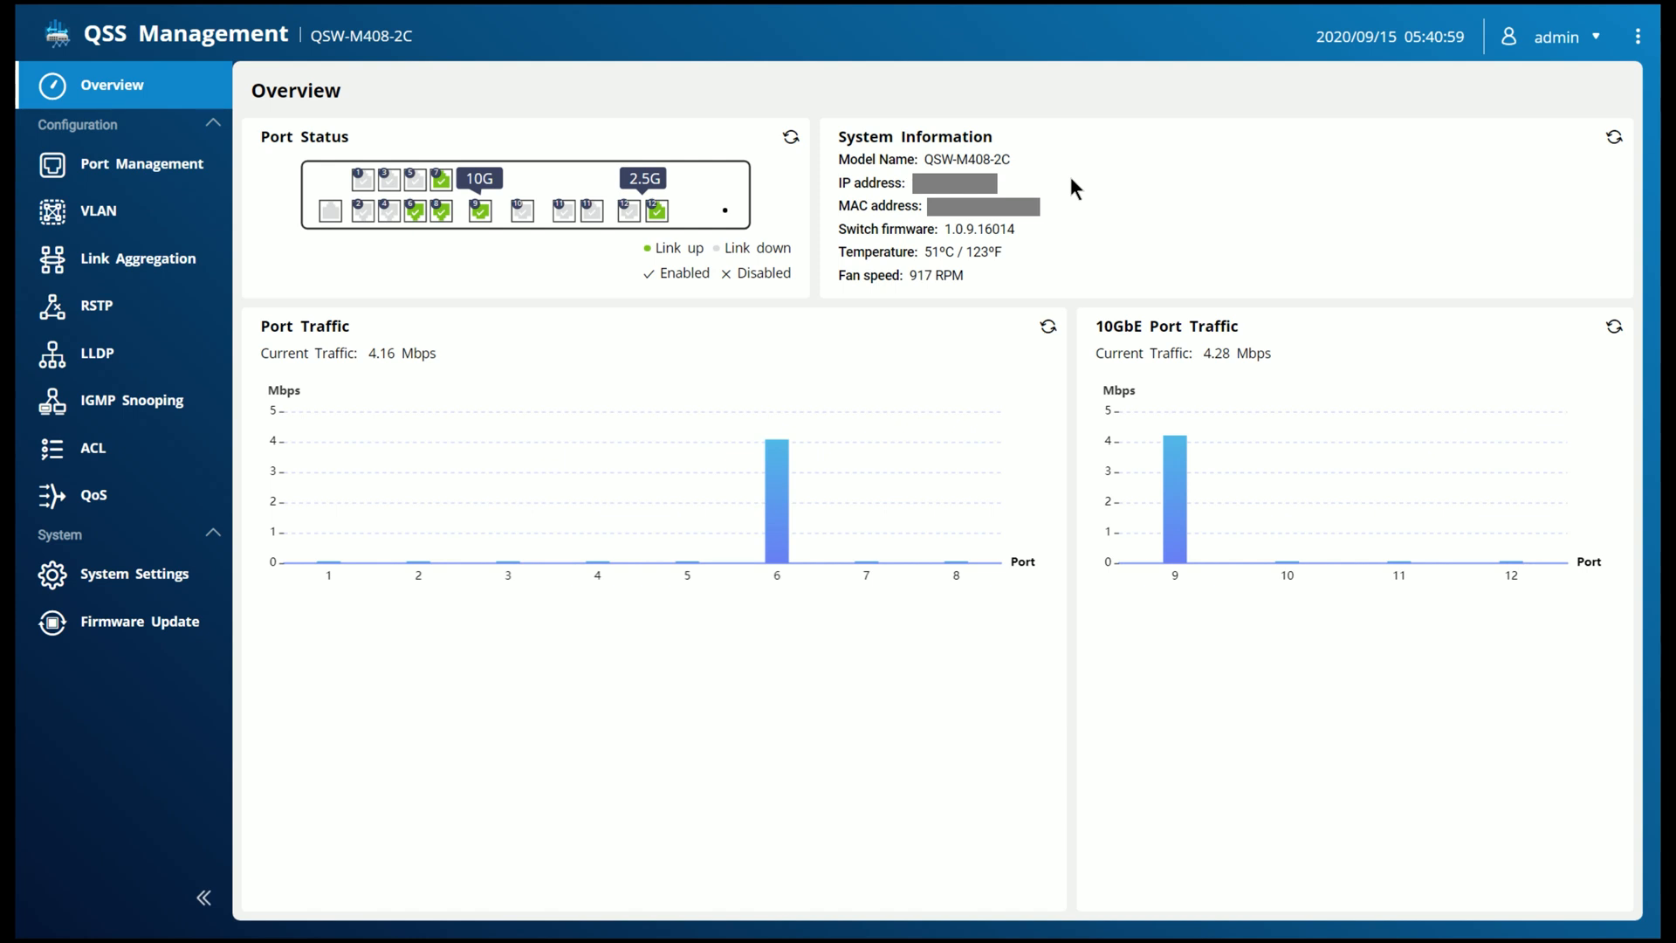
mouse_move(1026, 321)
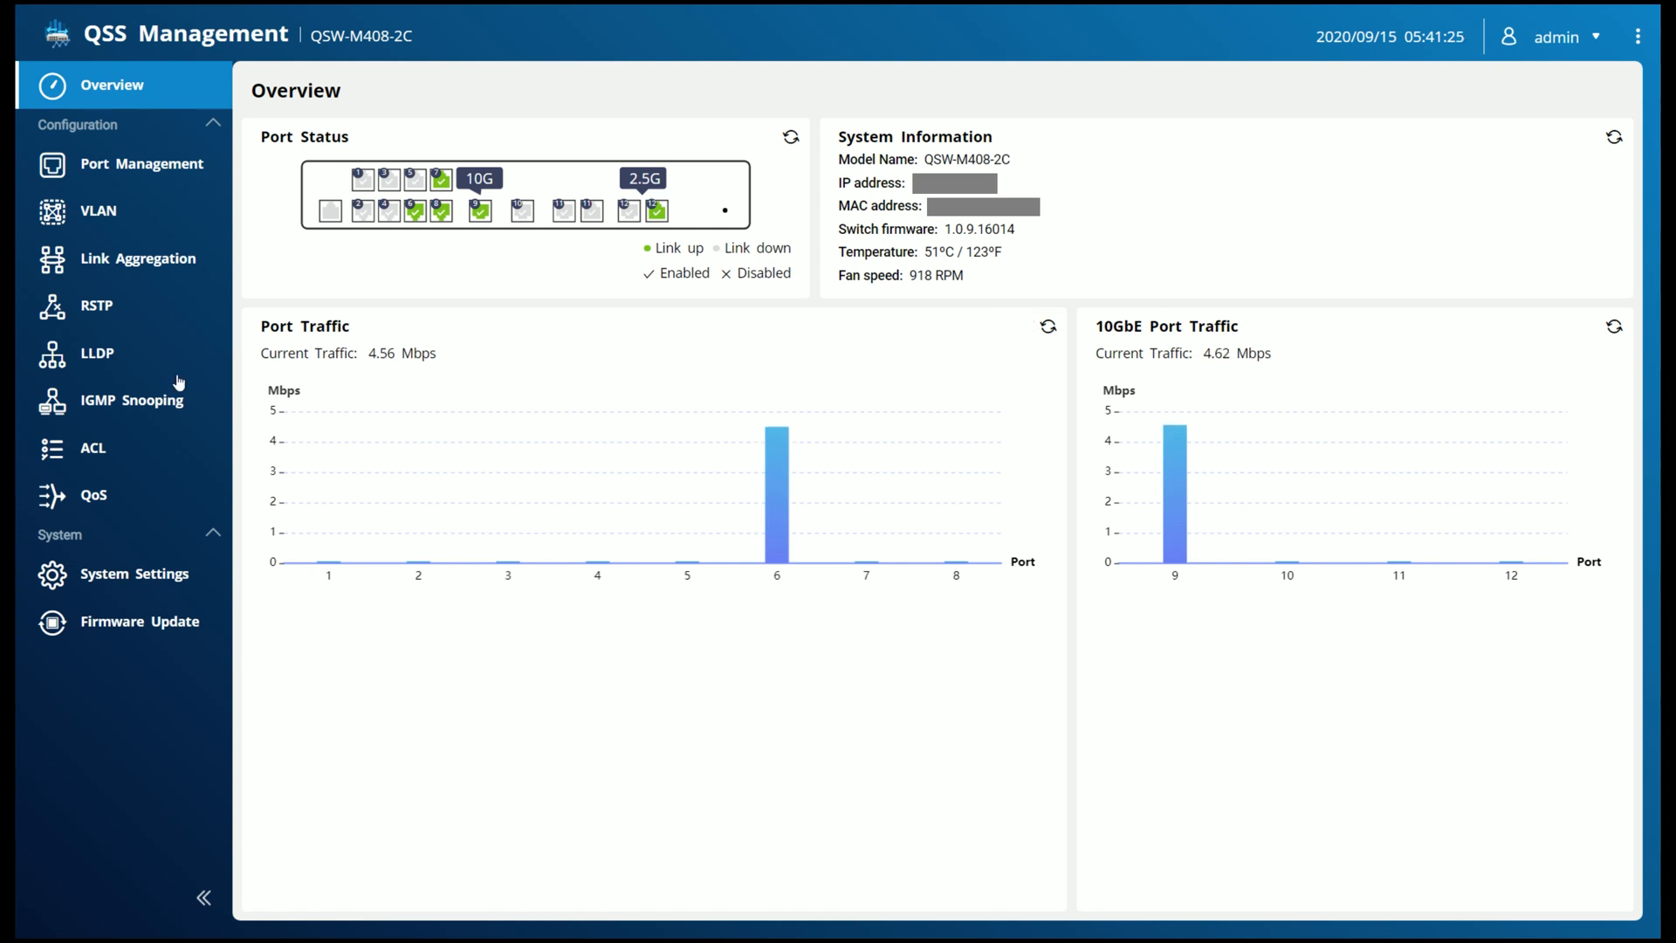
Show the Port Status table for all twelve ports down to the LAG settings section
click(142, 165)
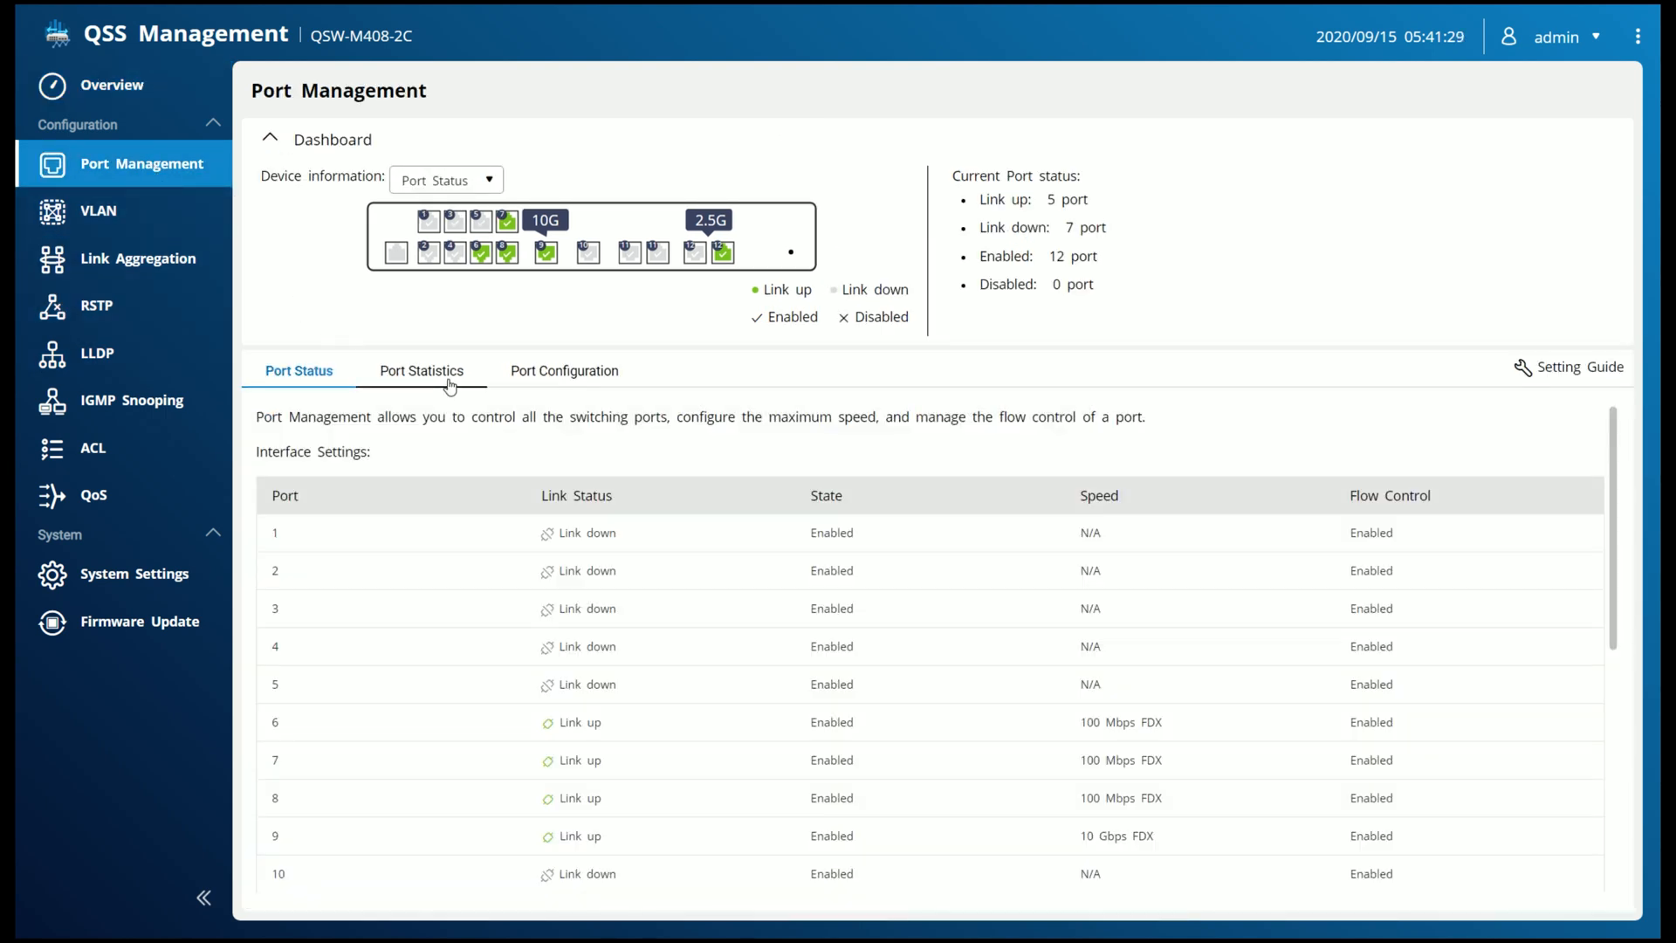
mouse_move(501, 388)
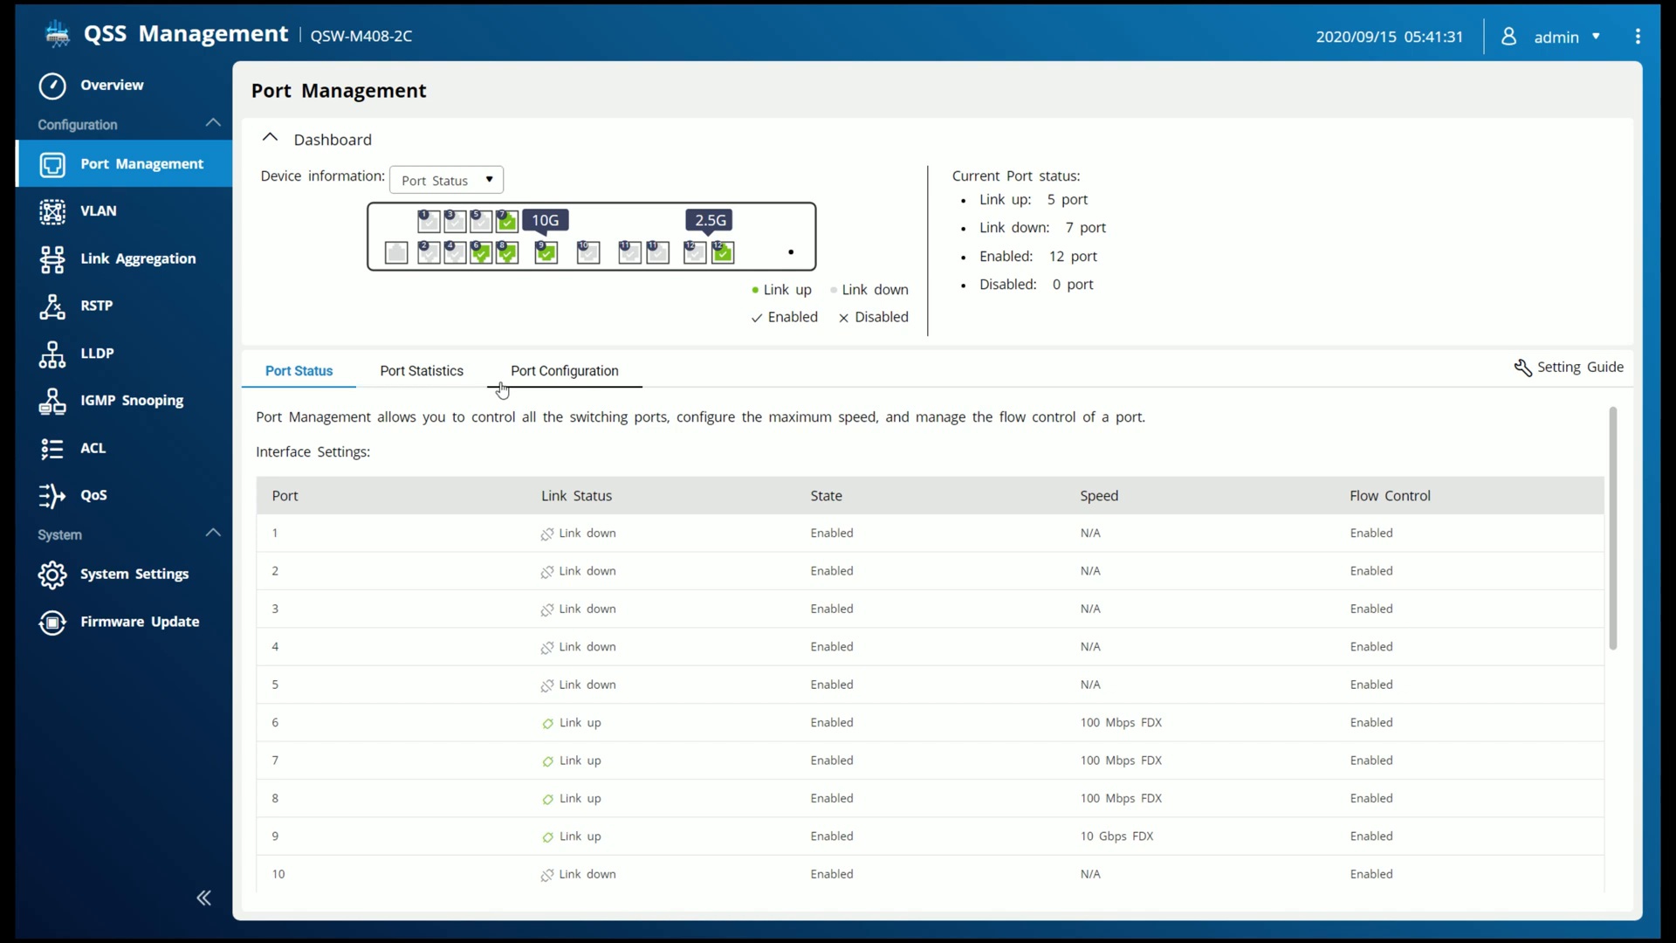
mouse_move(751, 257)
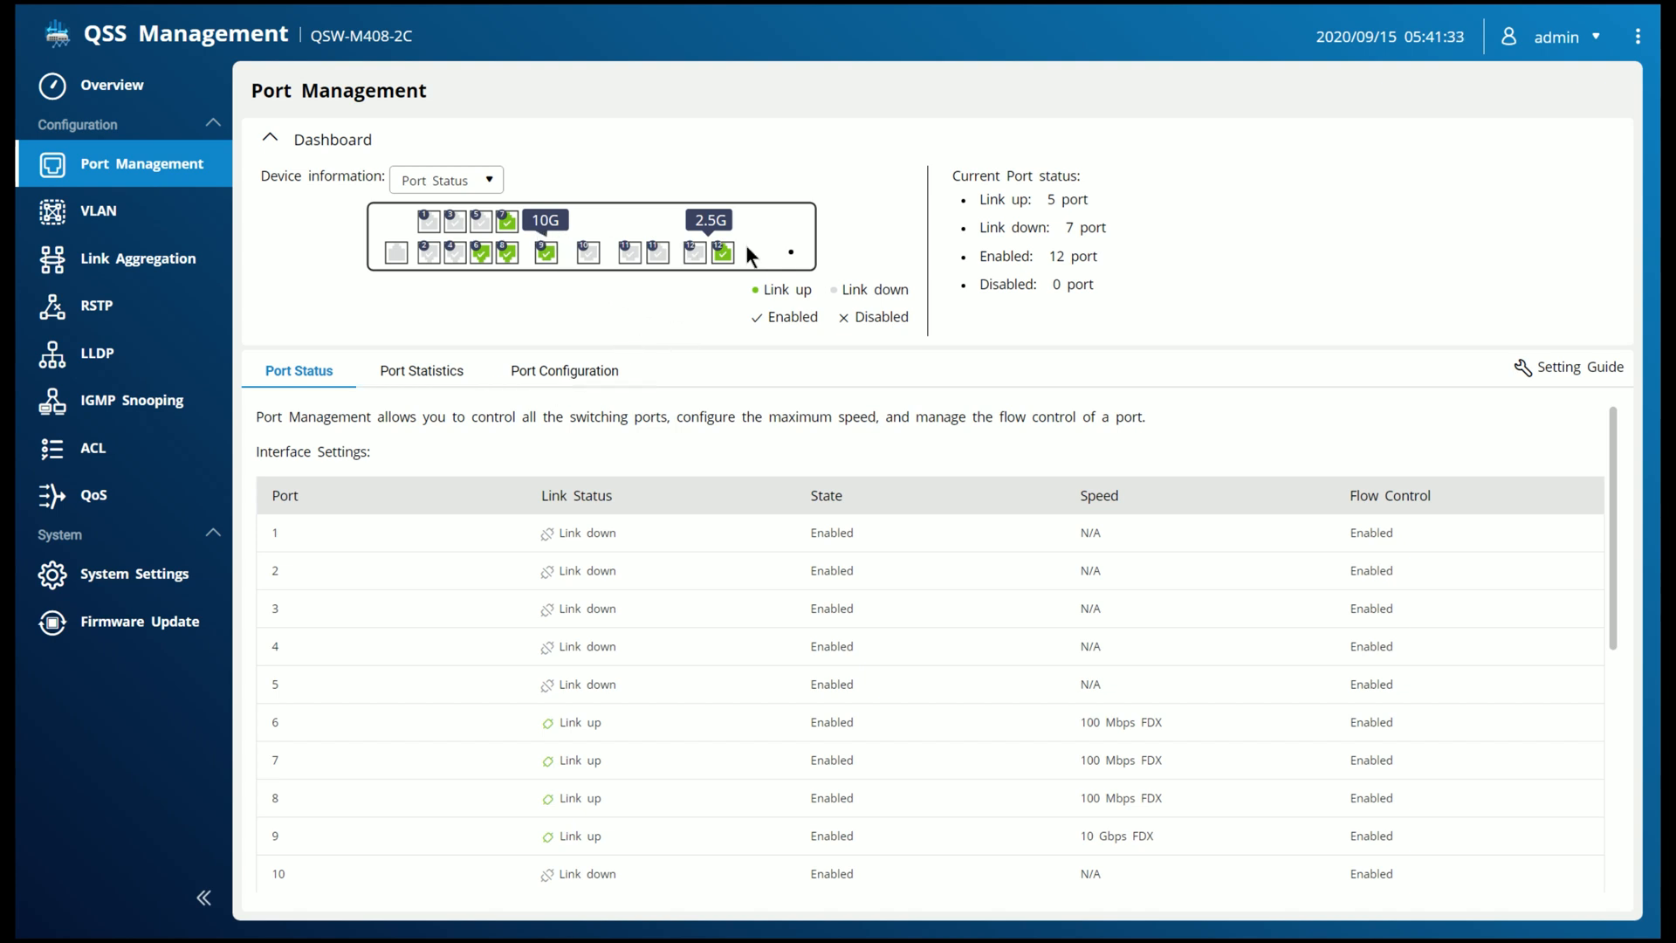
mouse_move(684, 276)
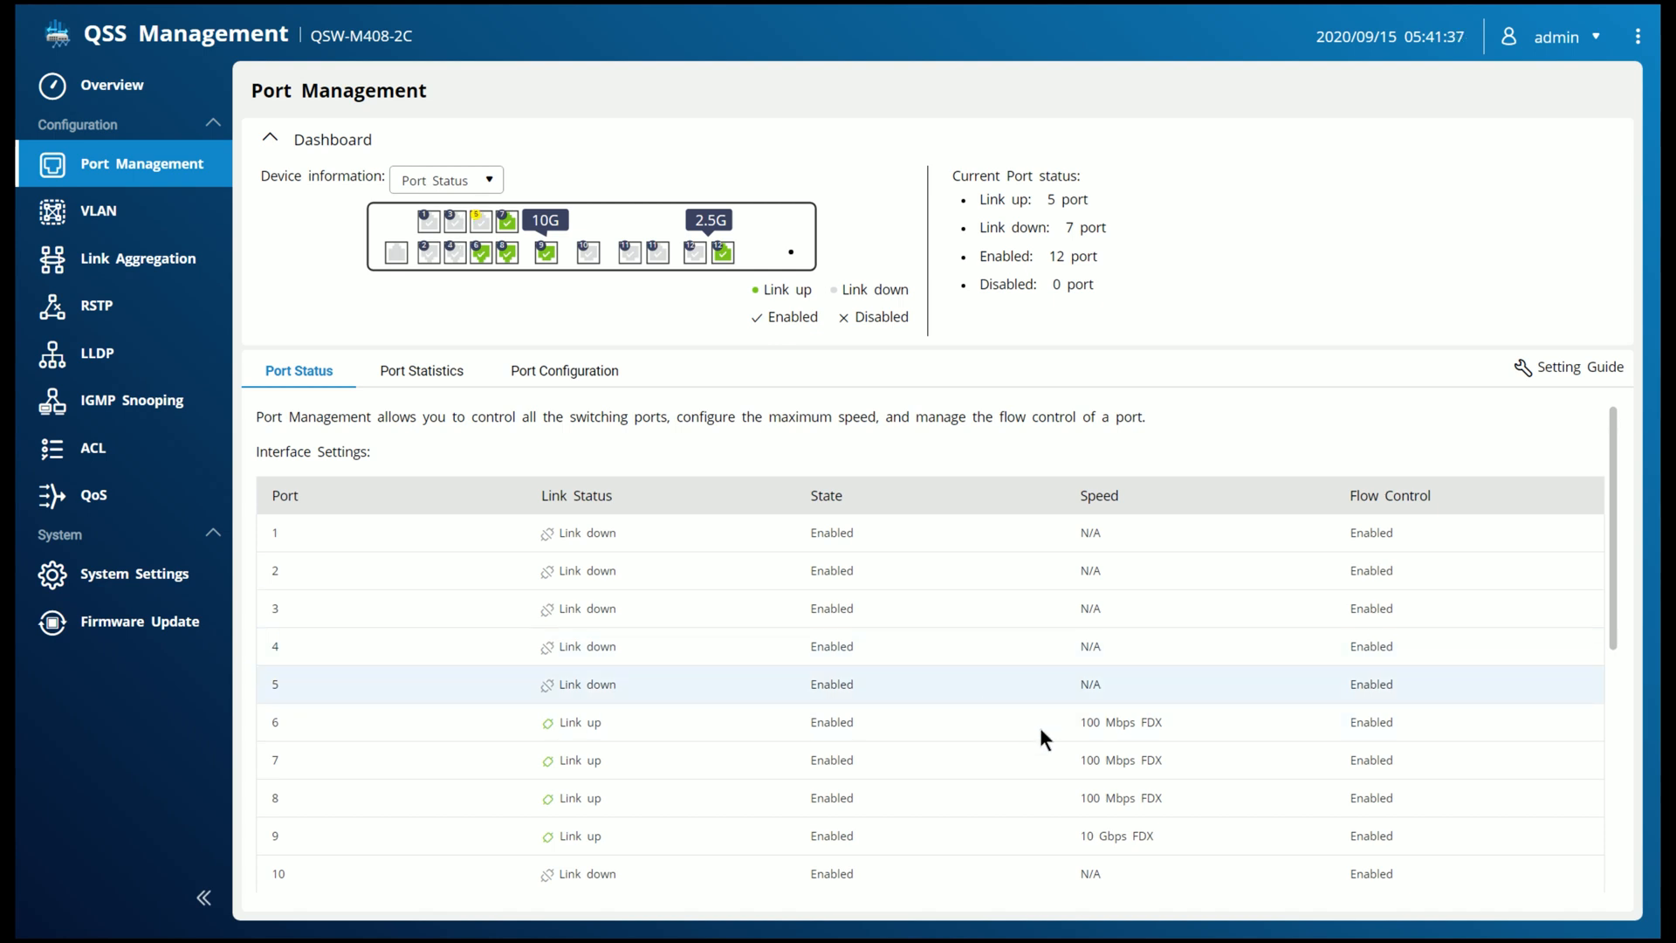
scroll(down, 3)
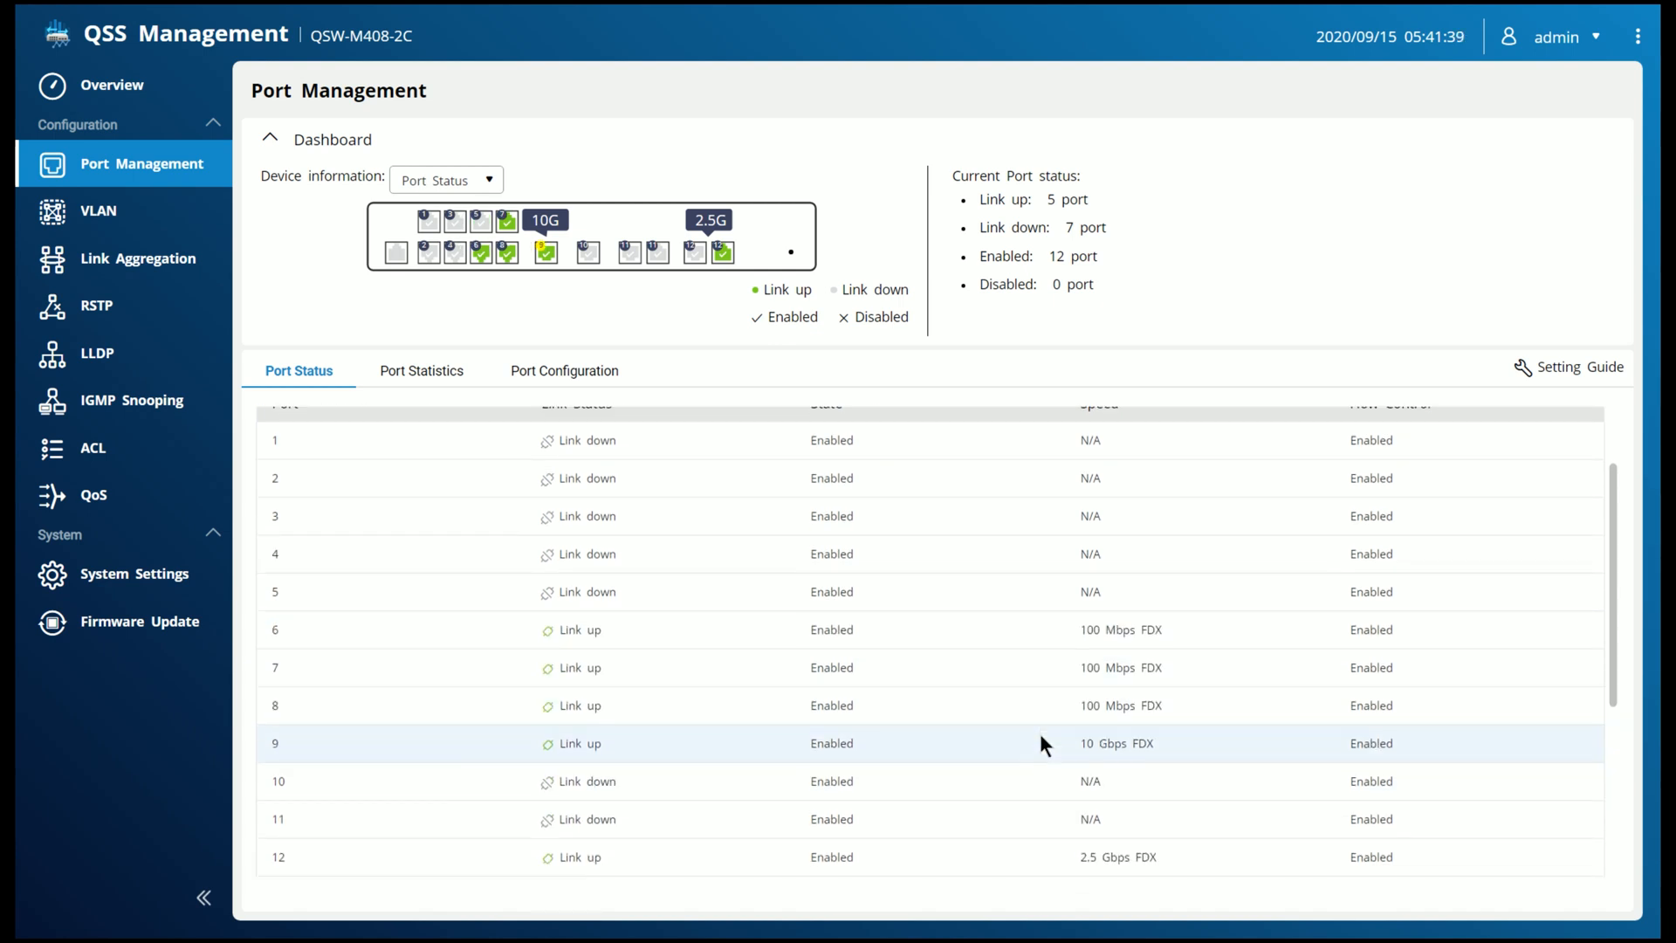
scroll(down, 3)
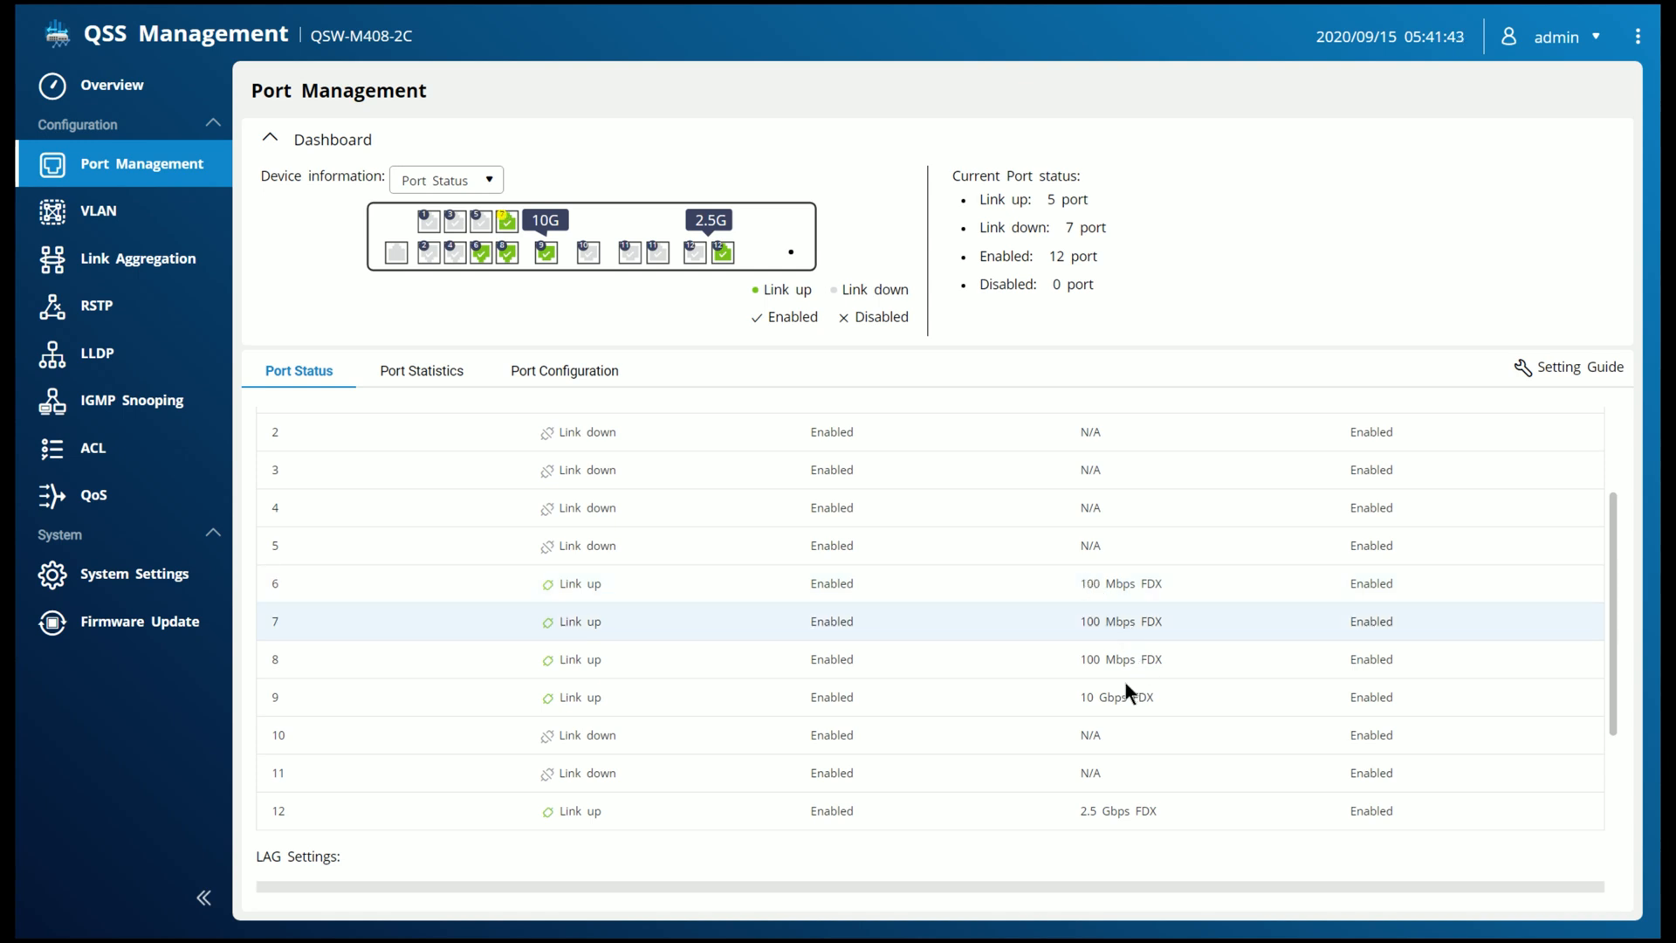
mouse_move(1129, 705)
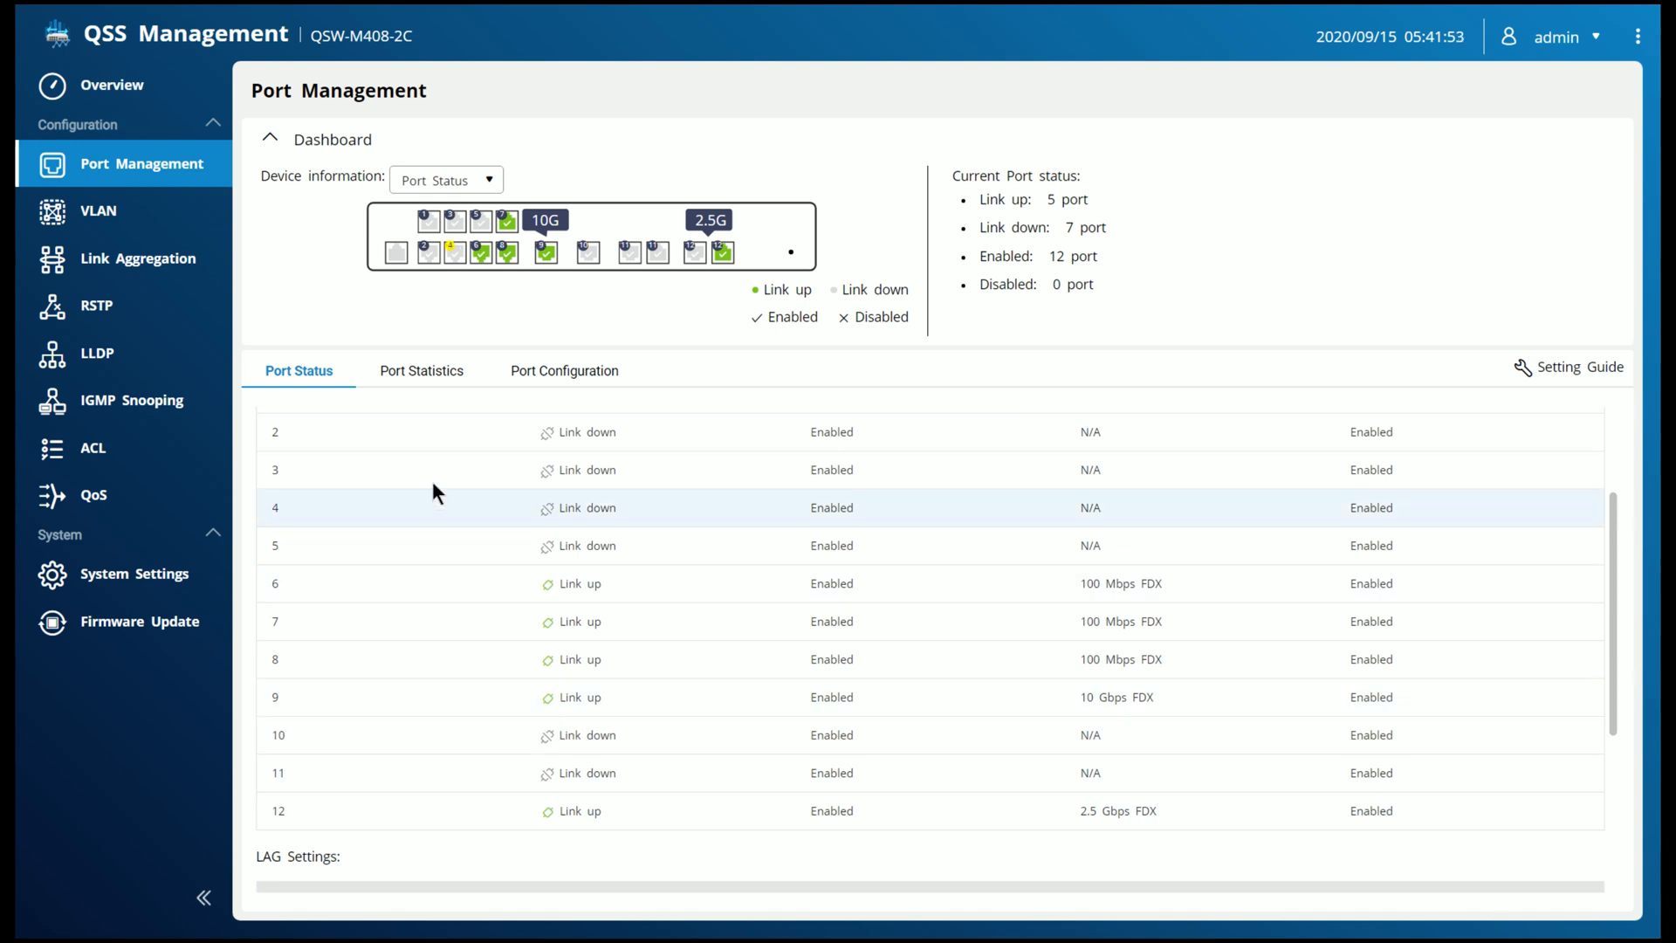
mouse_move(545, 633)
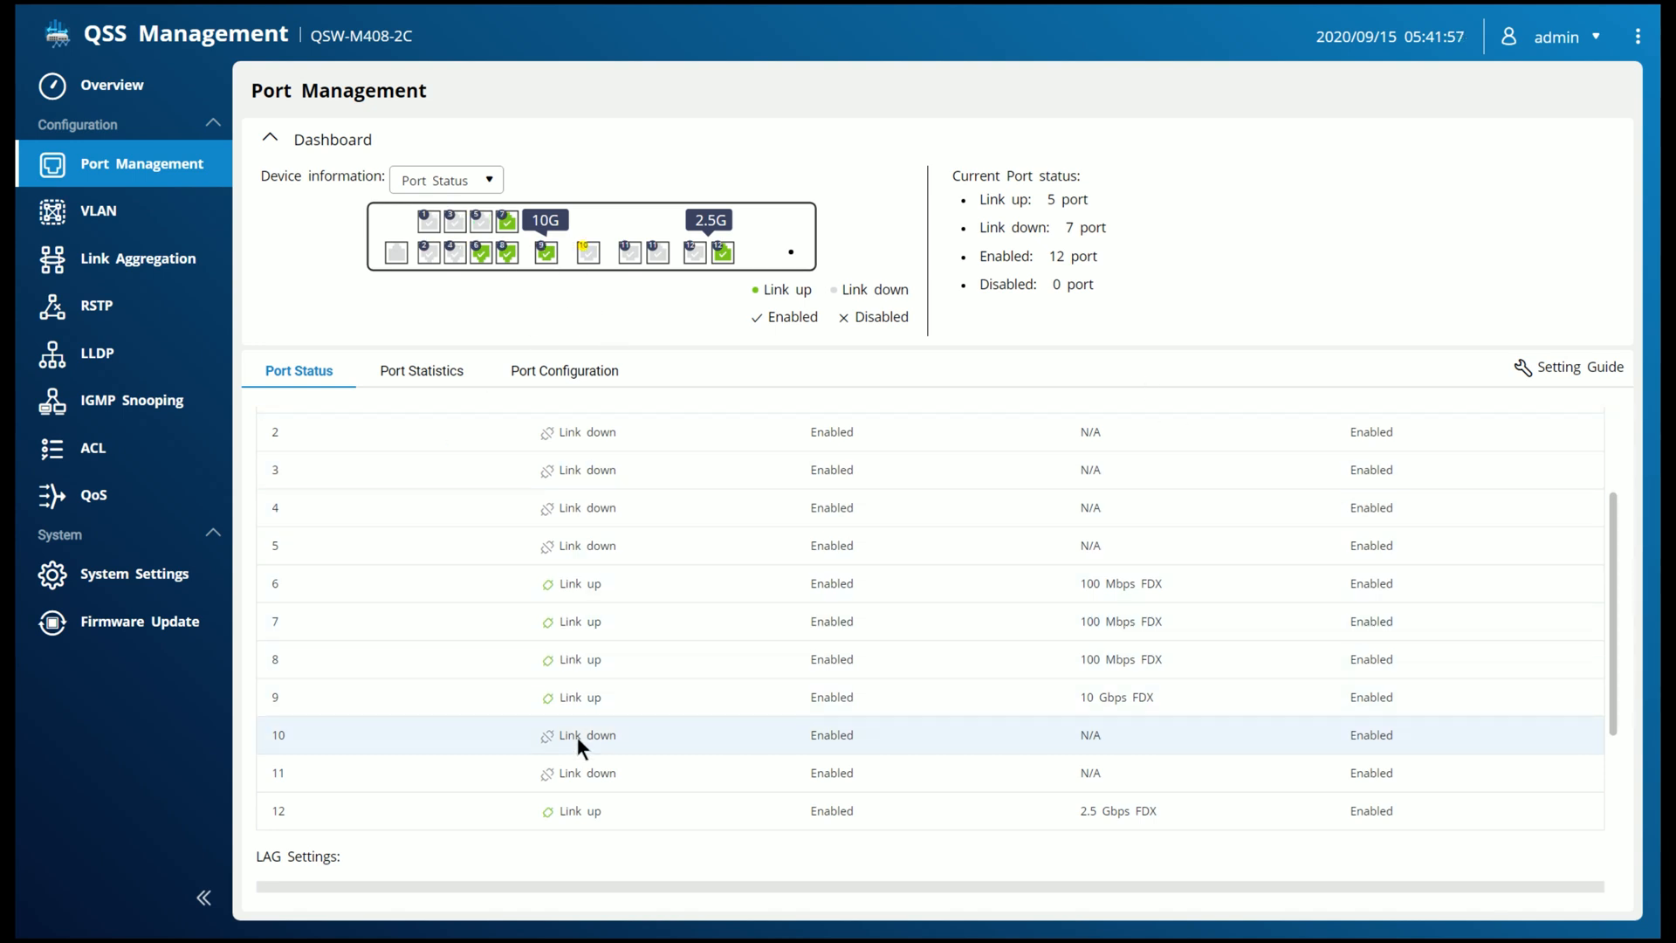
mouse_move(583, 621)
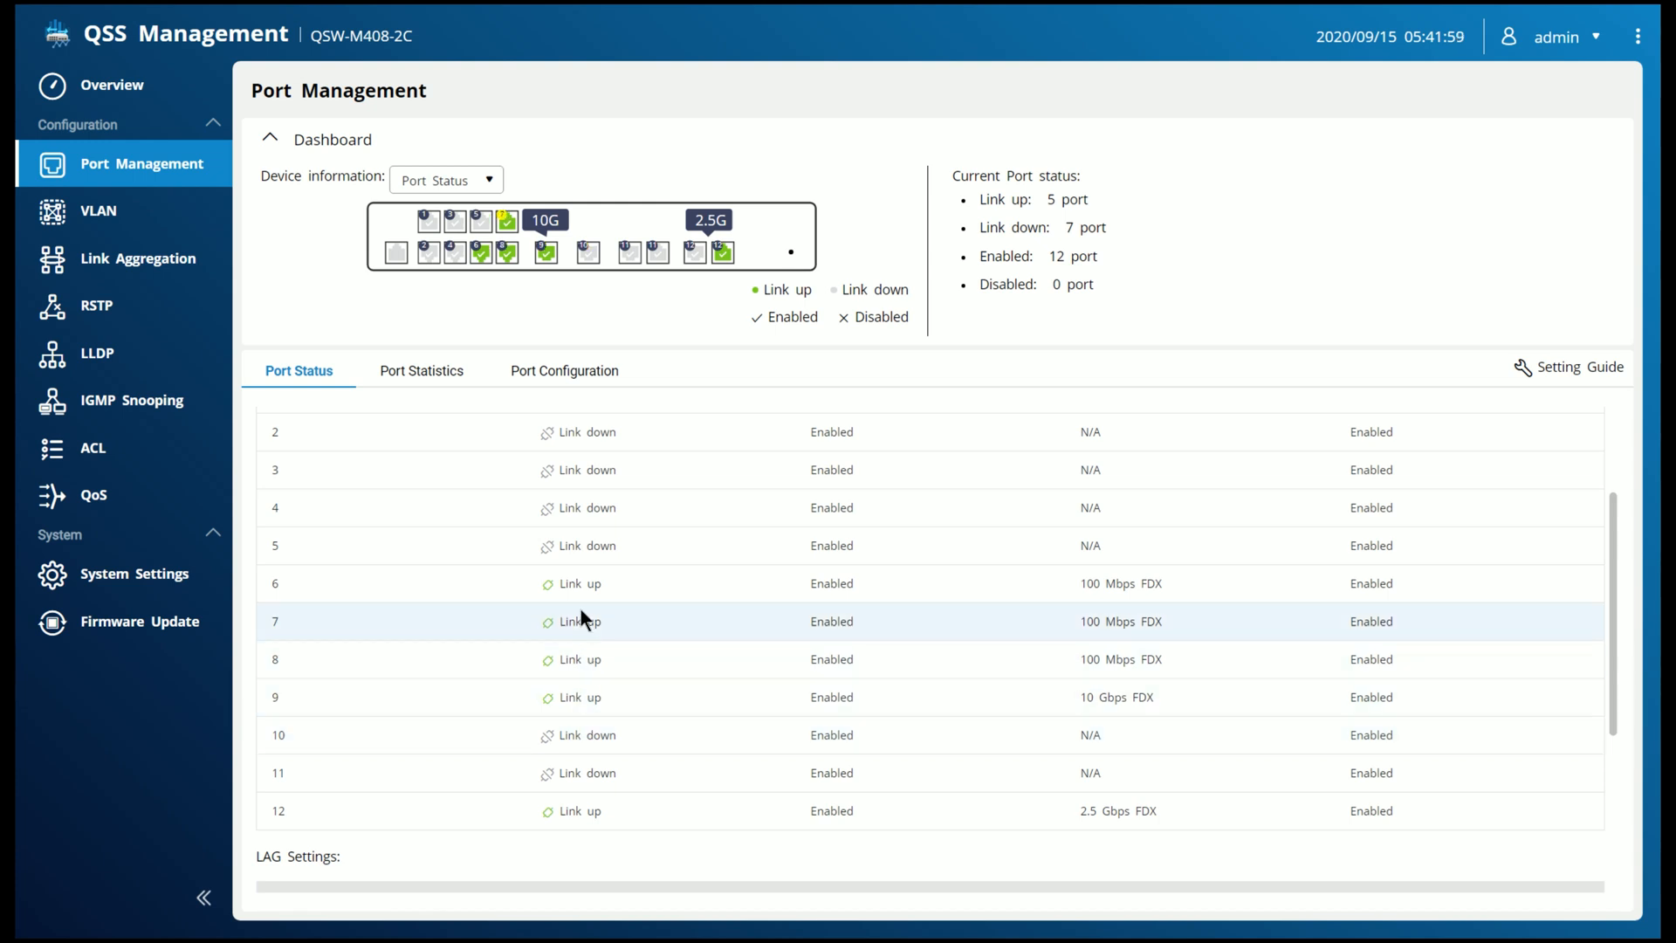
mouse_move(264, 523)
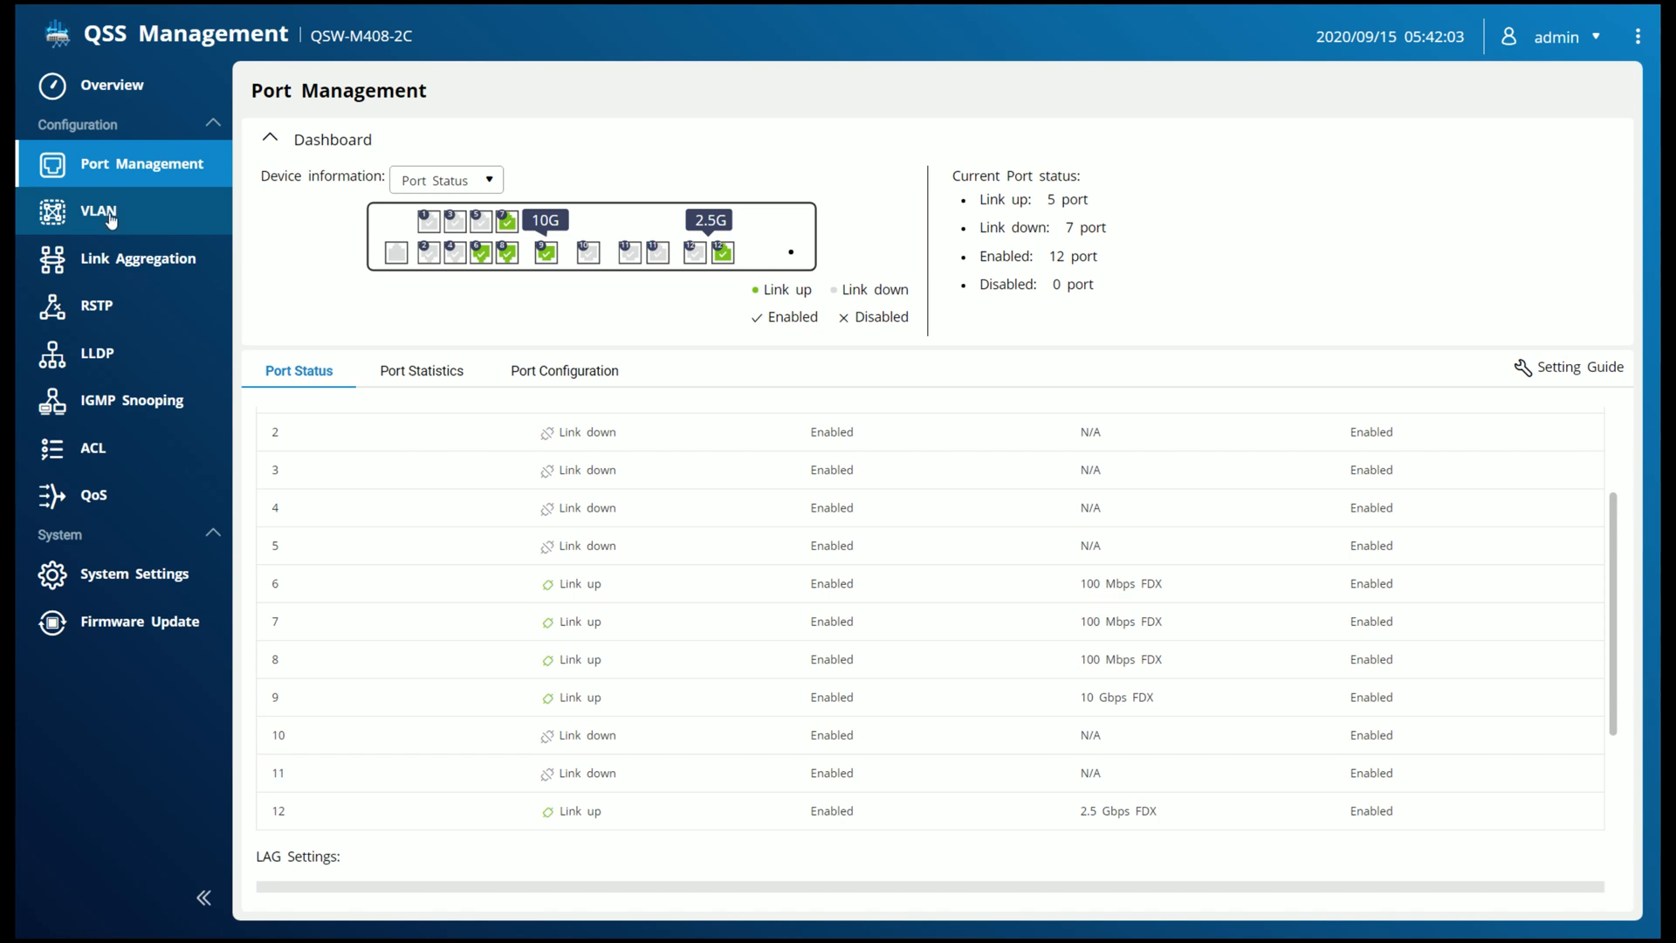
Show the VLAN list and bring up VLAN 50's port settings with ports 1, 2 and 9 tagged
click(98, 211)
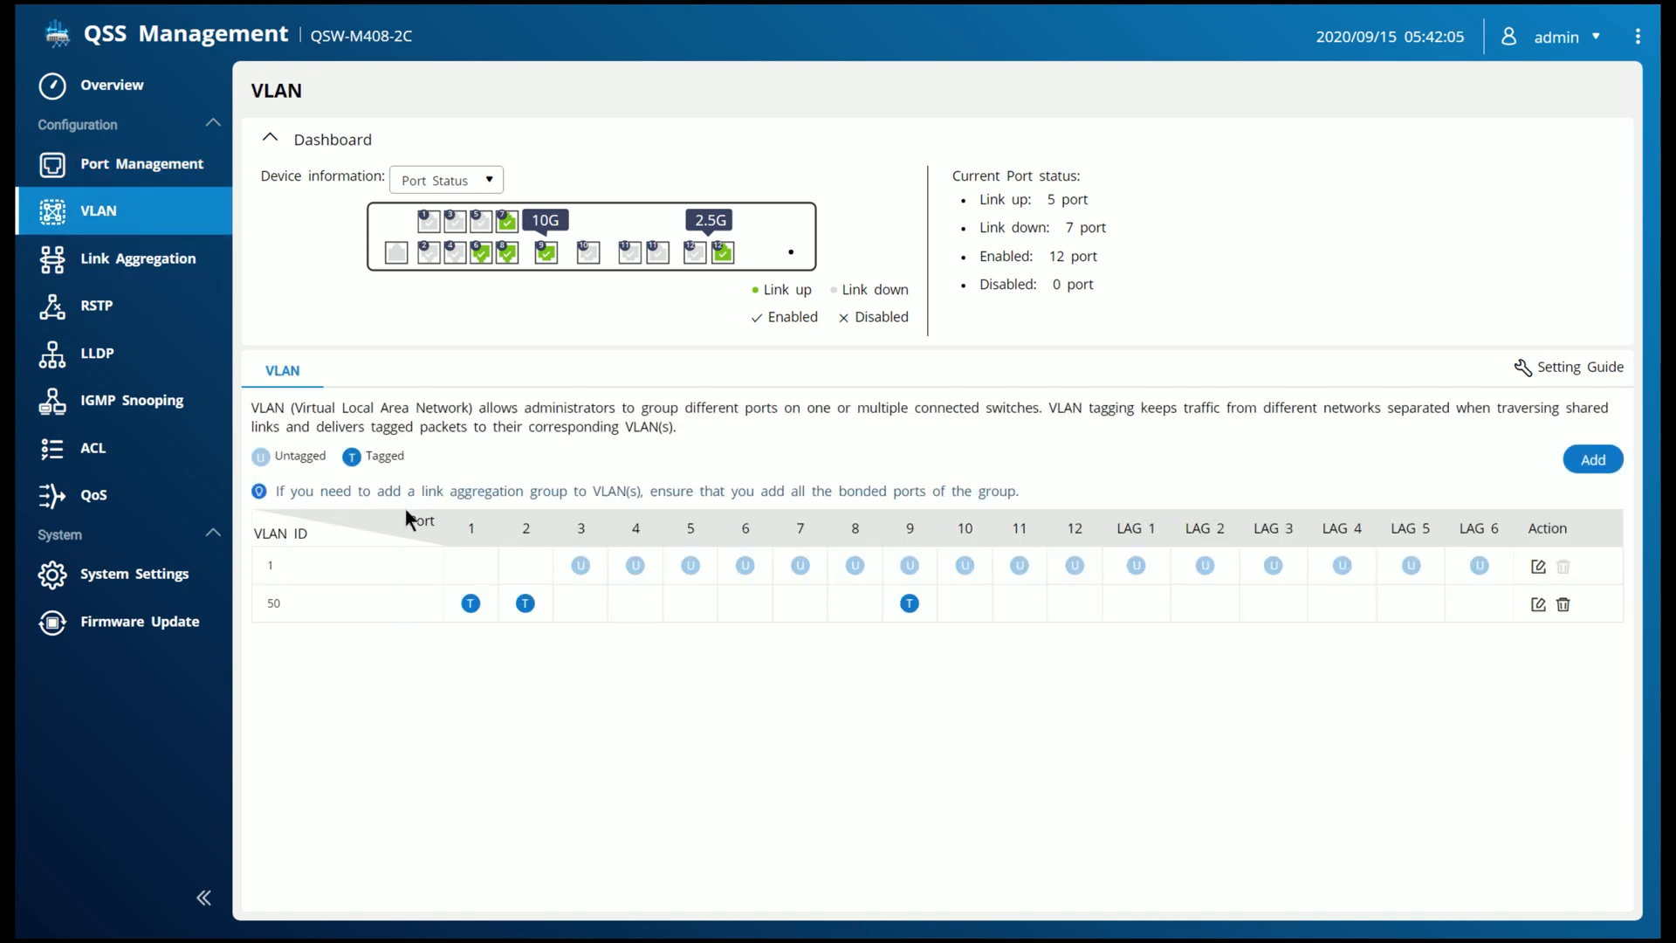
mouse_move(462, 530)
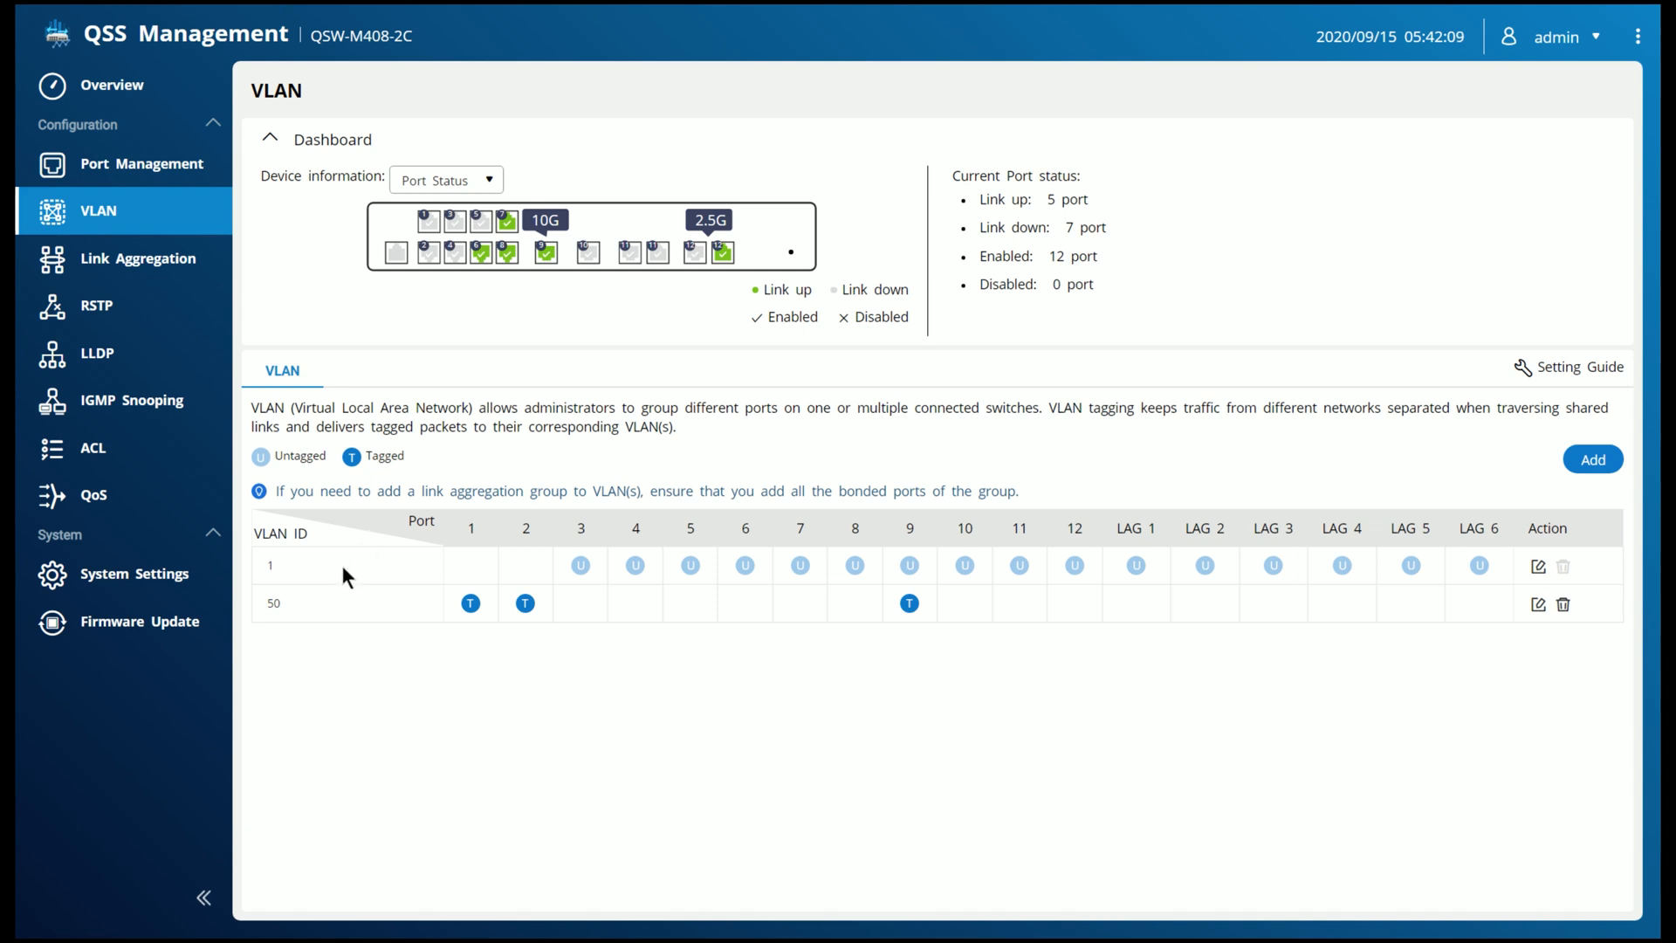
mouse_move(418, 710)
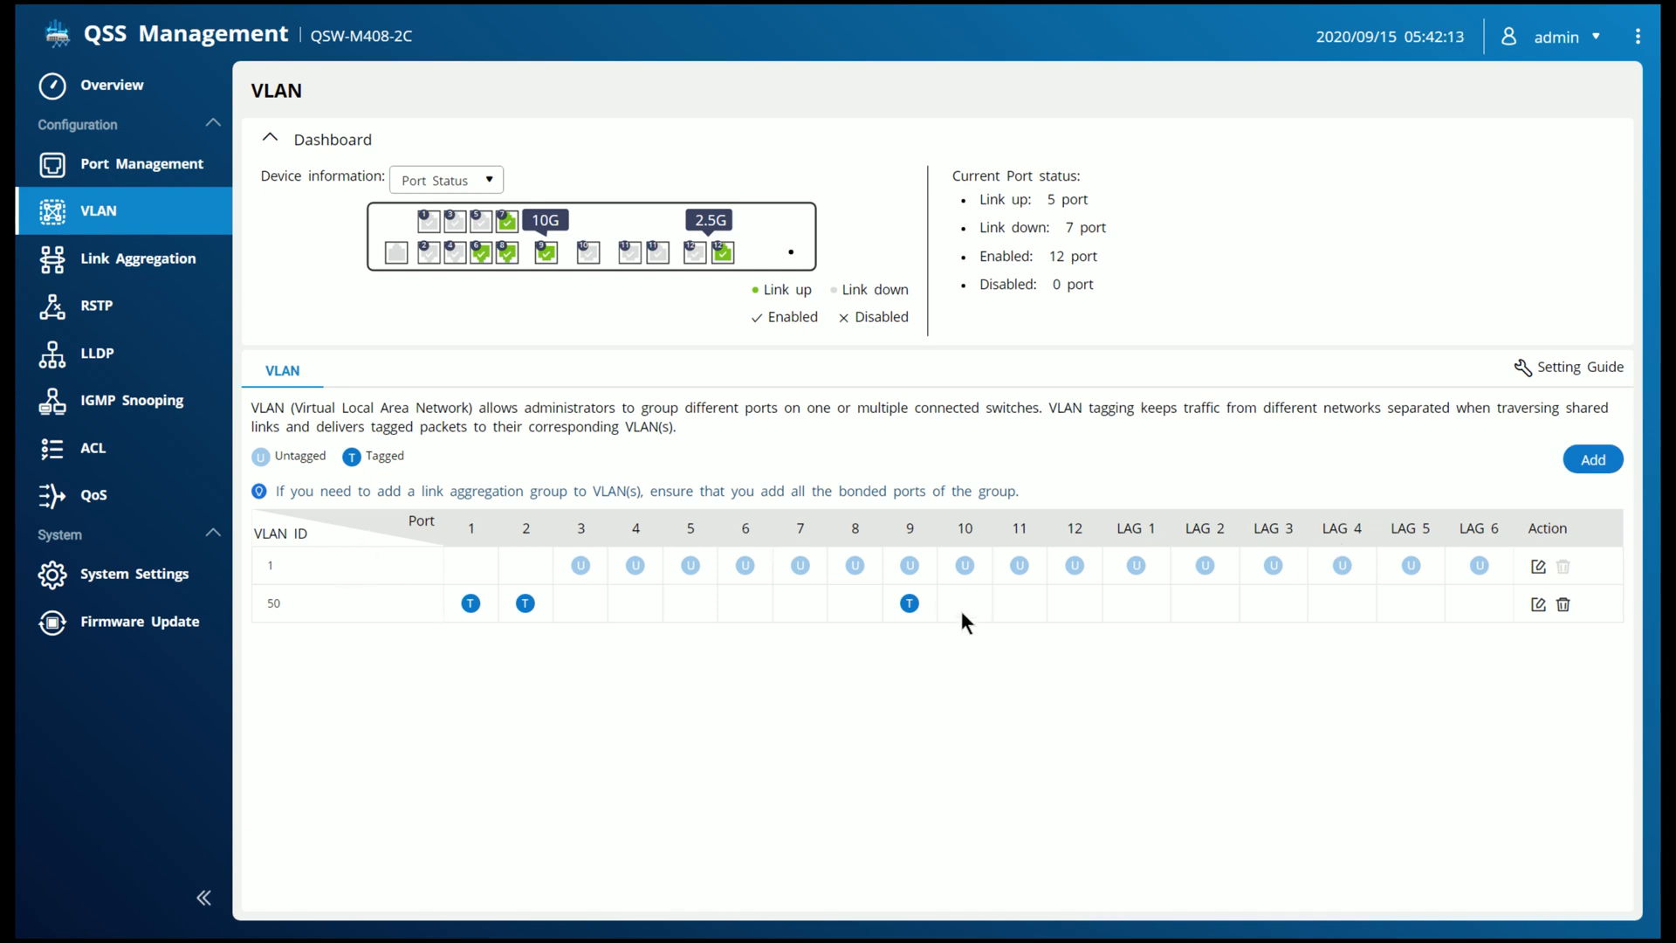
mouse_move(1002, 602)
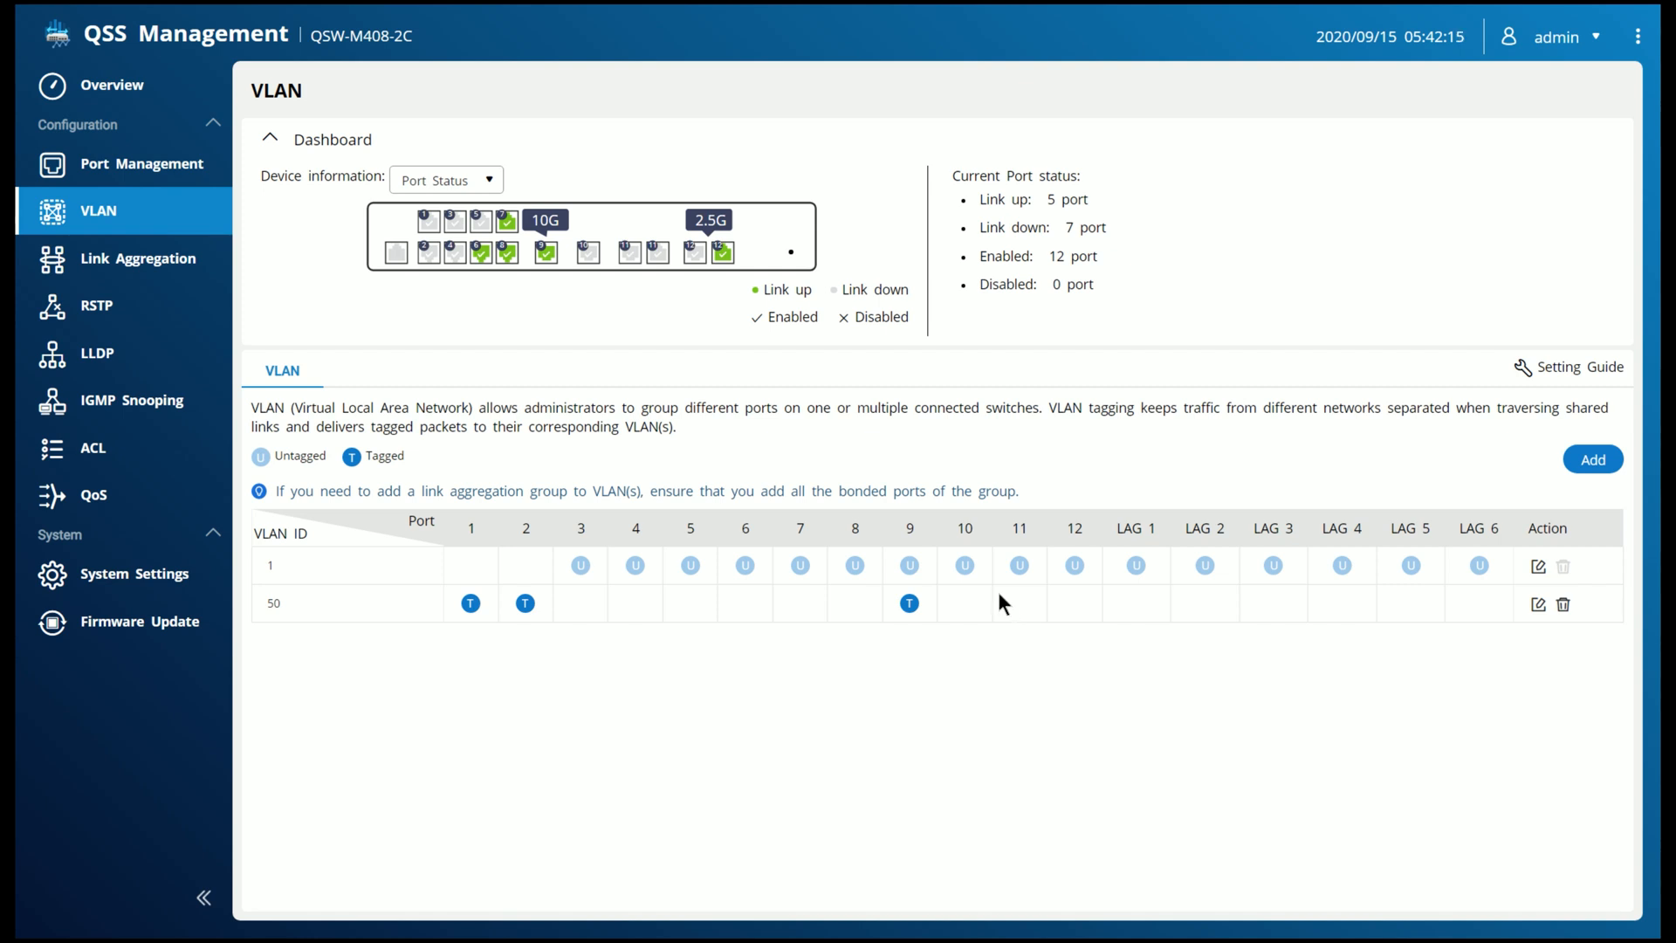
mouse_move(984, 602)
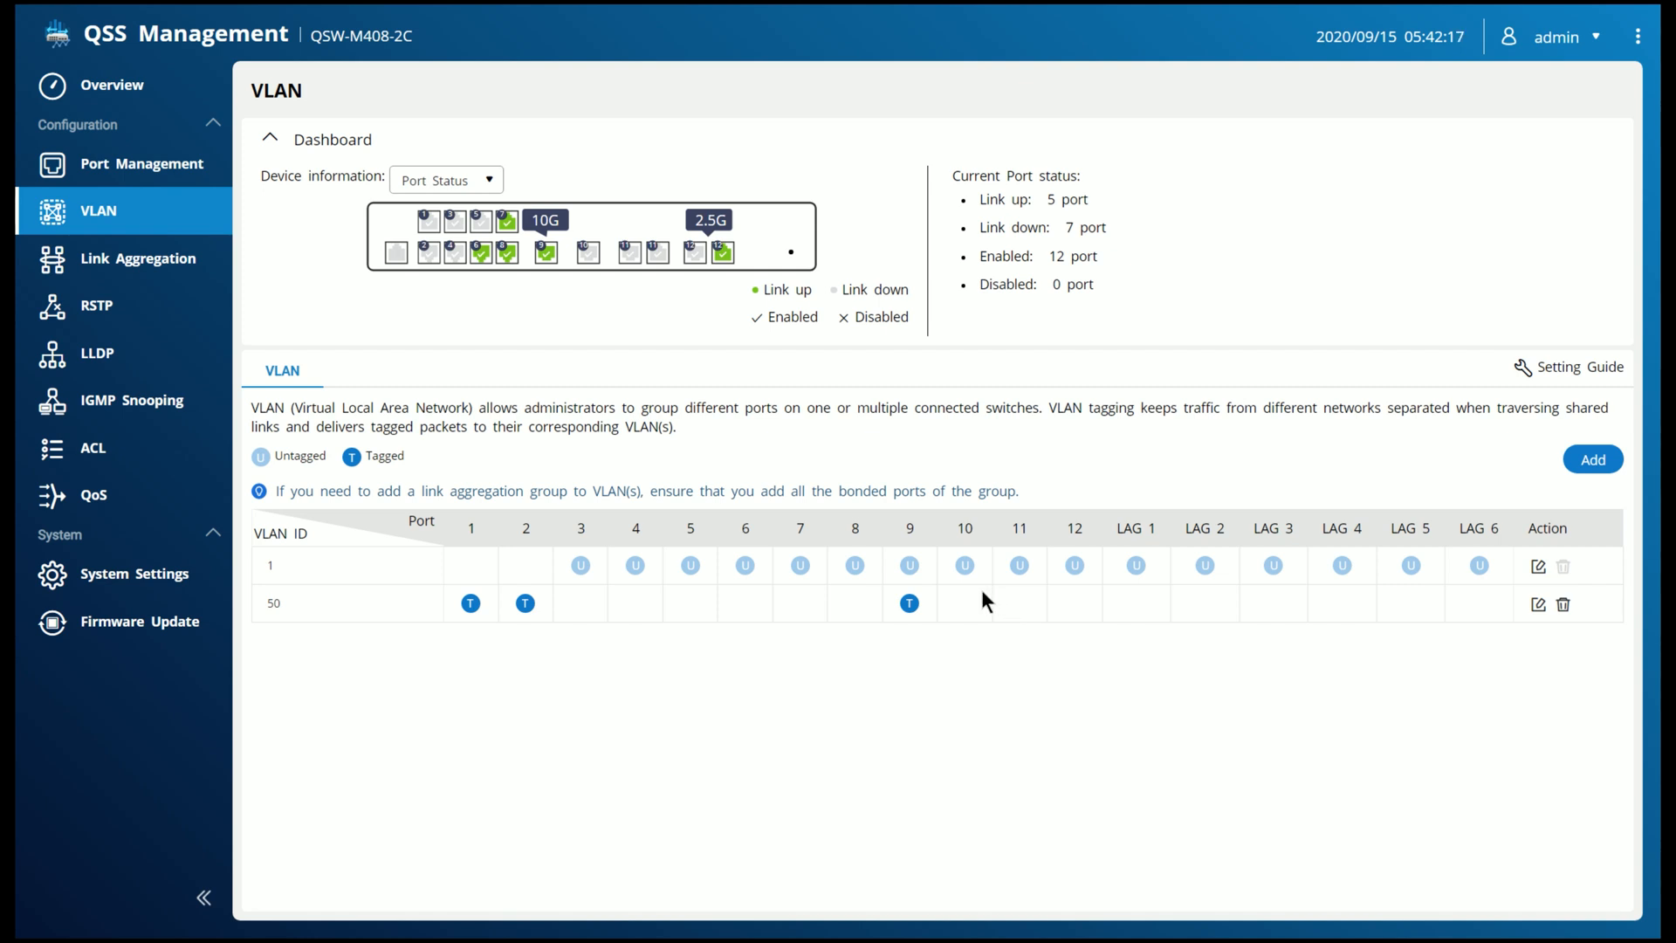
mouse_move(945, 599)
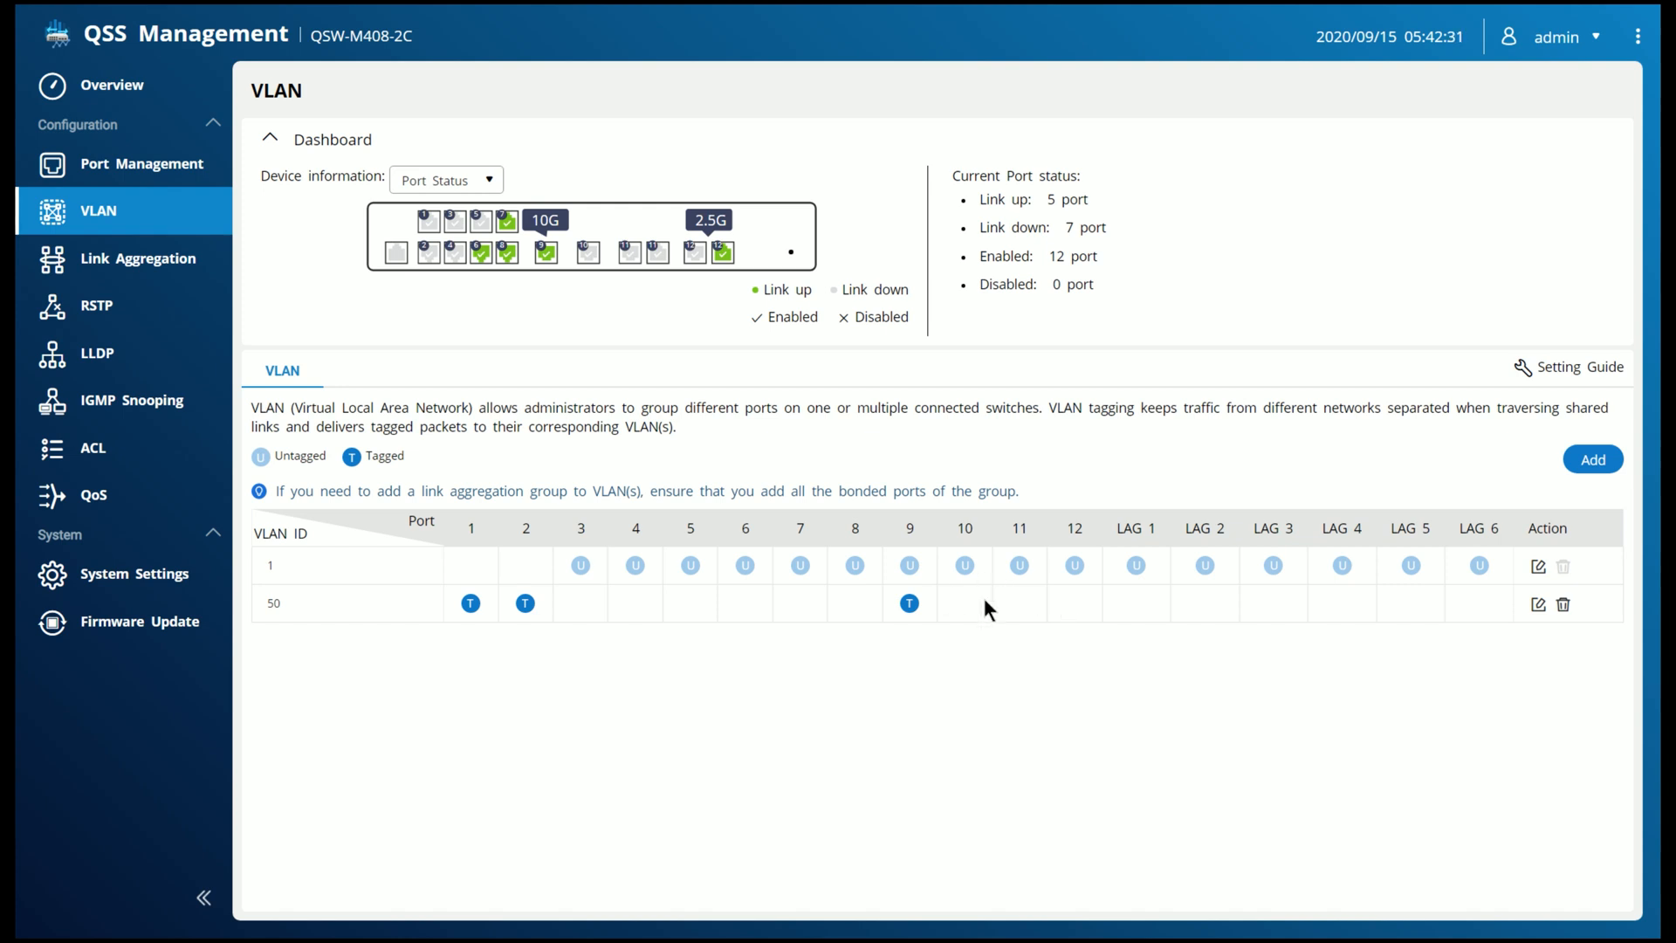
mouse_move(863, 727)
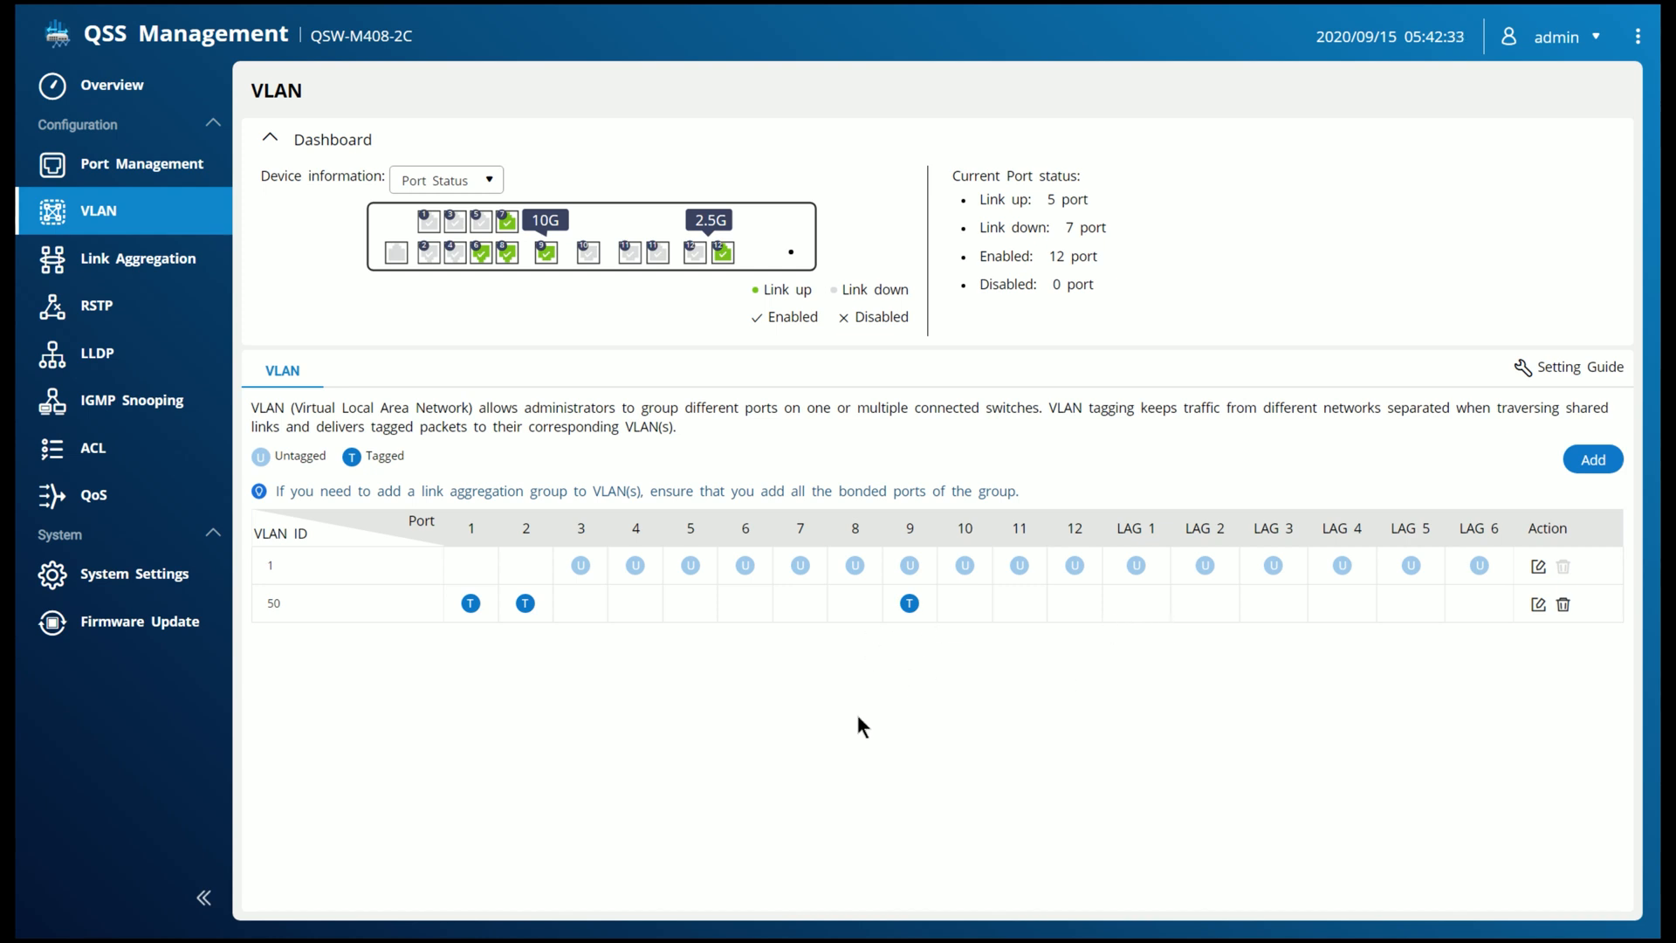
mouse_move(504, 696)
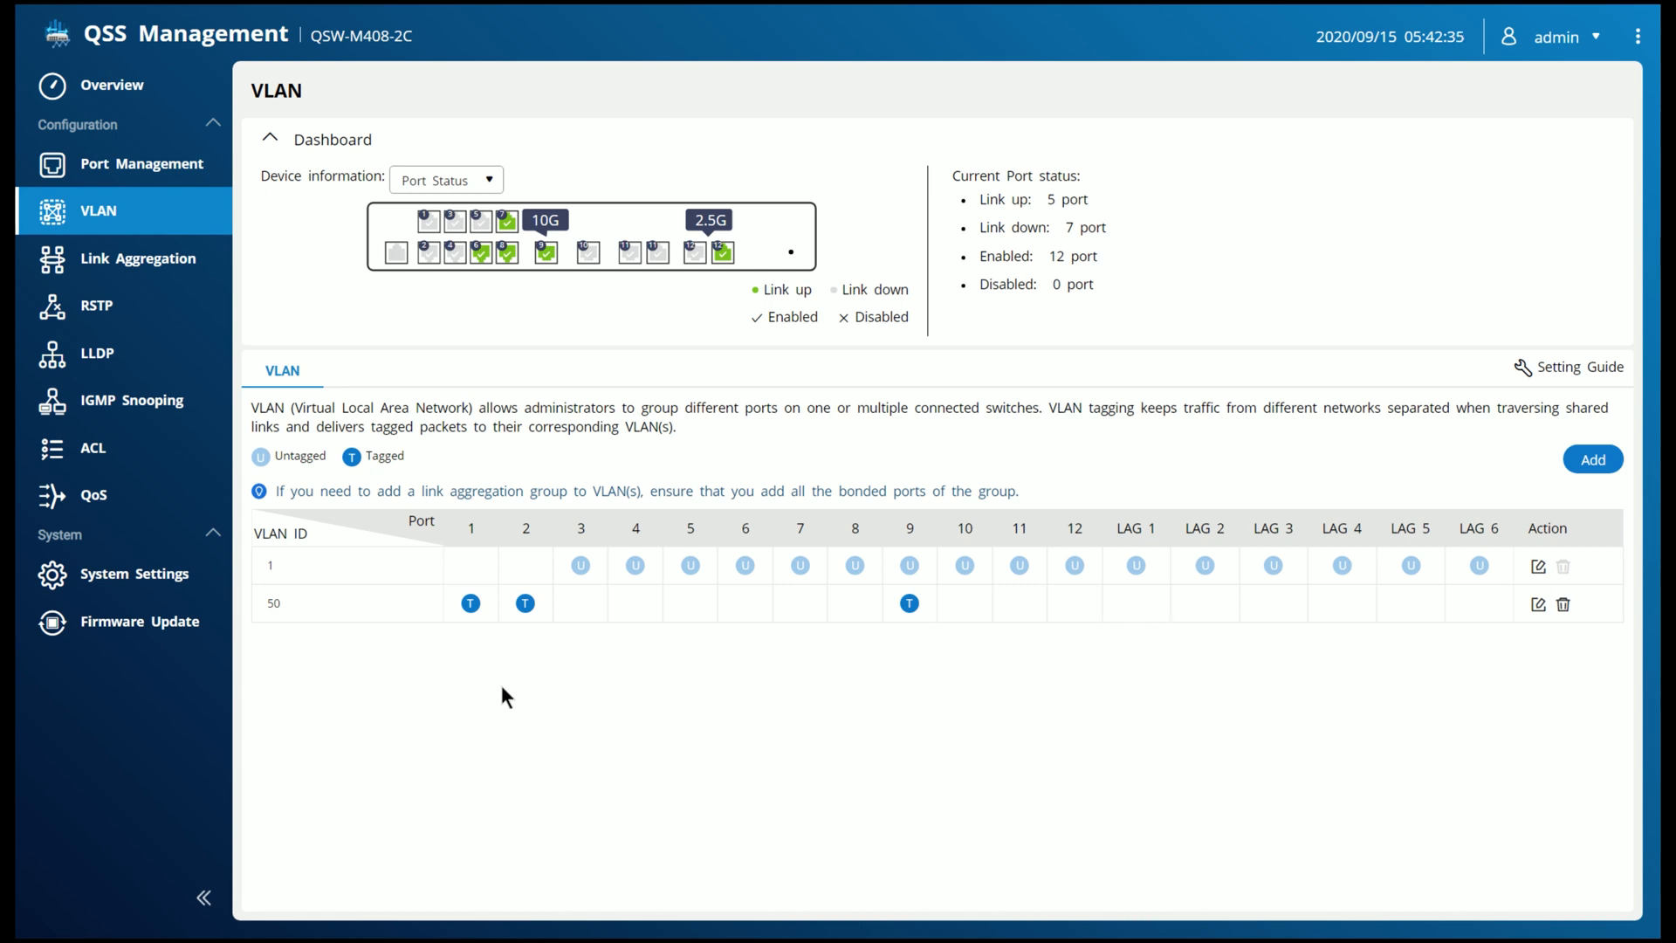
mouse_move(658, 595)
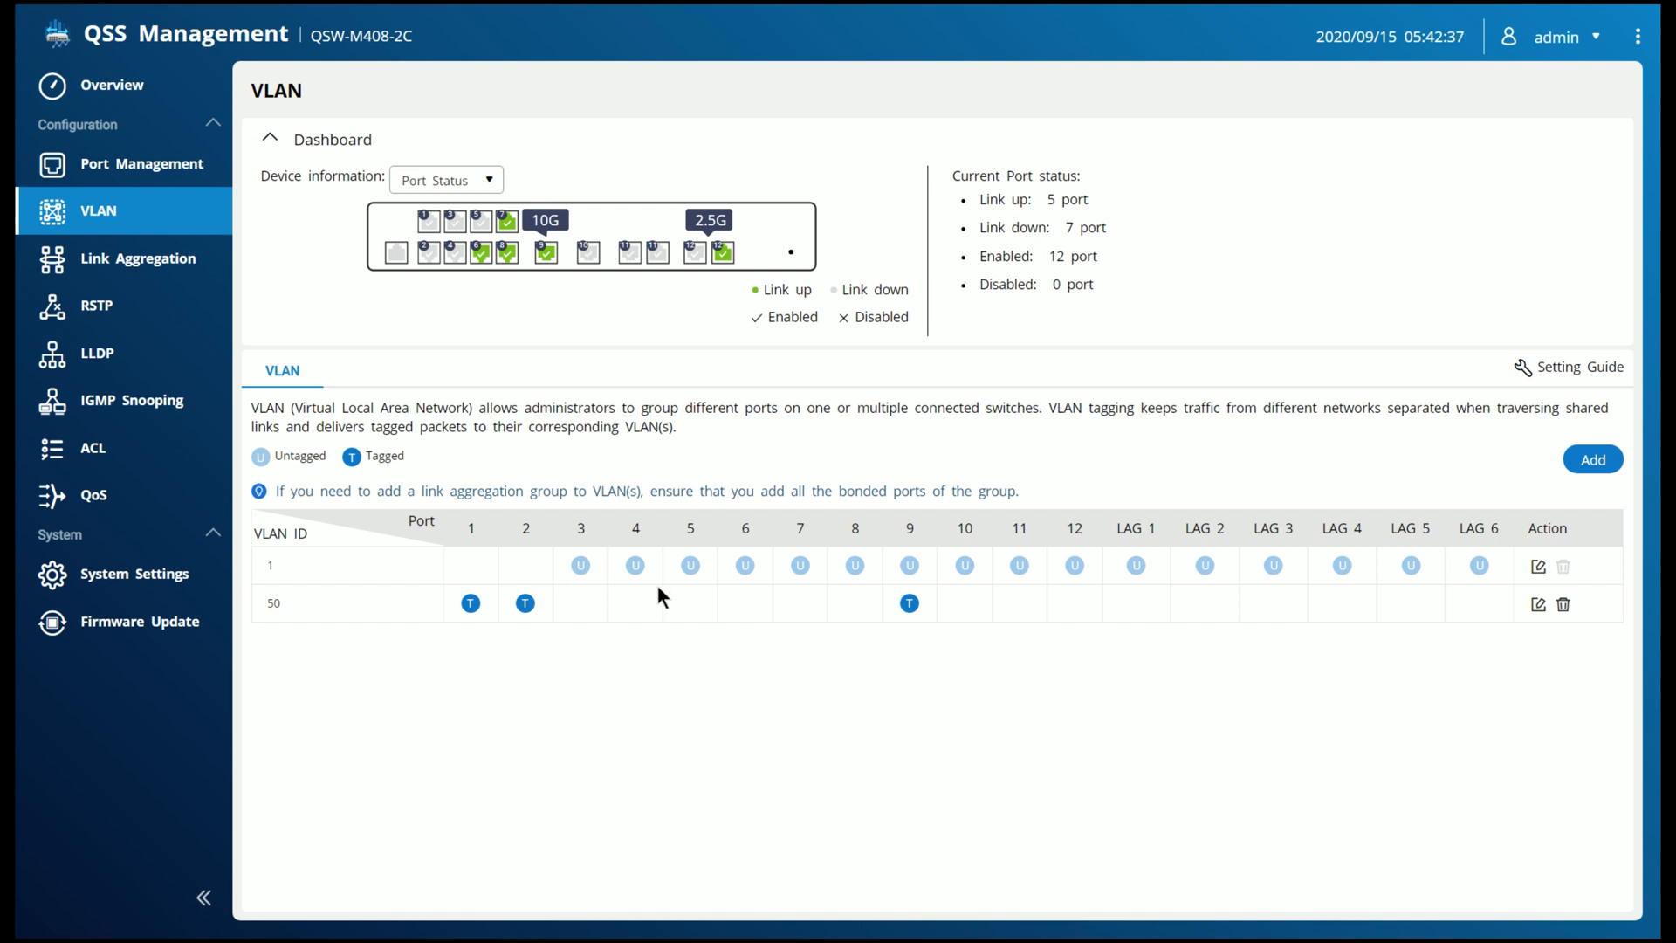
mouse_move(764, 585)
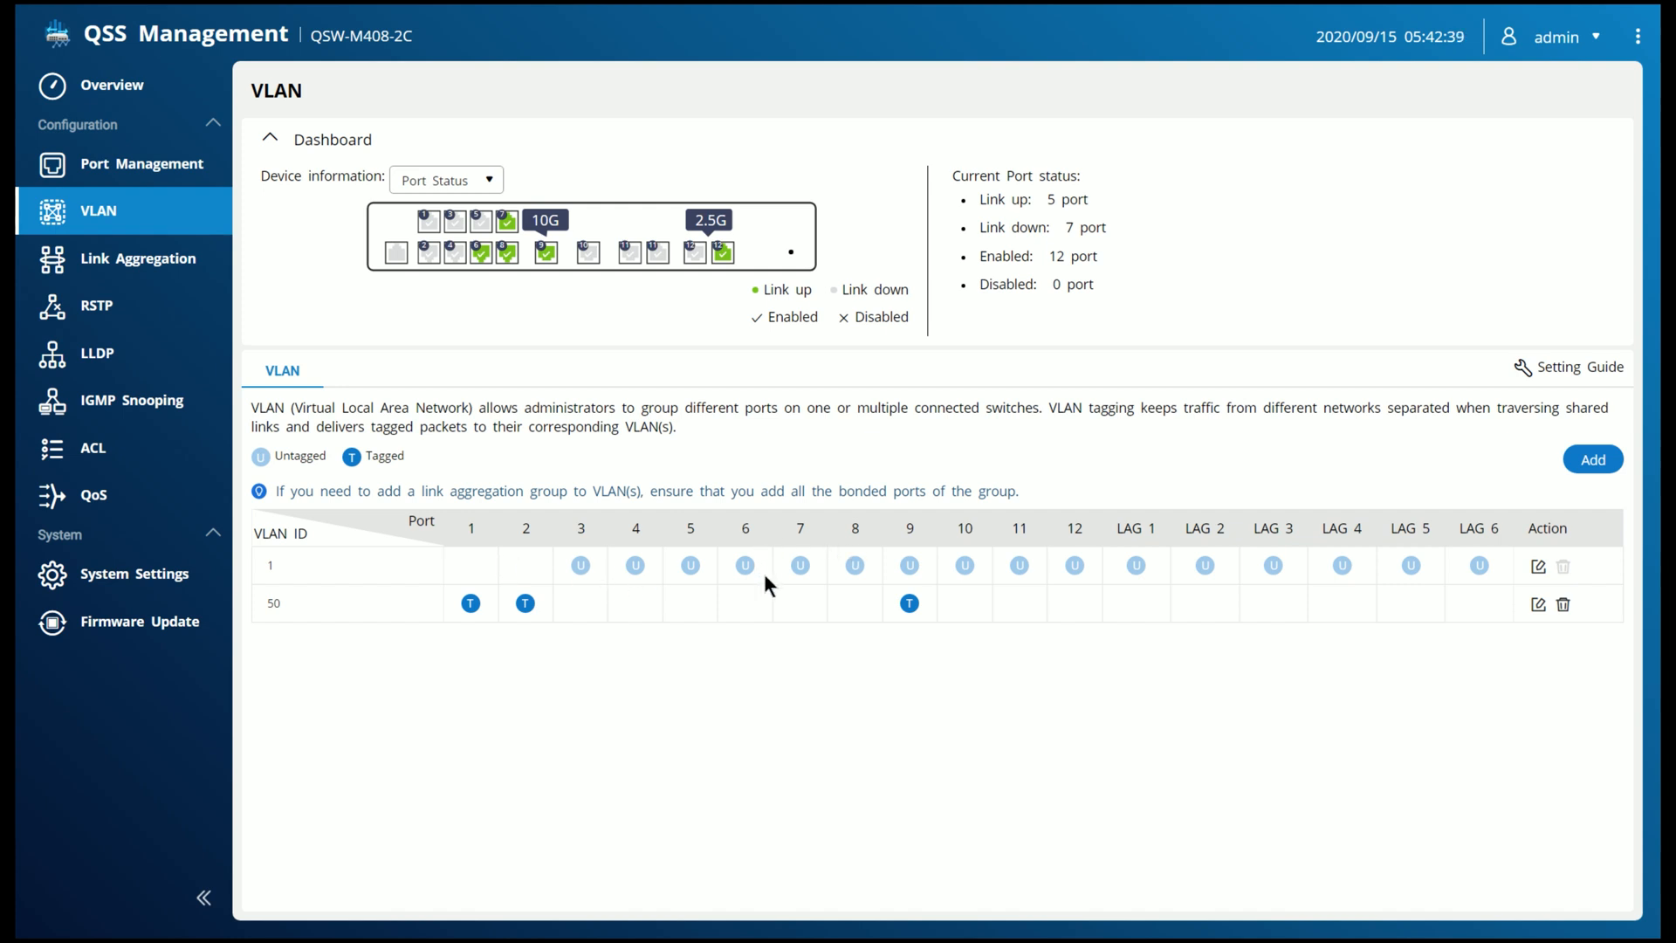
mouse_move(1516, 609)
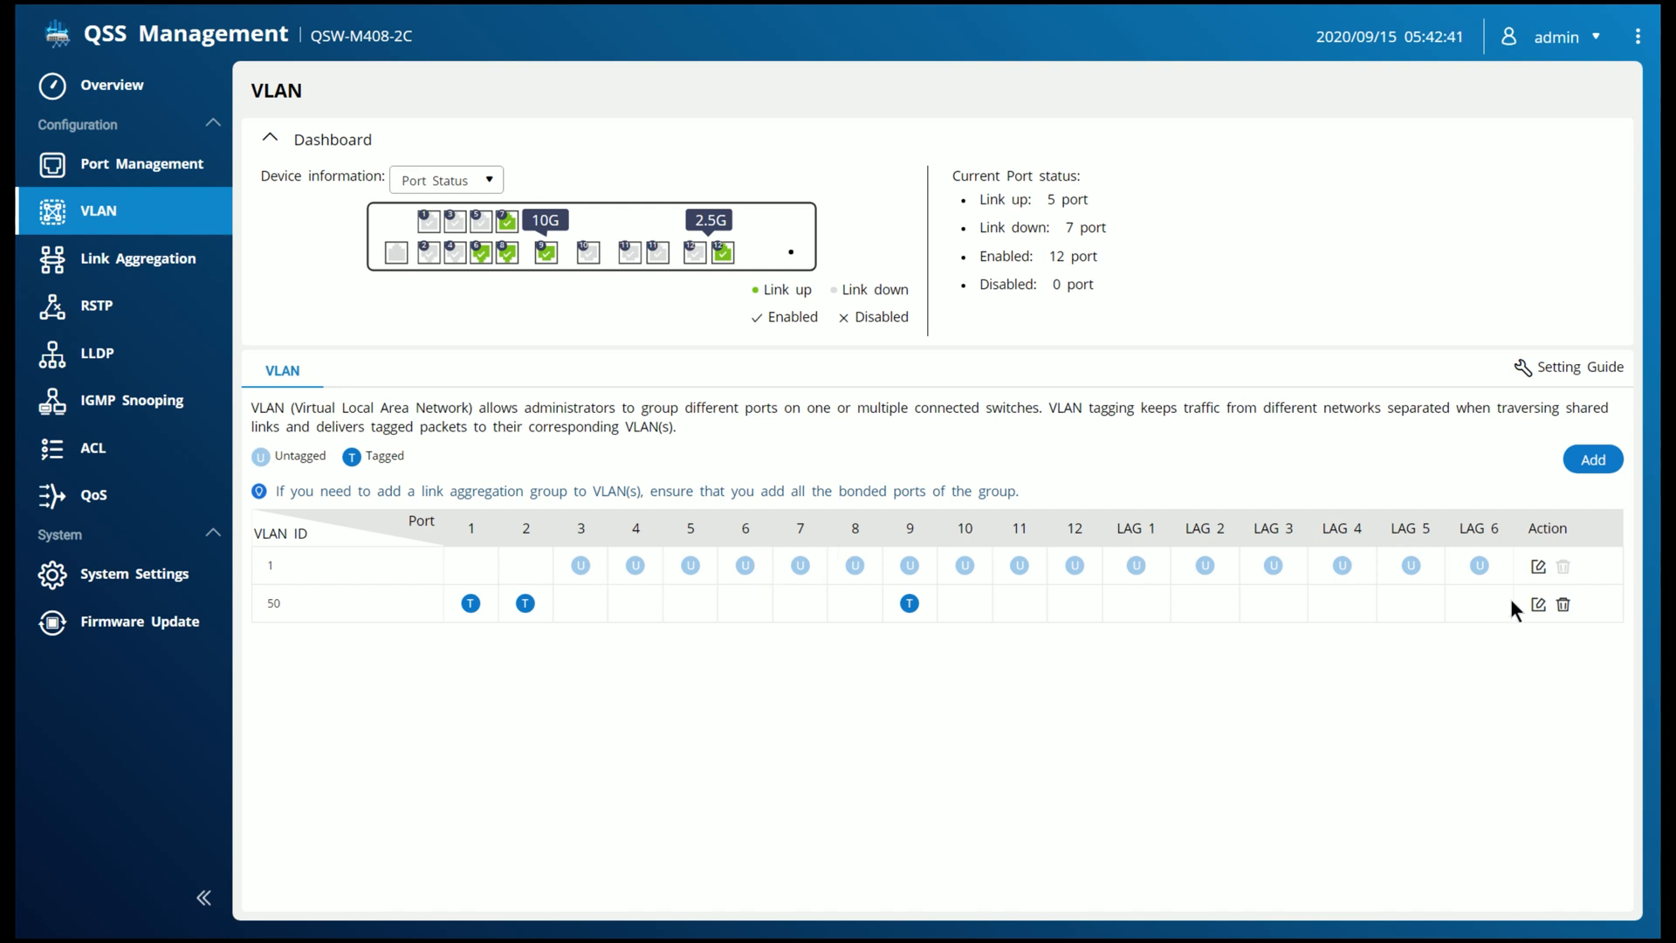
click(1536, 604)
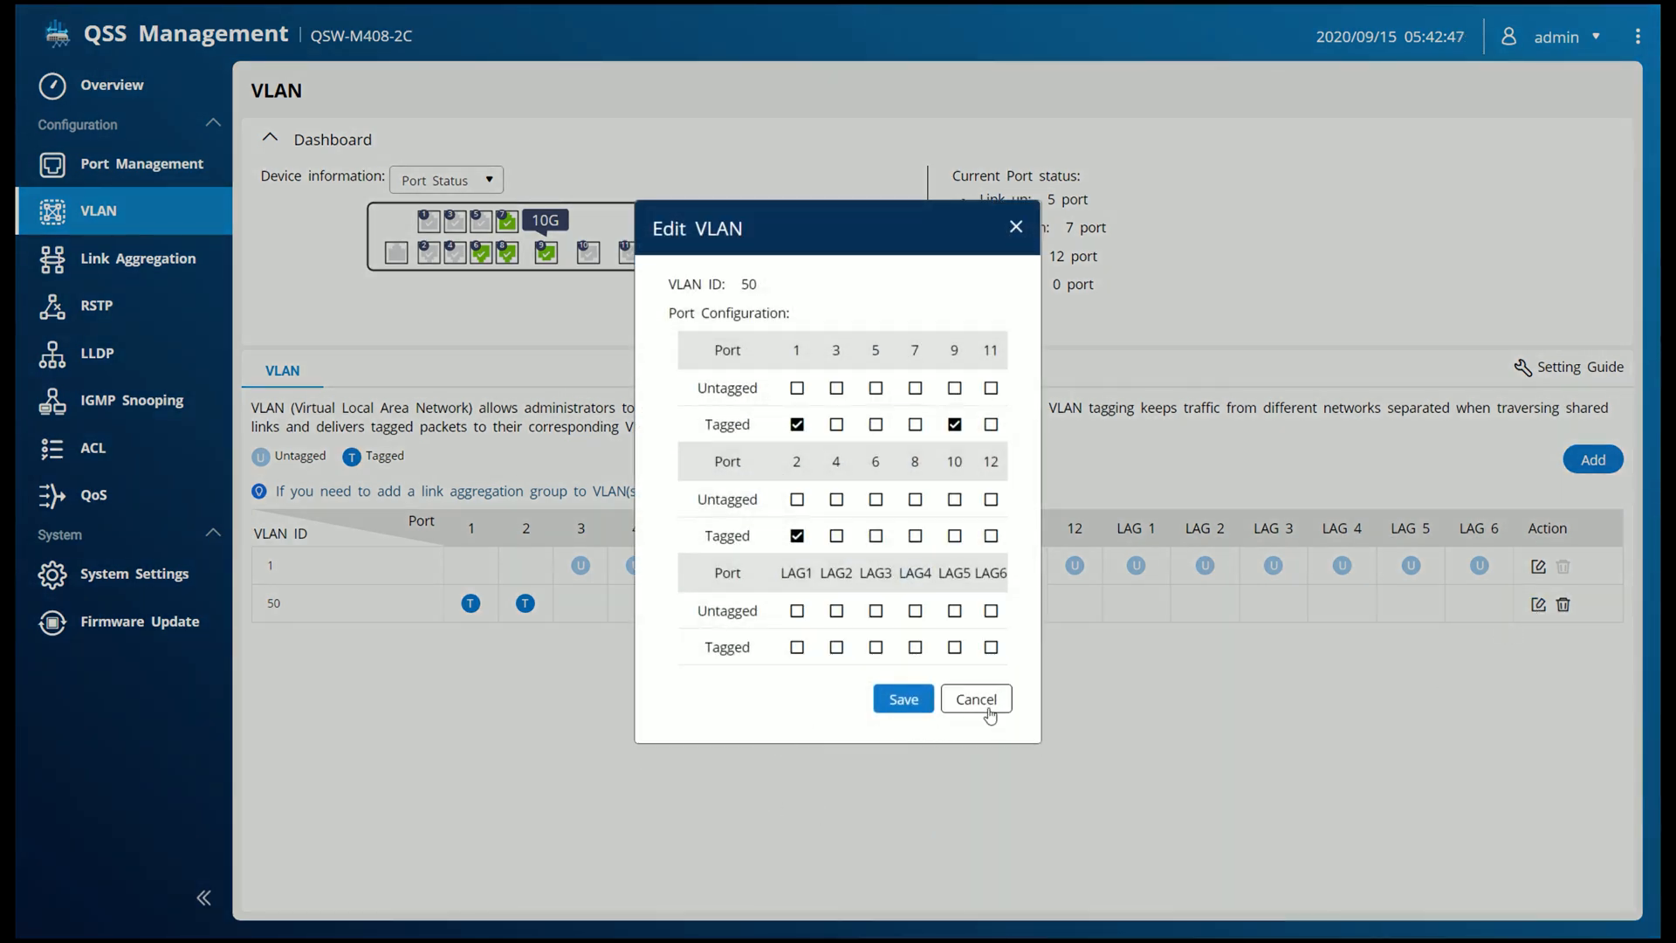
Cancel the Edit VLAN dialog for VLAN 50 without saving changes
click(974, 698)
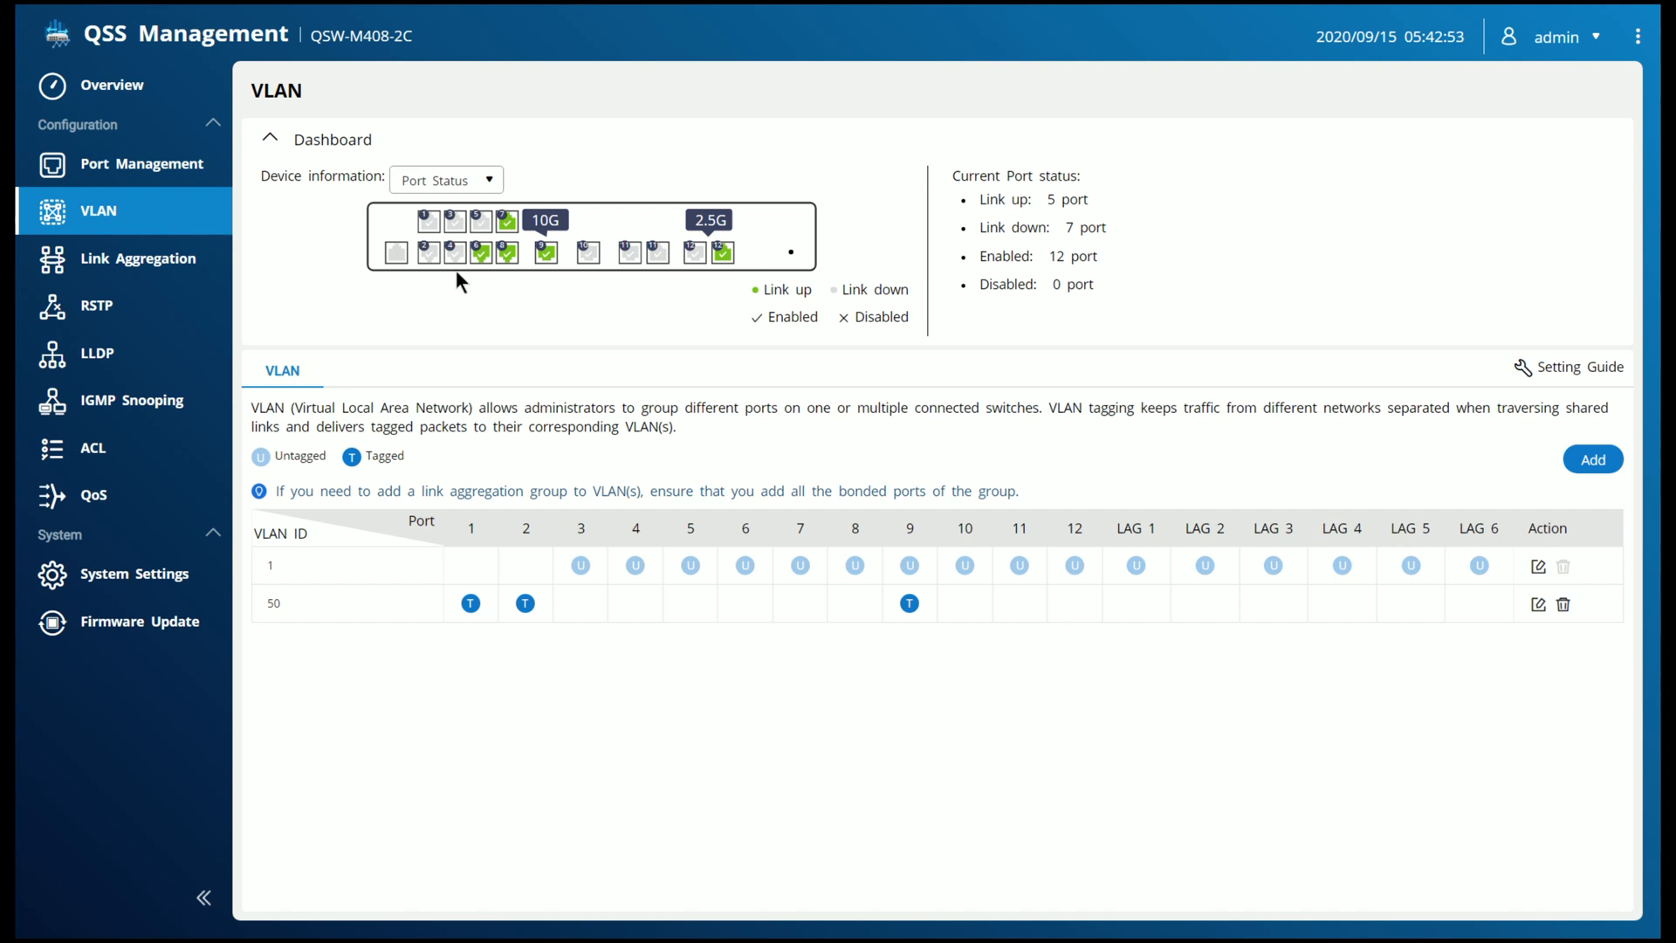
mouse_move(494, 339)
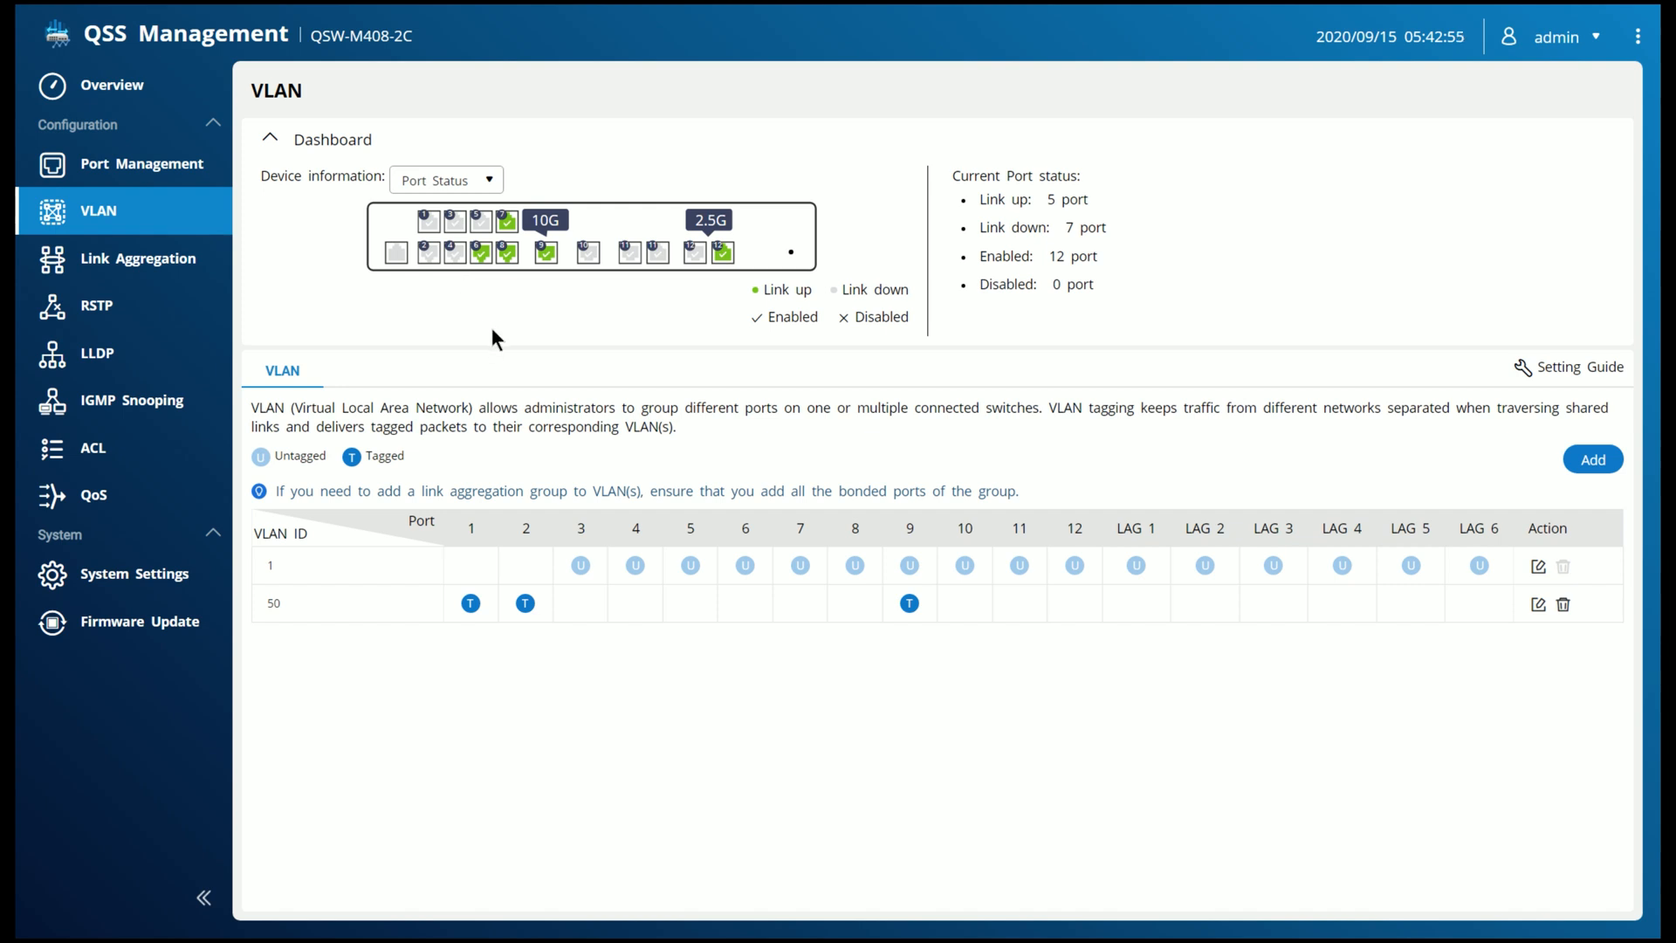
mouse_move(866, 815)
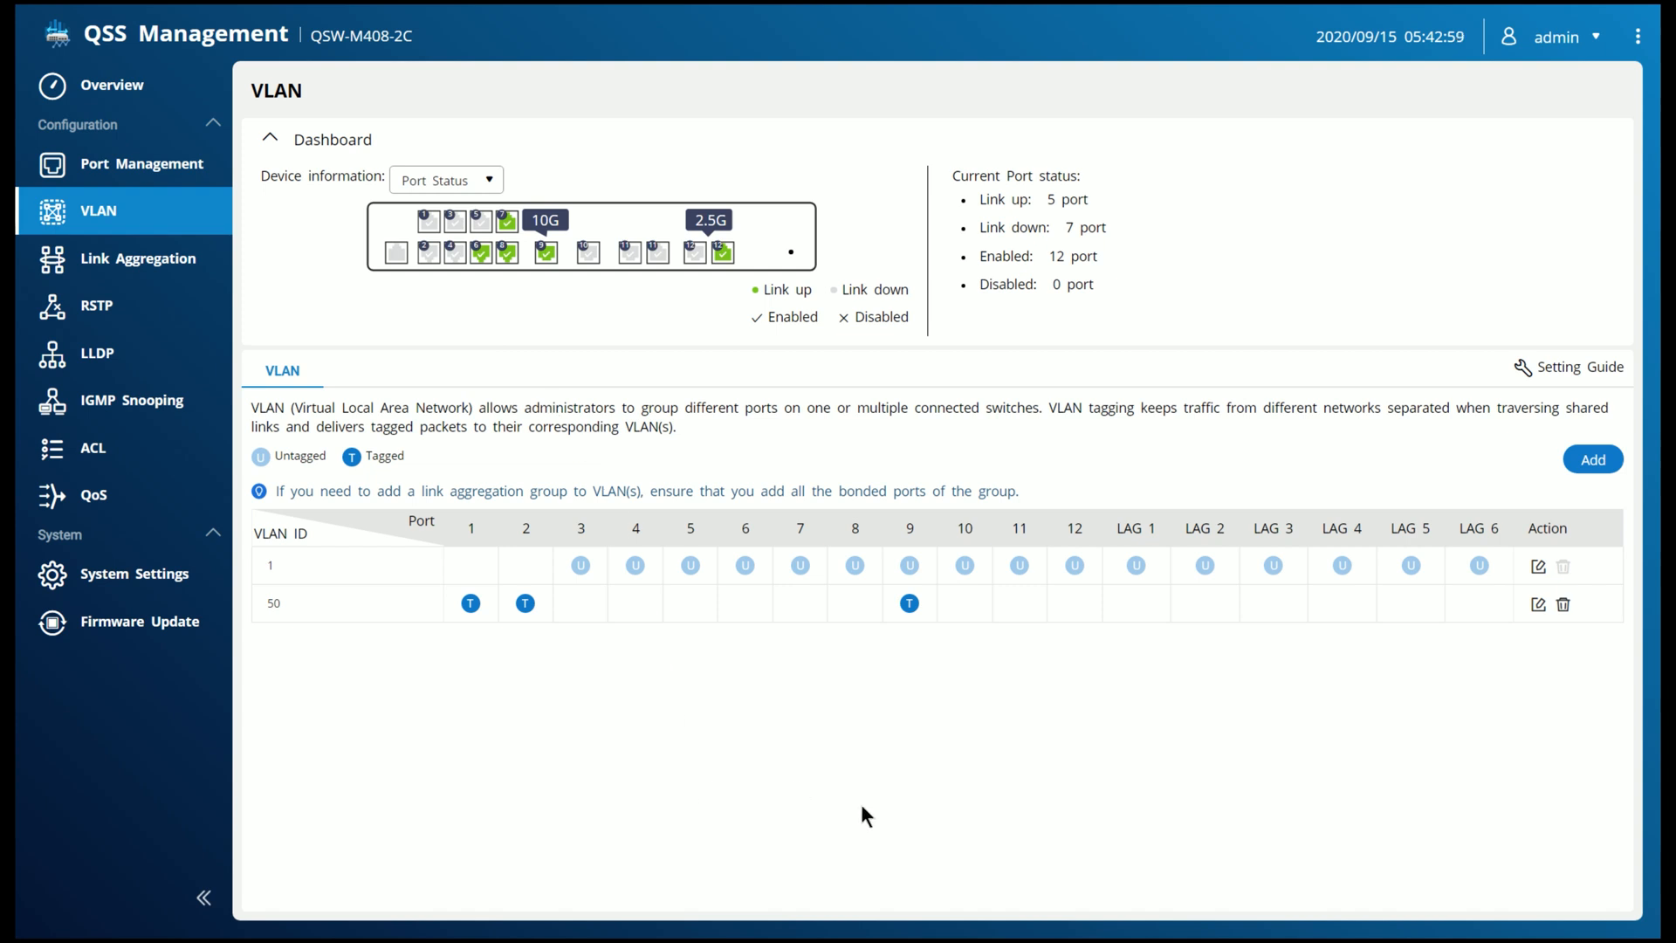
mouse_move(922, 670)
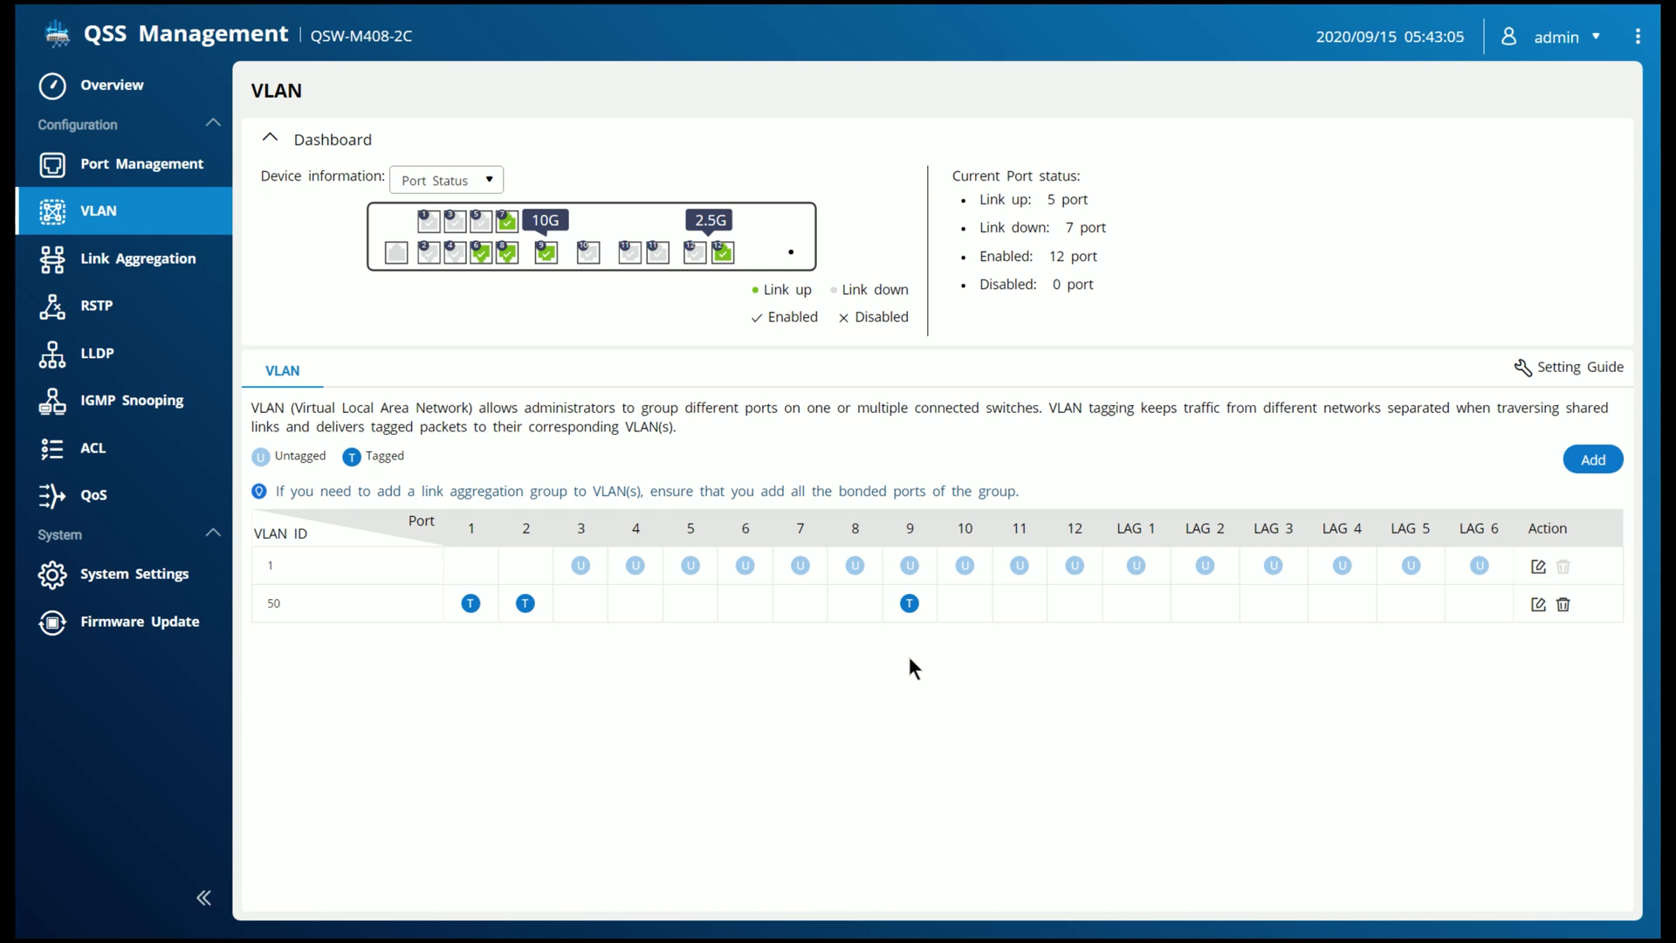
mouse_move(136, 259)
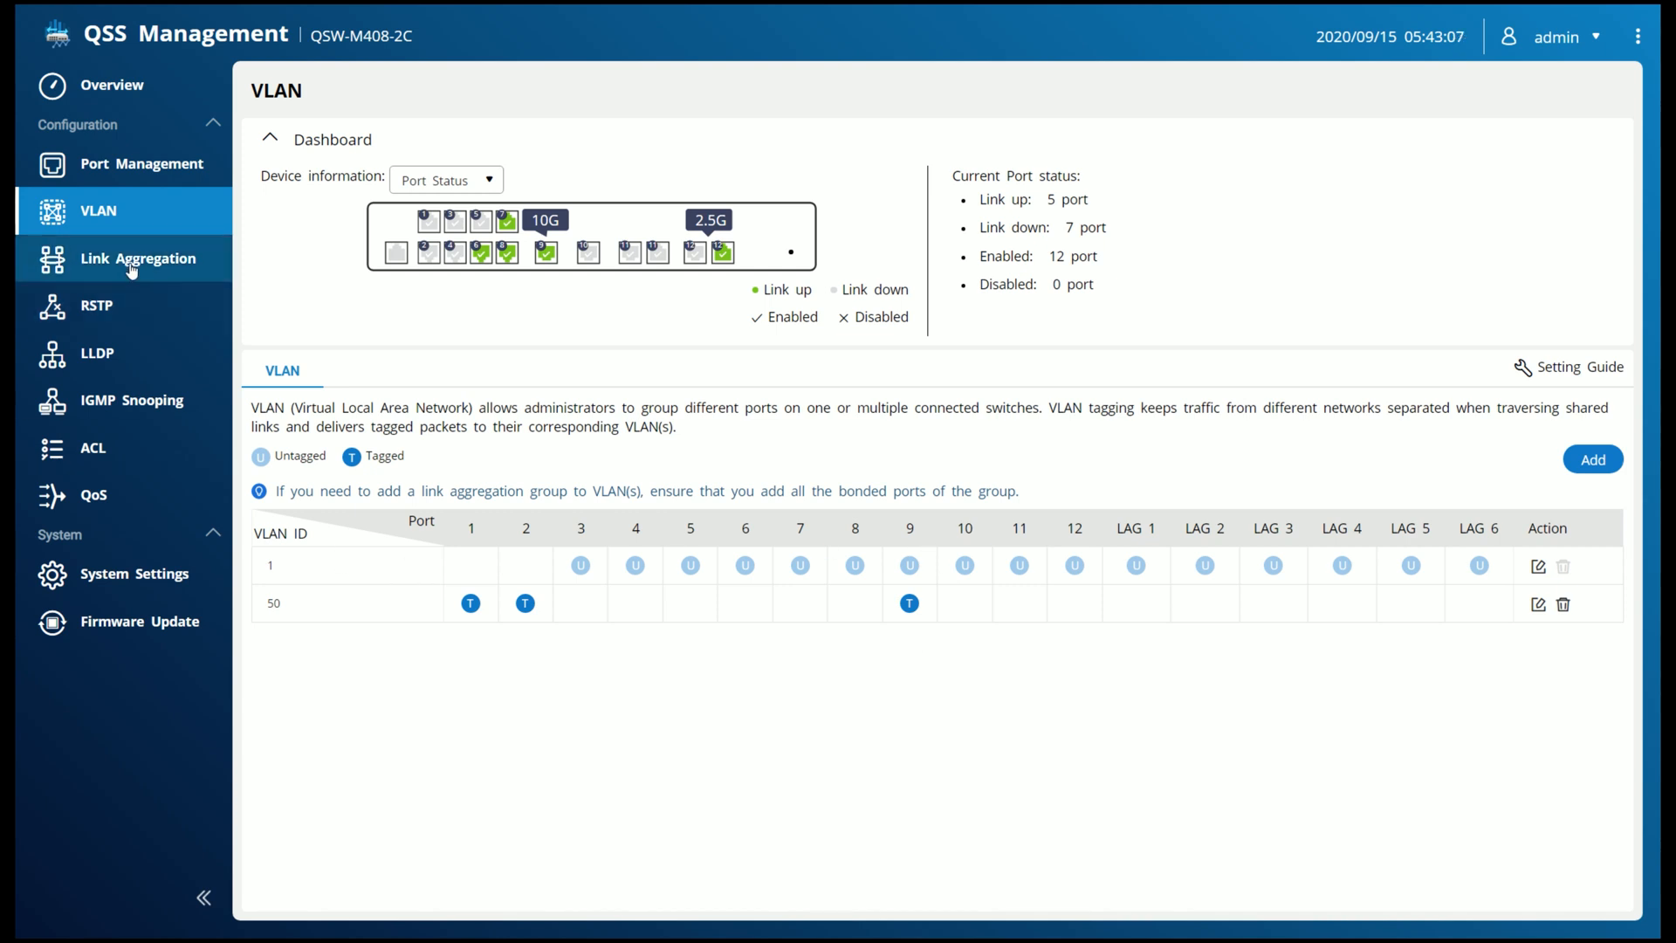
click(136, 259)
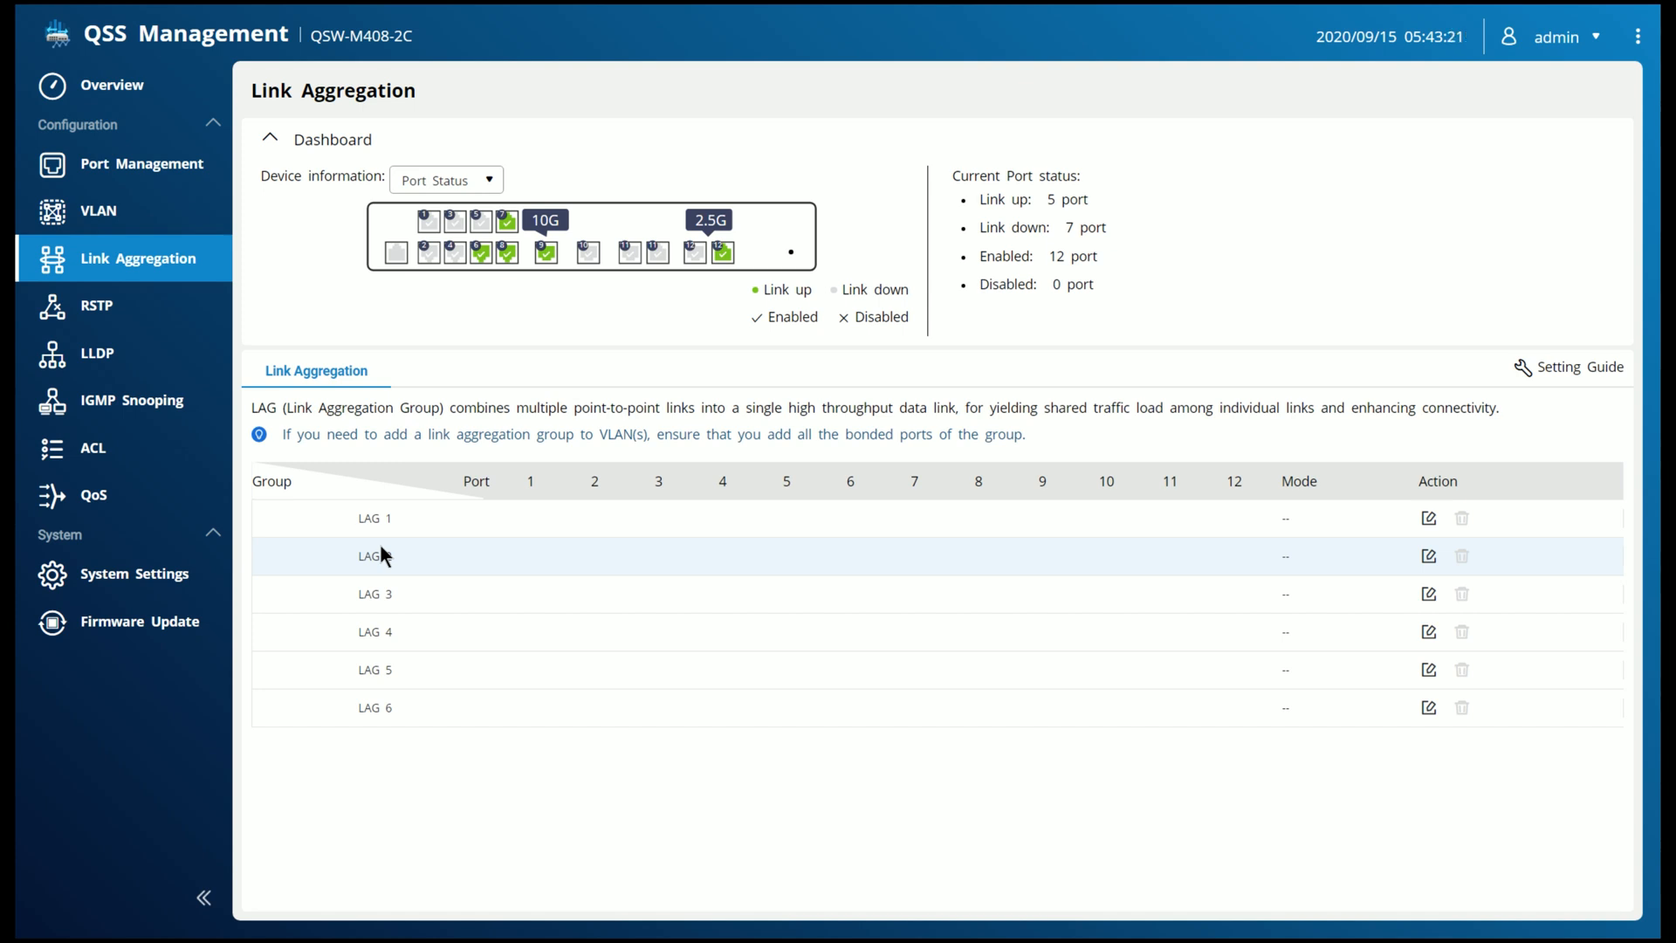
mouse_move(366, 530)
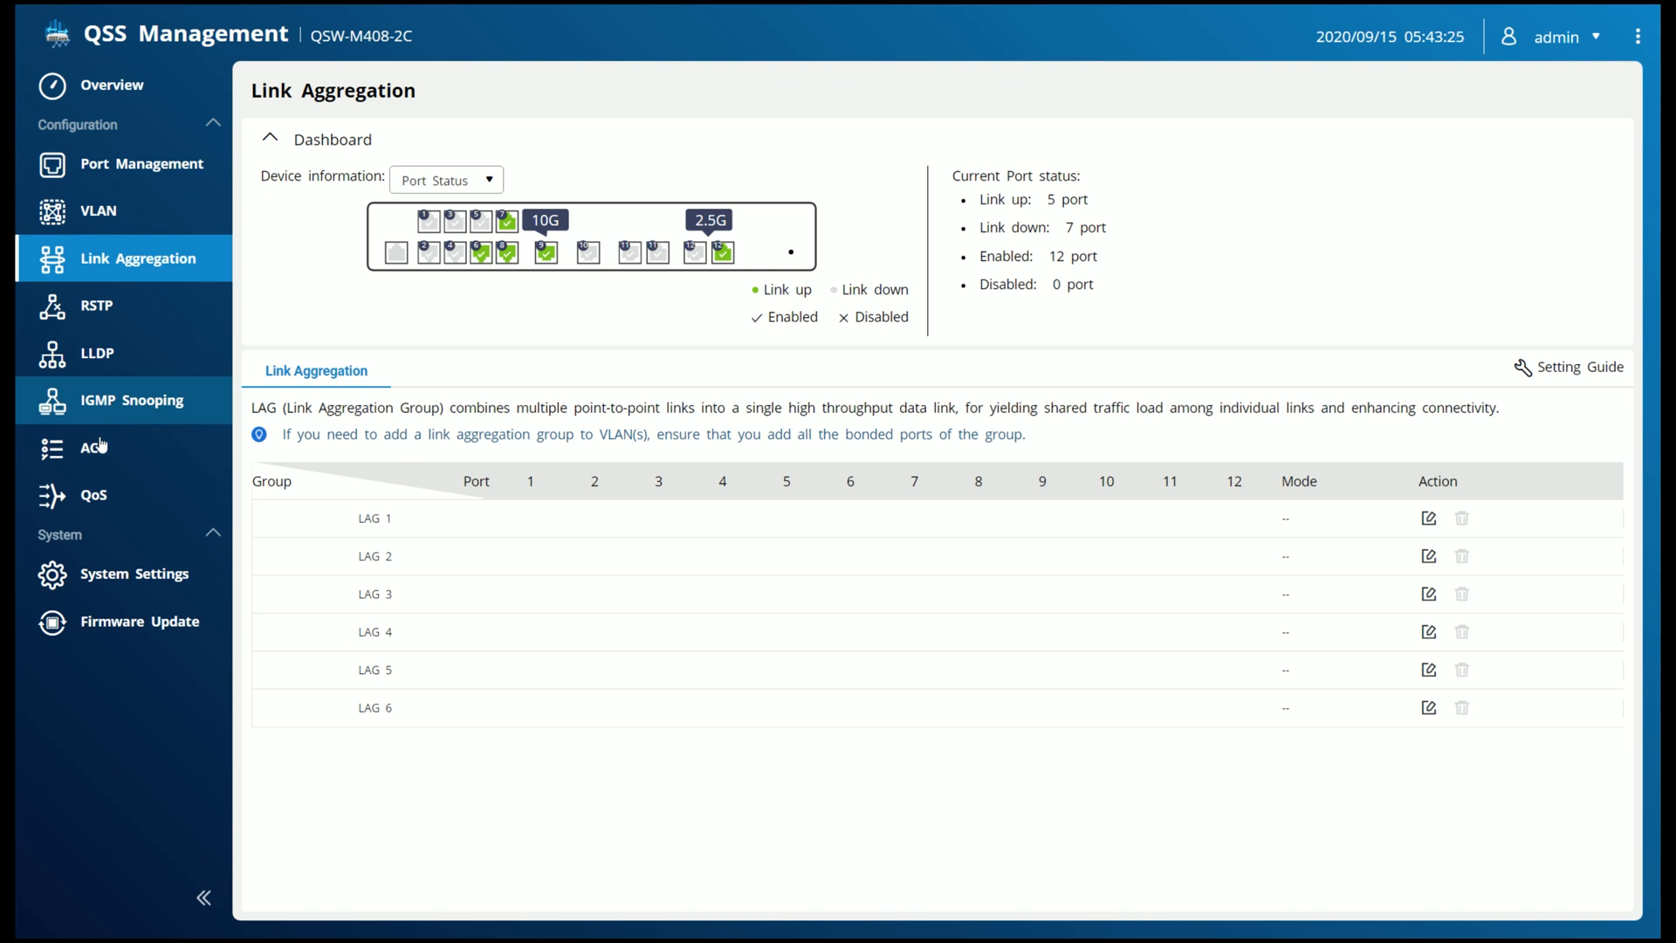
Show the Access Control List page, currently with no IP rules
click(93, 448)
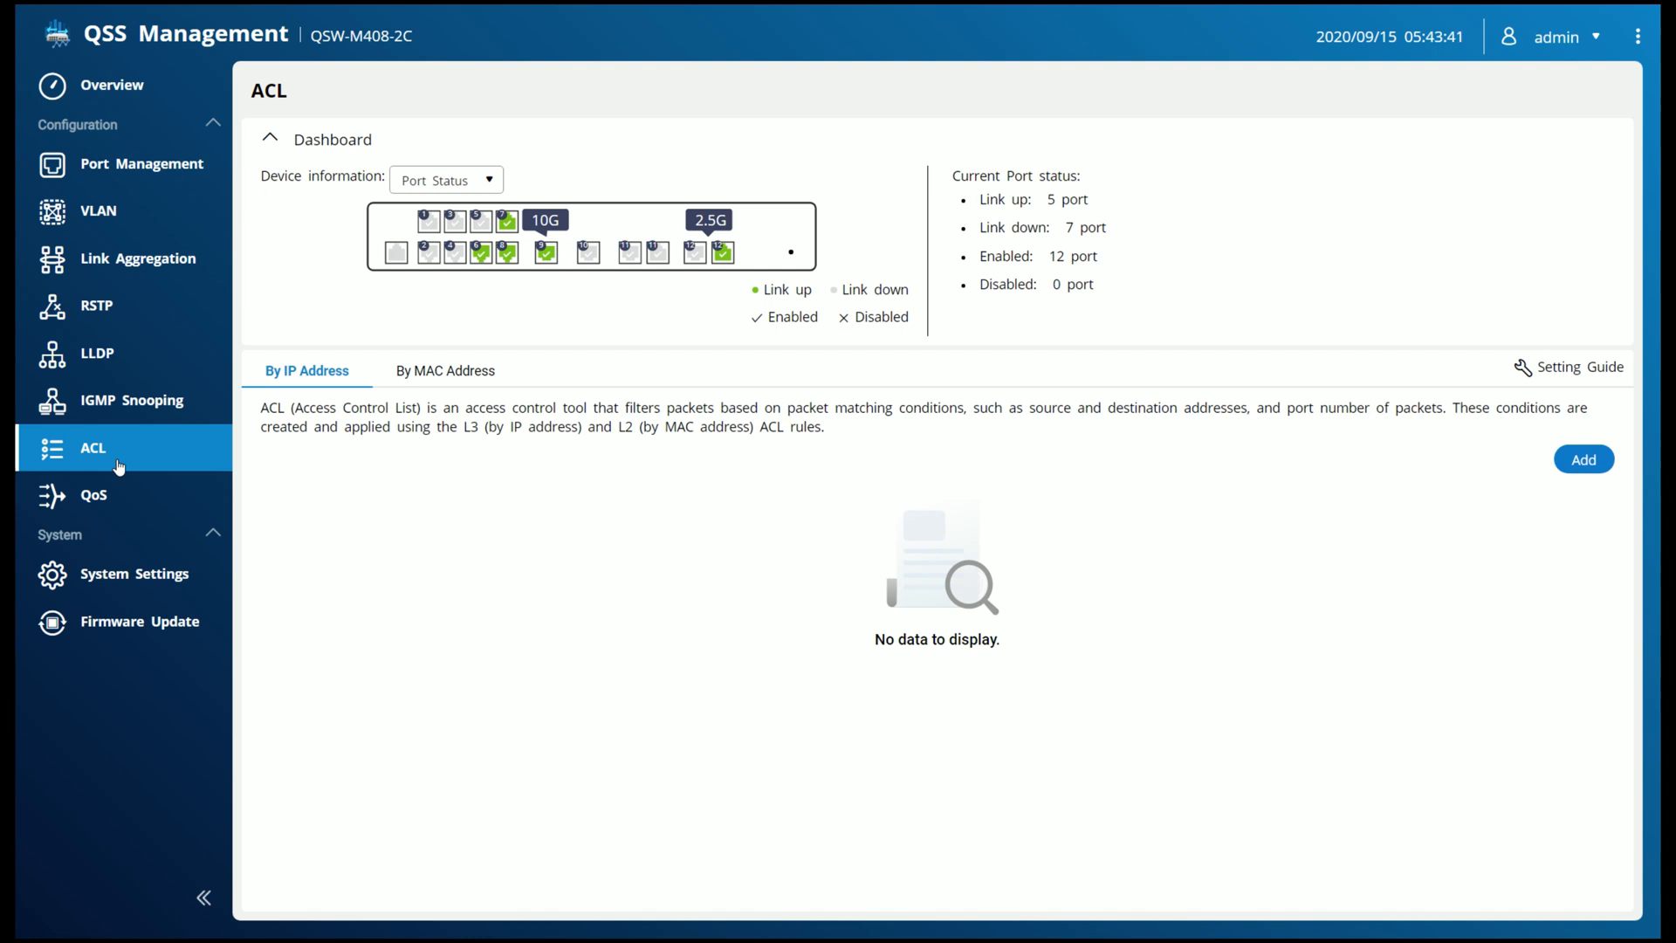
mouse_move(317, 503)
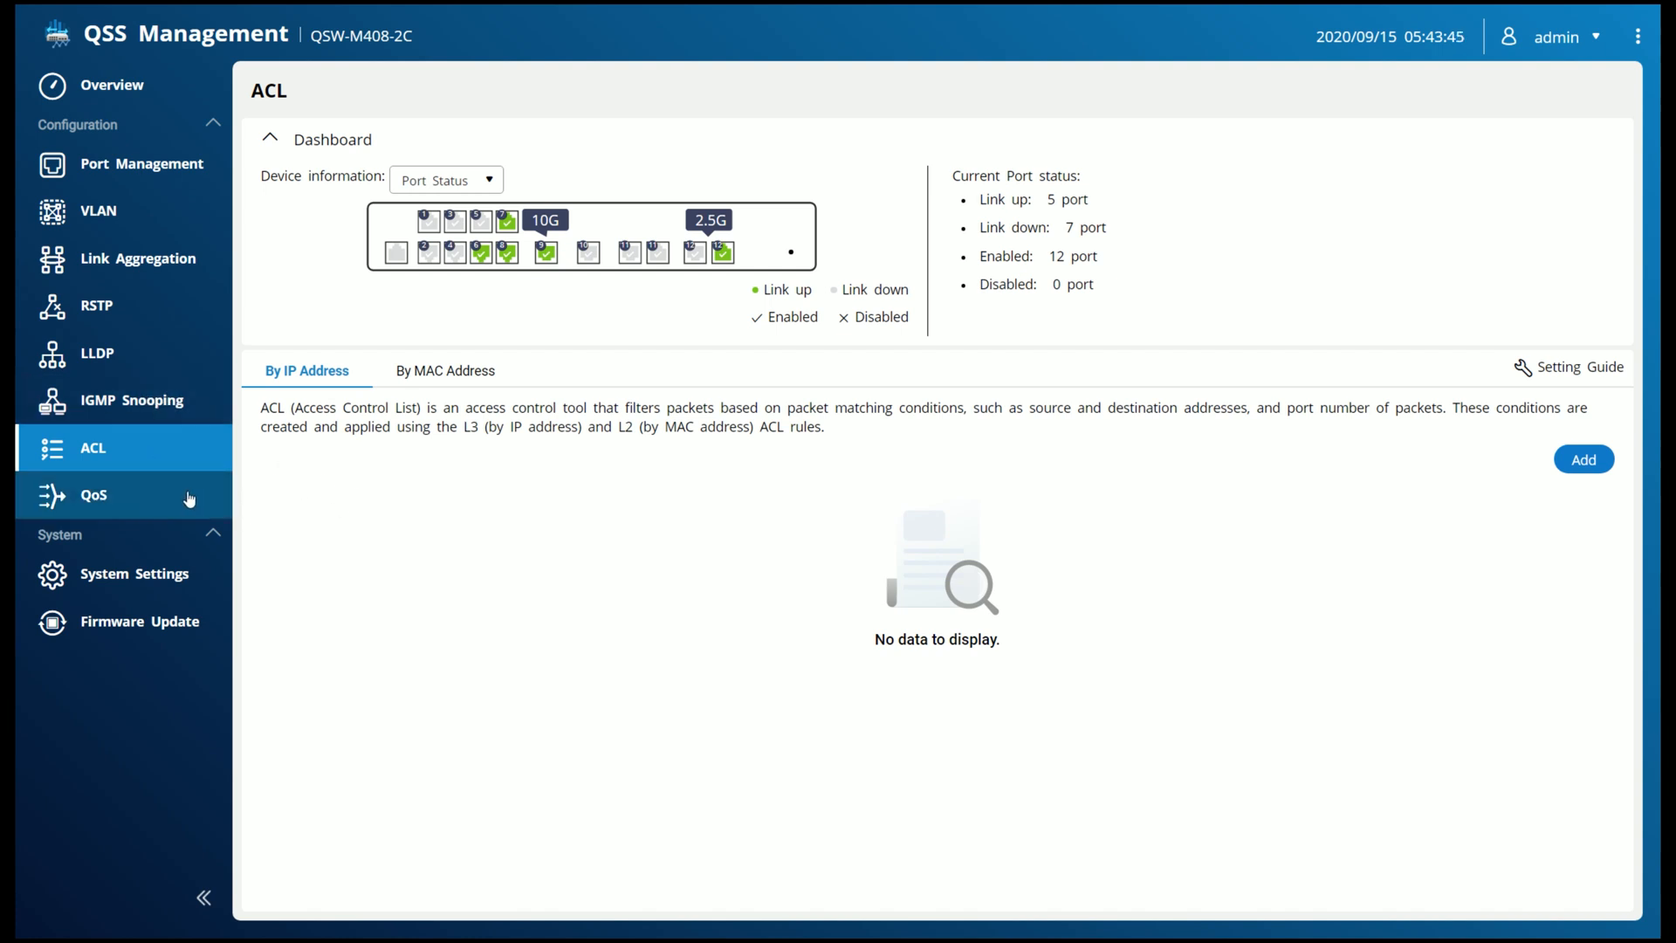
mouse_move(147, 503)
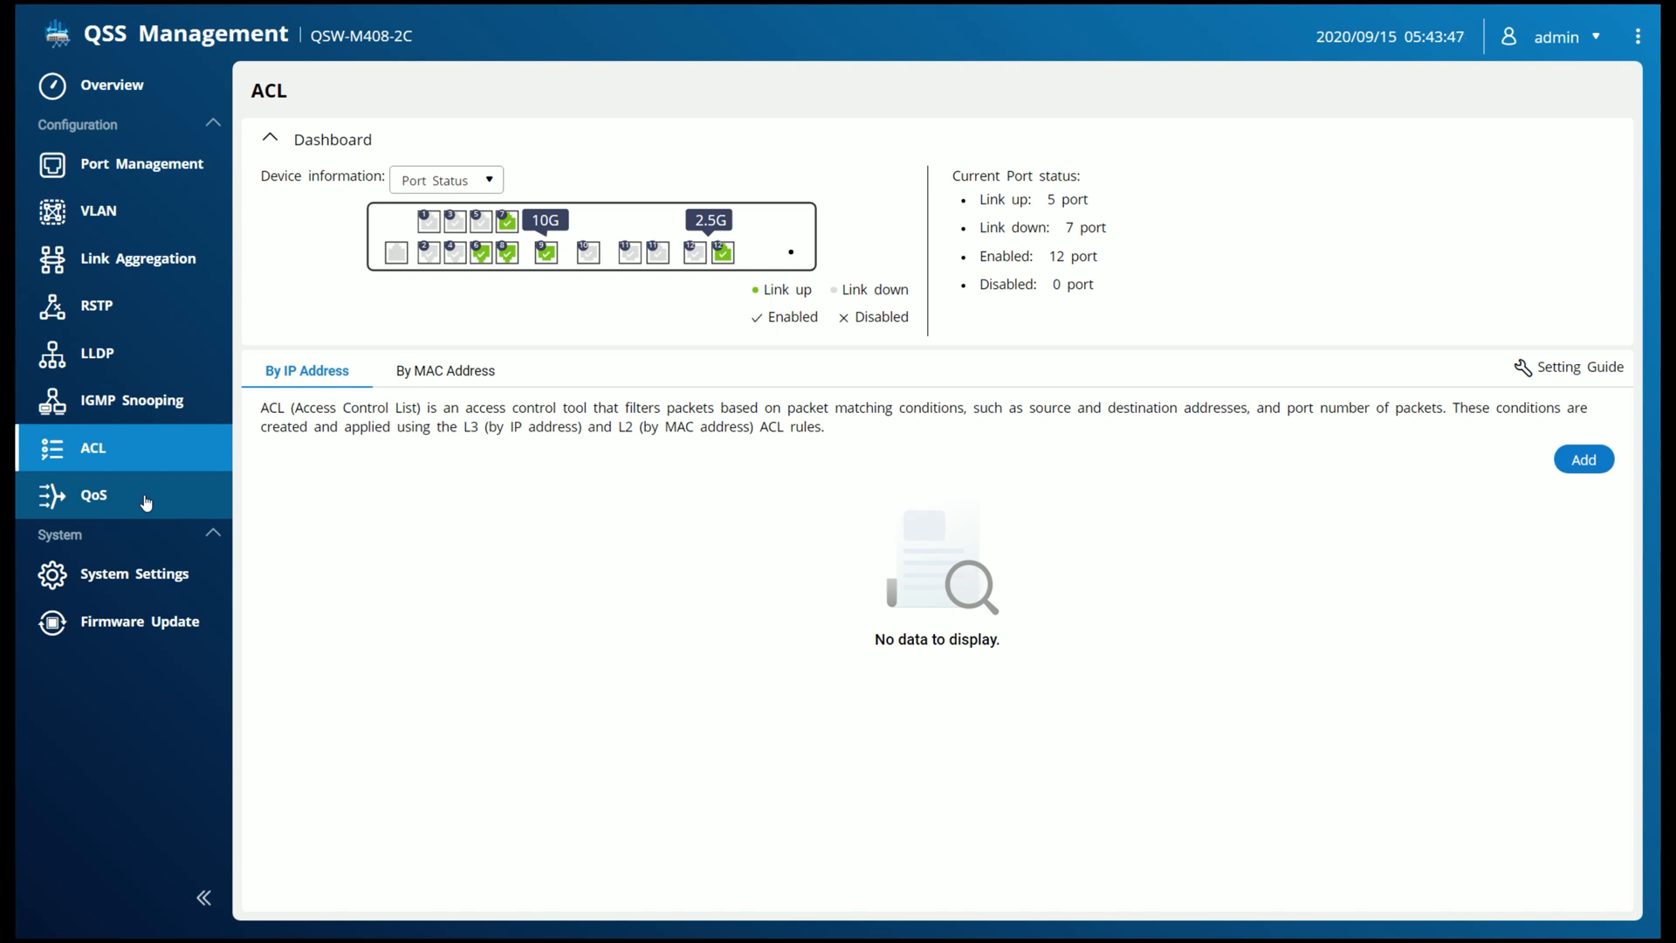
Show the QoS page listing each port's CoS and DSCP inspection and priority 0
click(94, 494)
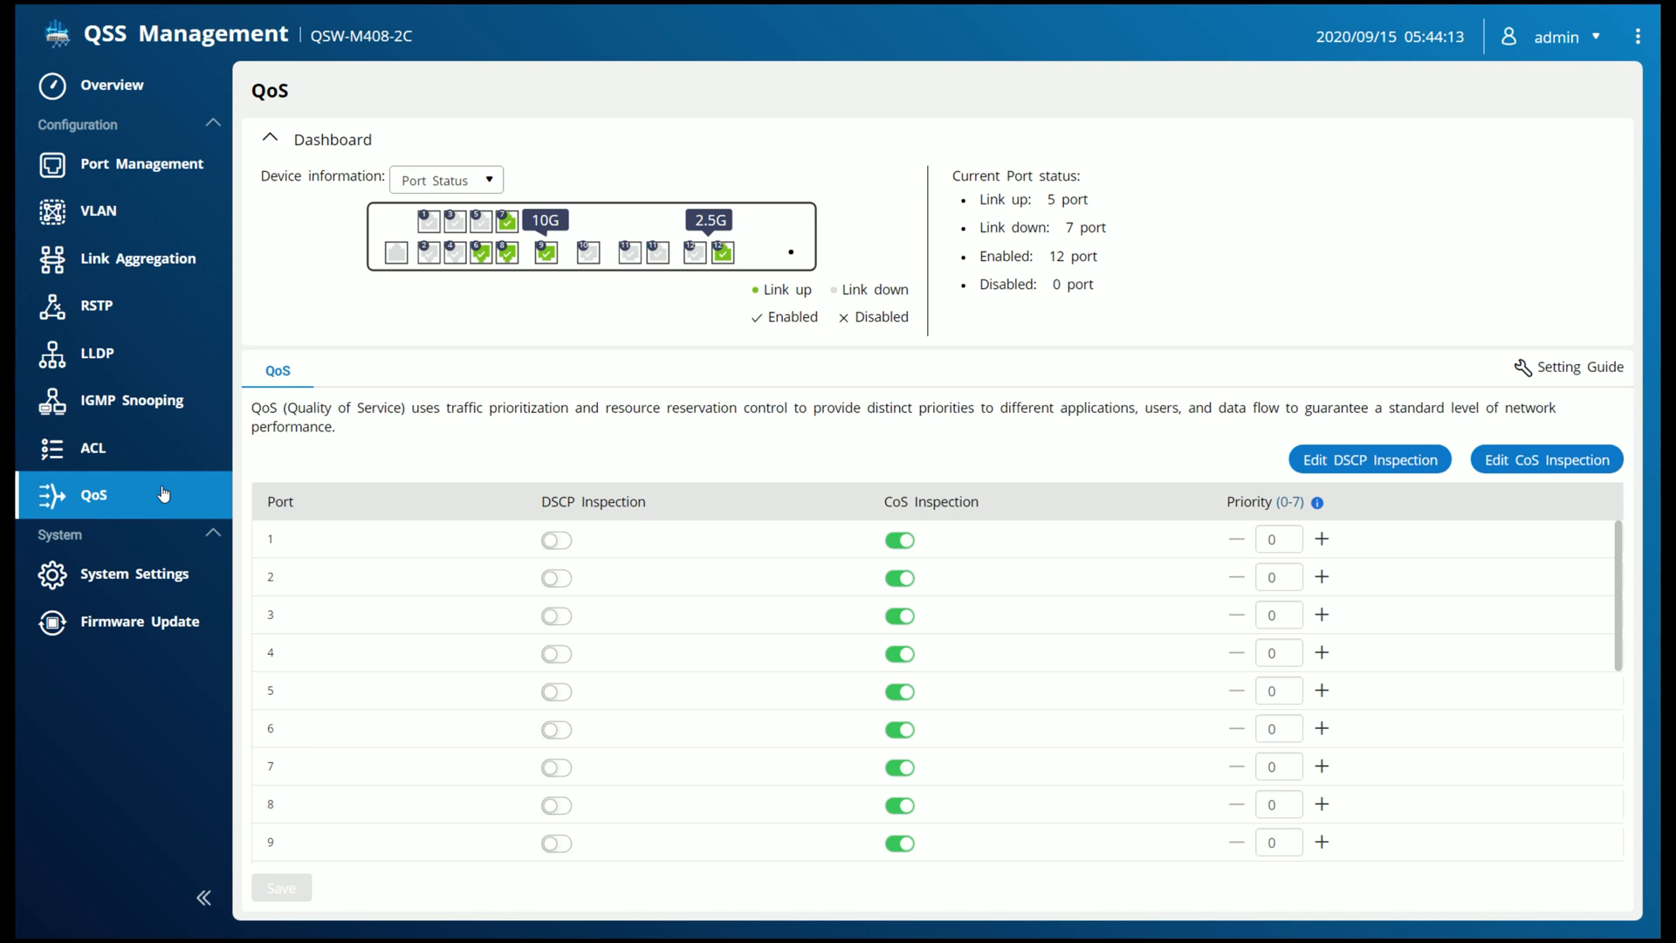
Show the System Settings IP section with IP and DNS obtained automatically
click(135, 574)
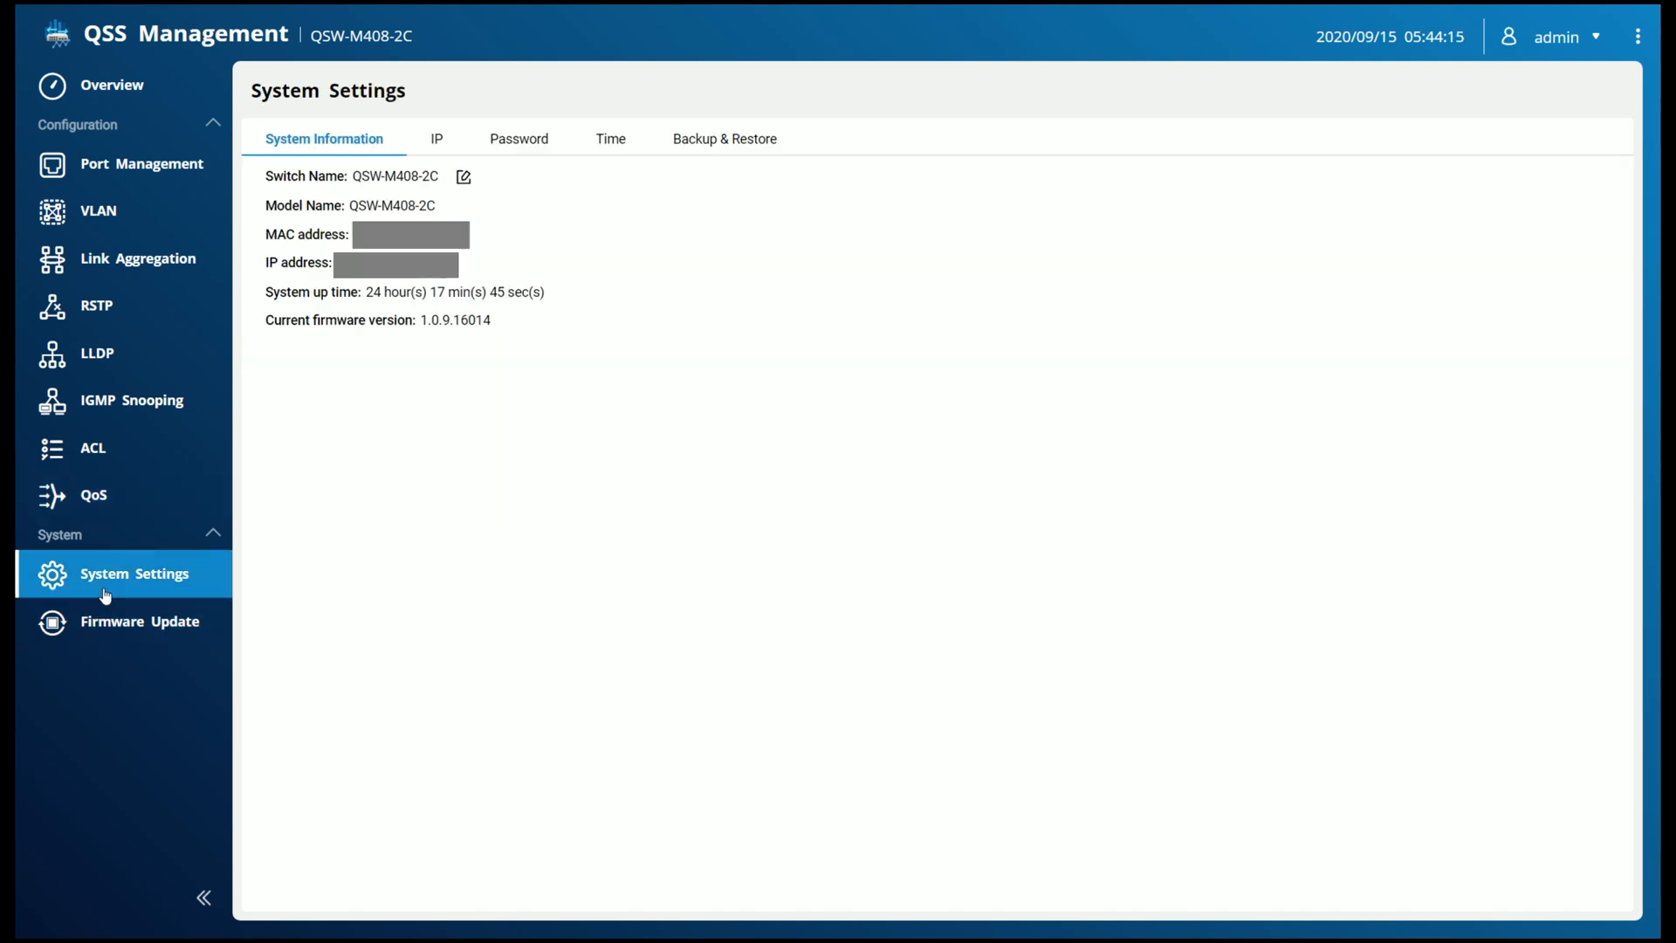
mouse_move(262, 608)
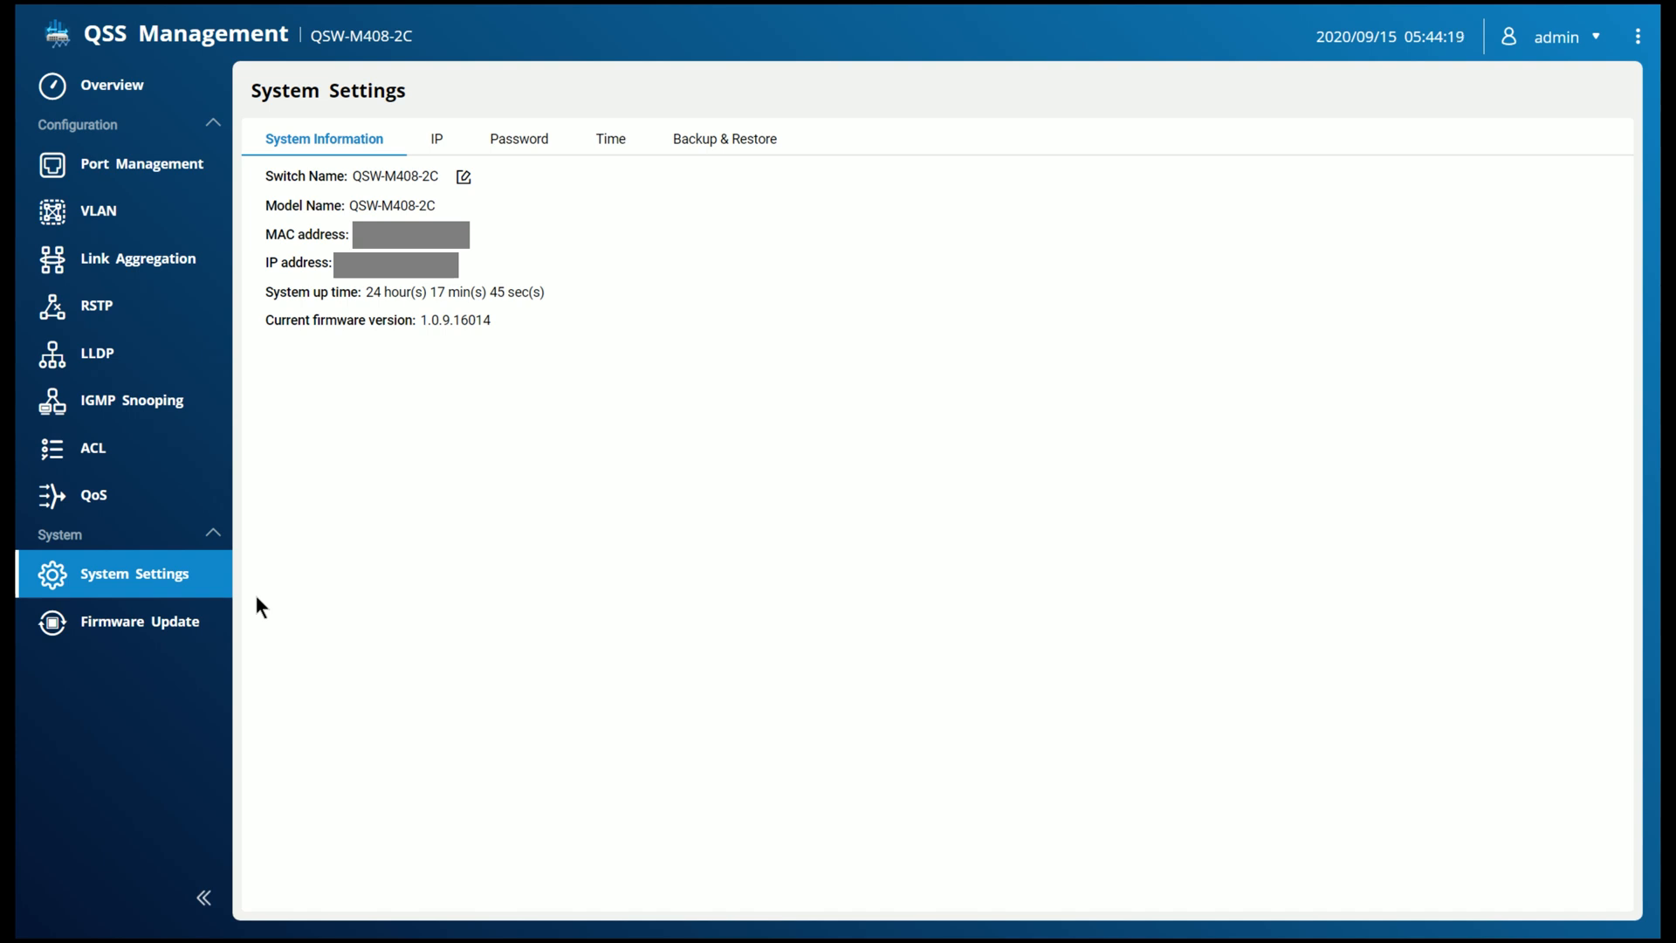
mouse_move(438, 196)
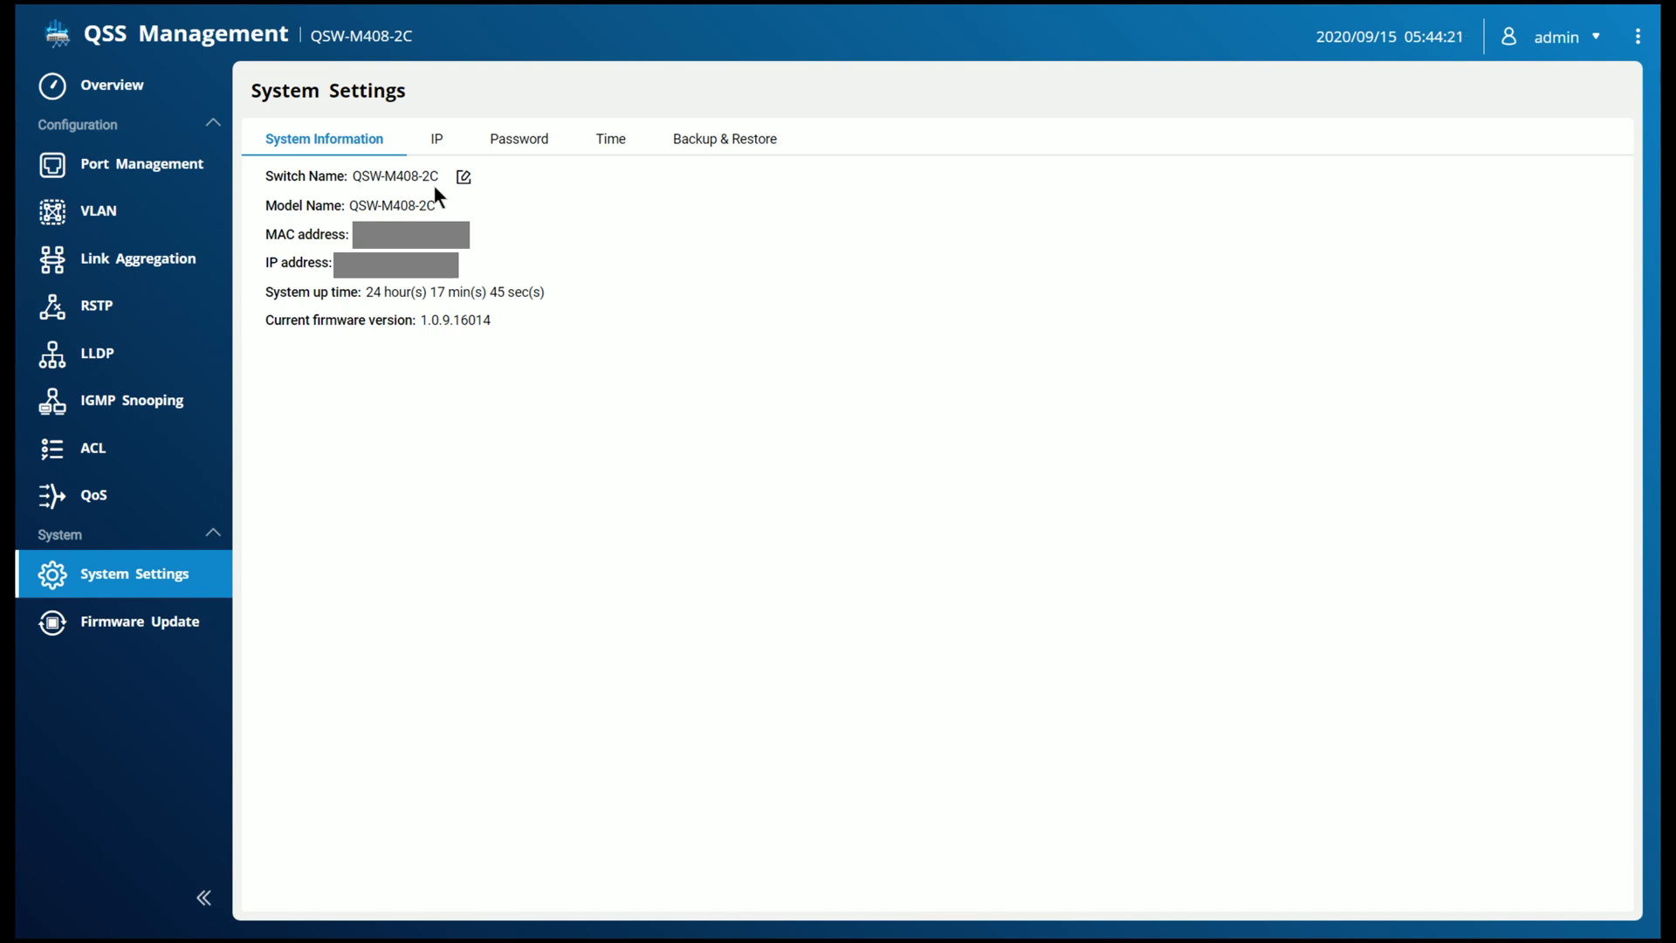
mouse_move(586, 299)
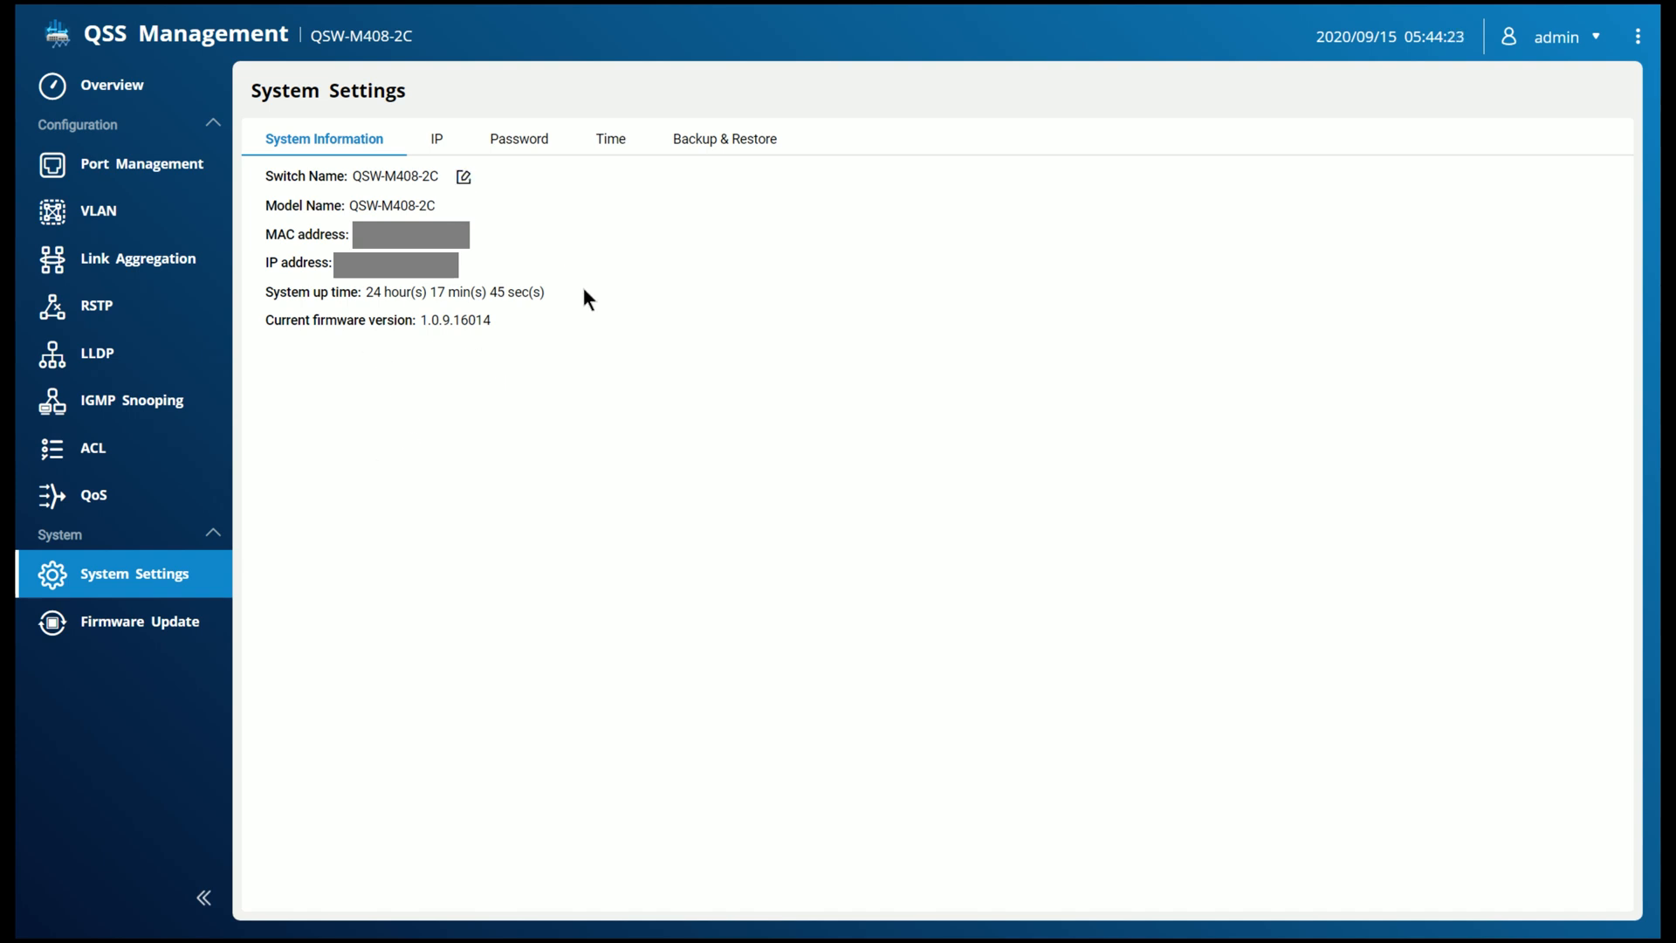
mouse_move(866, 548)
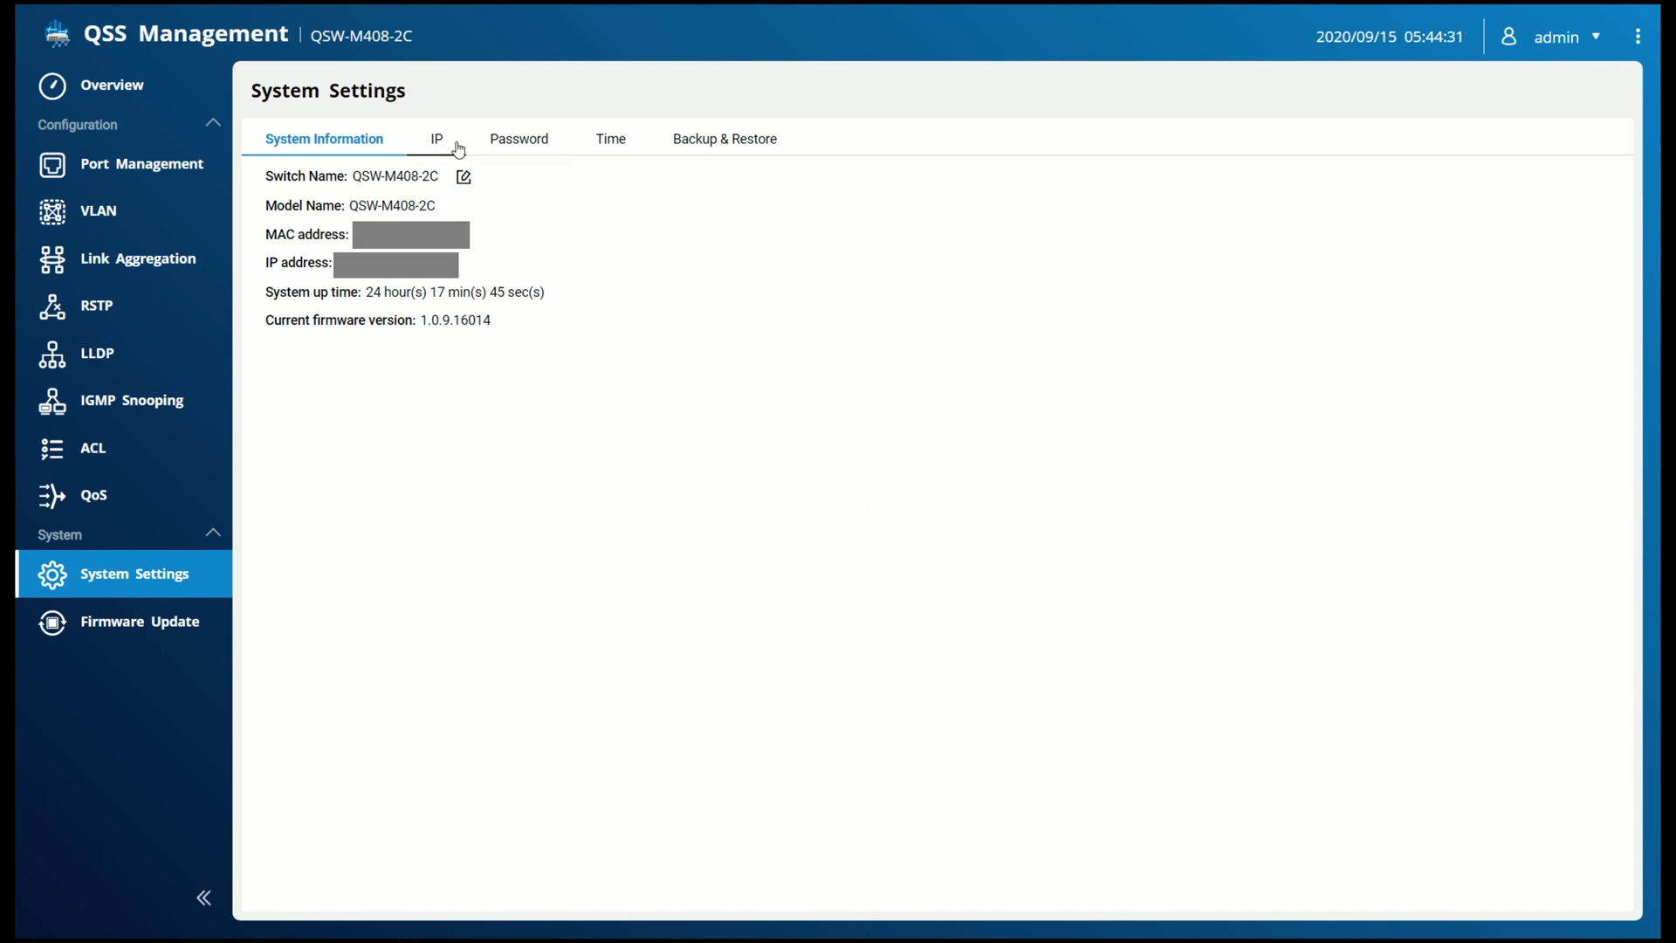
click(435, 139)
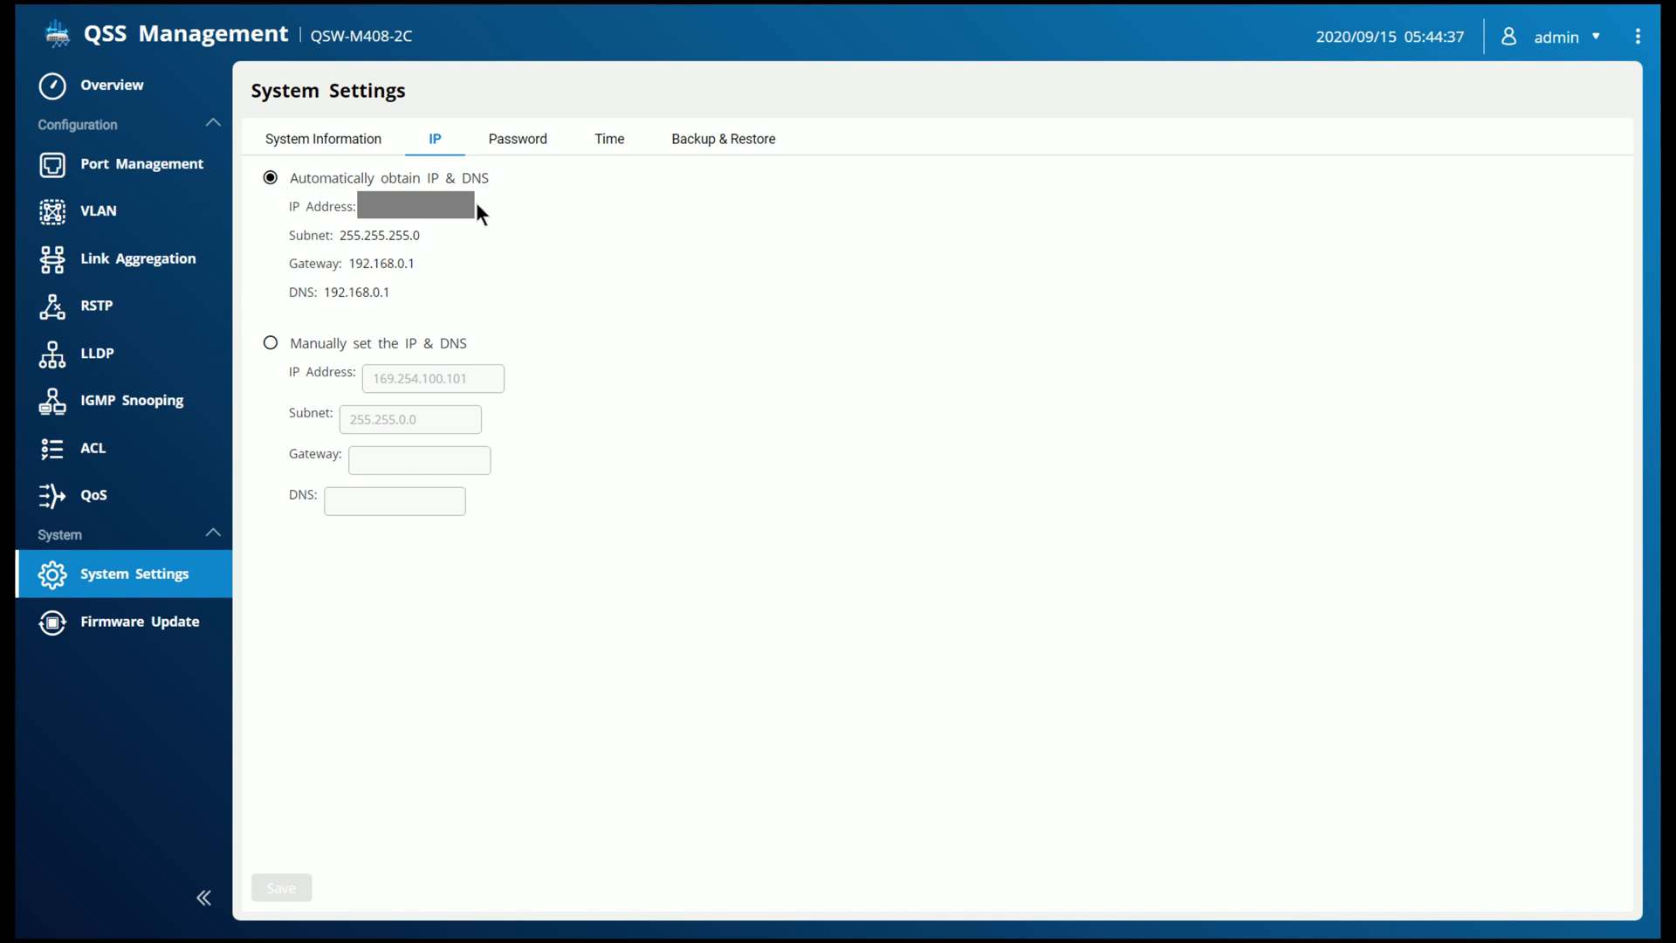
mouse_move(508, 194)
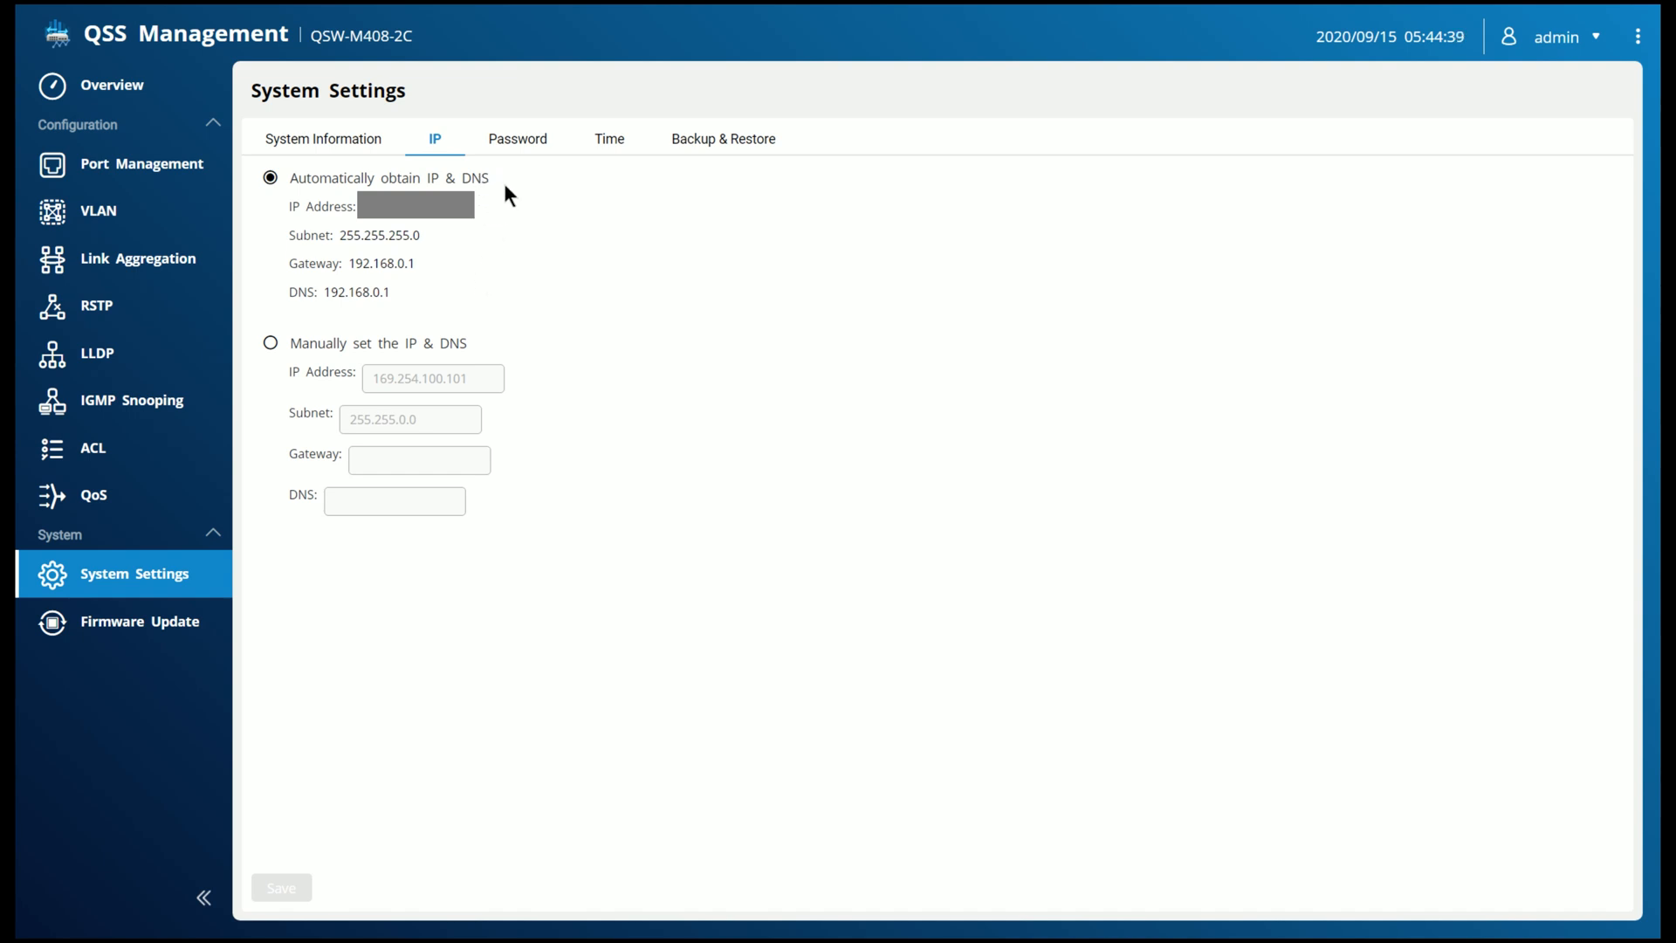
mouse_move(609, 140)
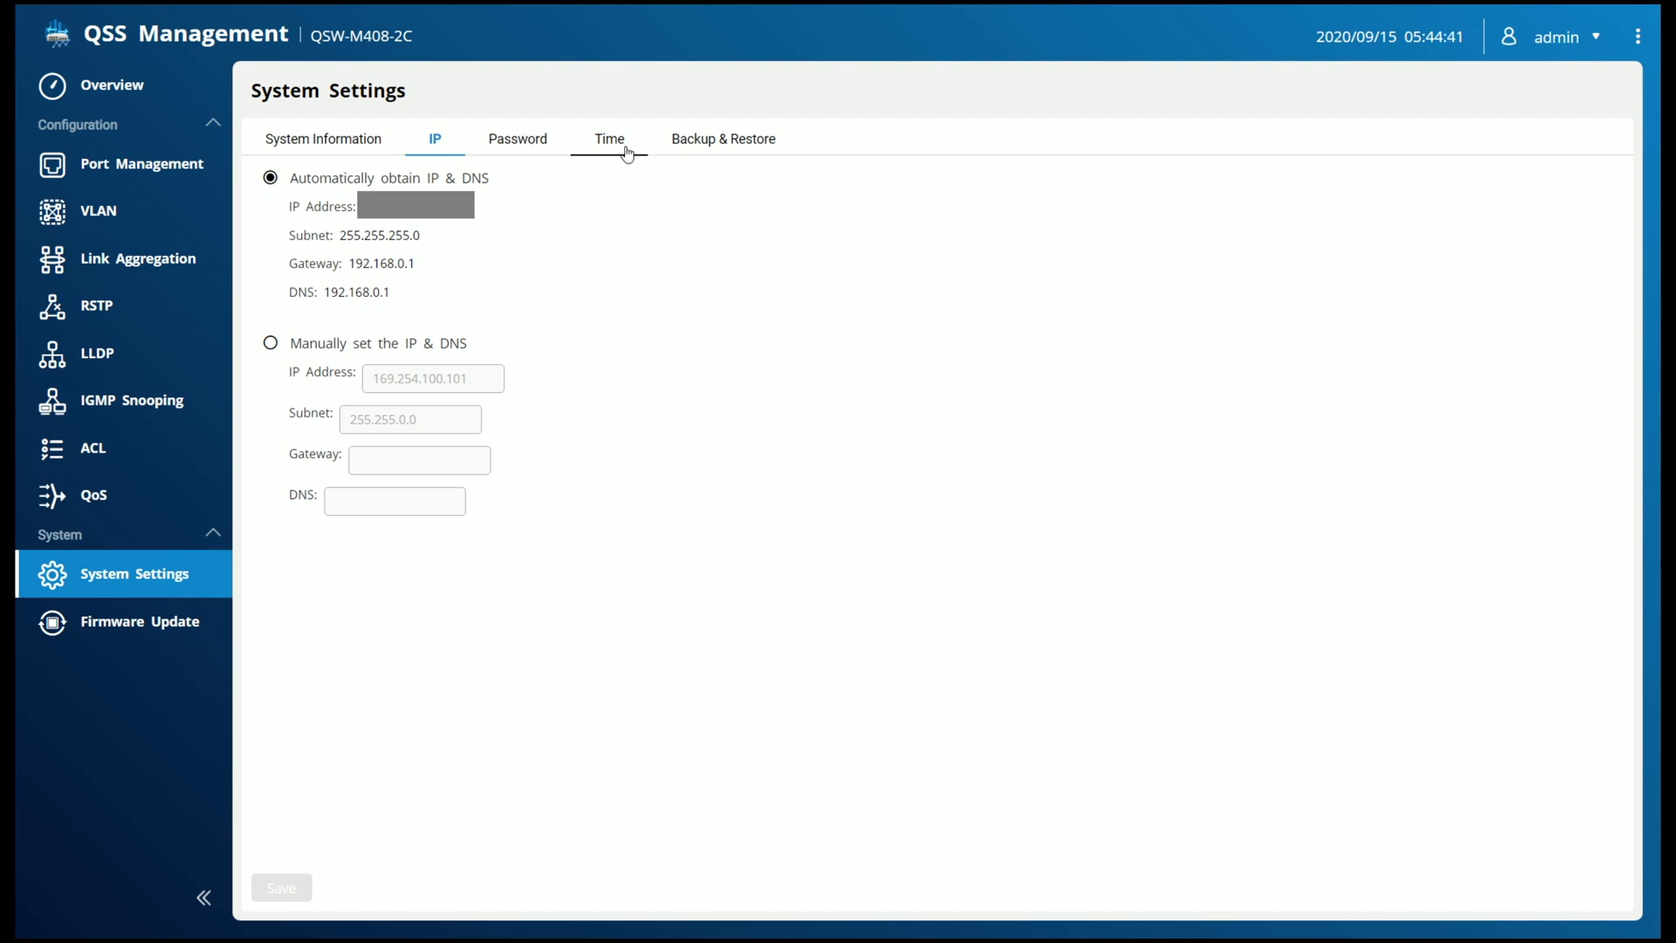
Show the Backup & Restore section with backup, restore, password and factory reset options
click(723, 139)
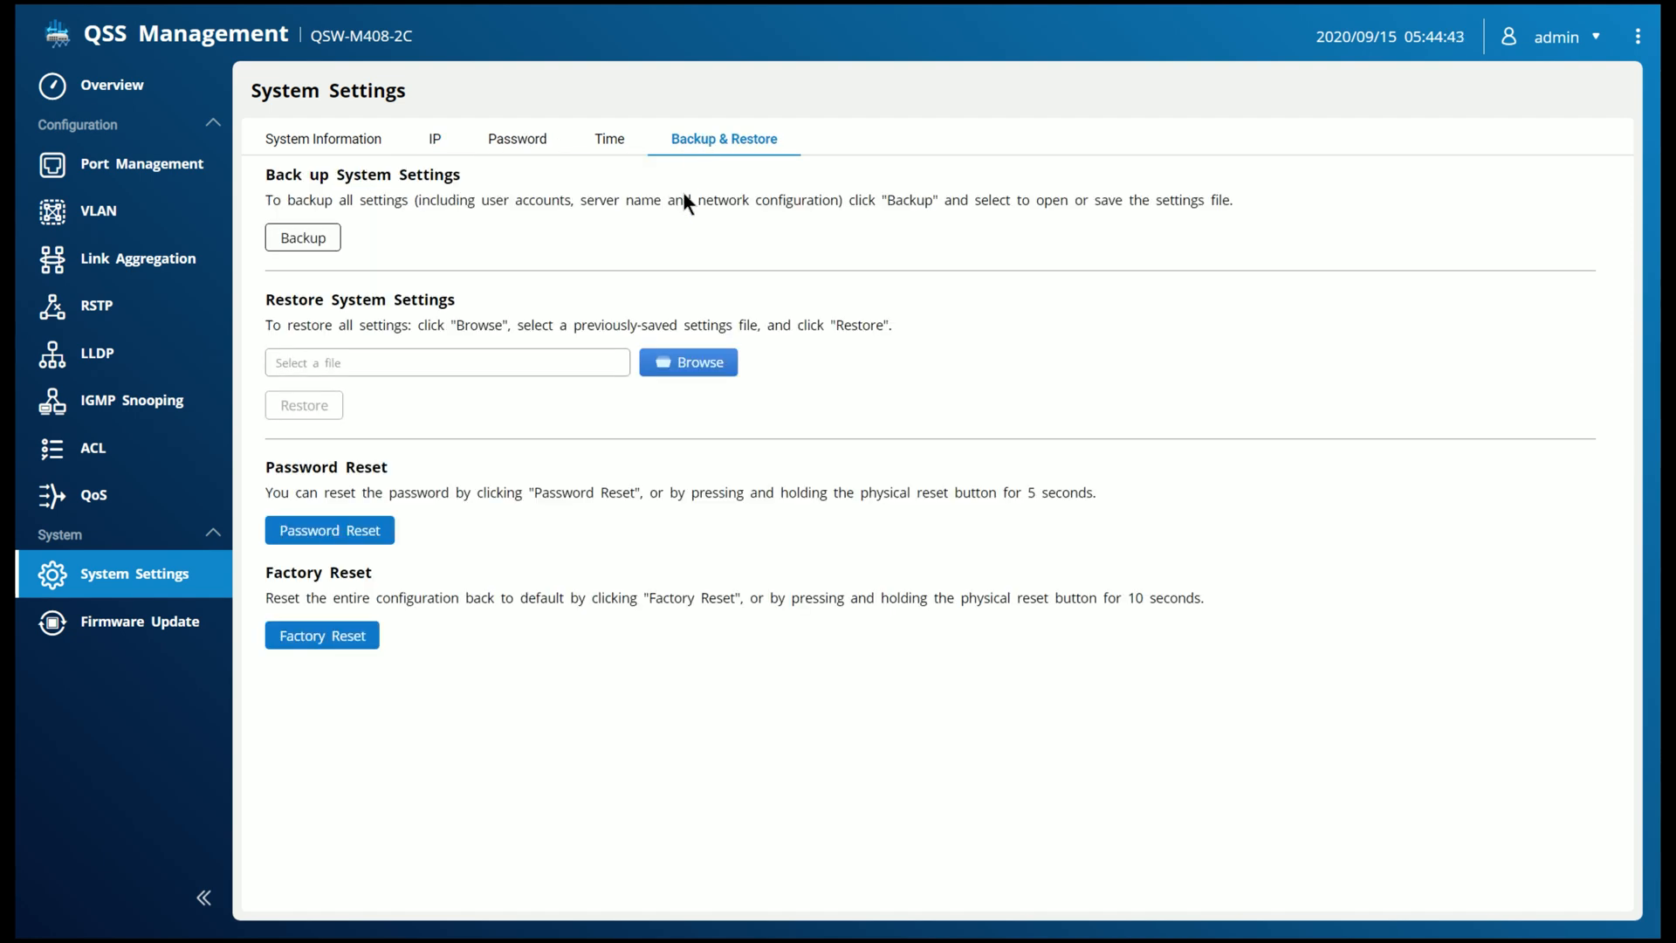
mouse_move(630, 379)
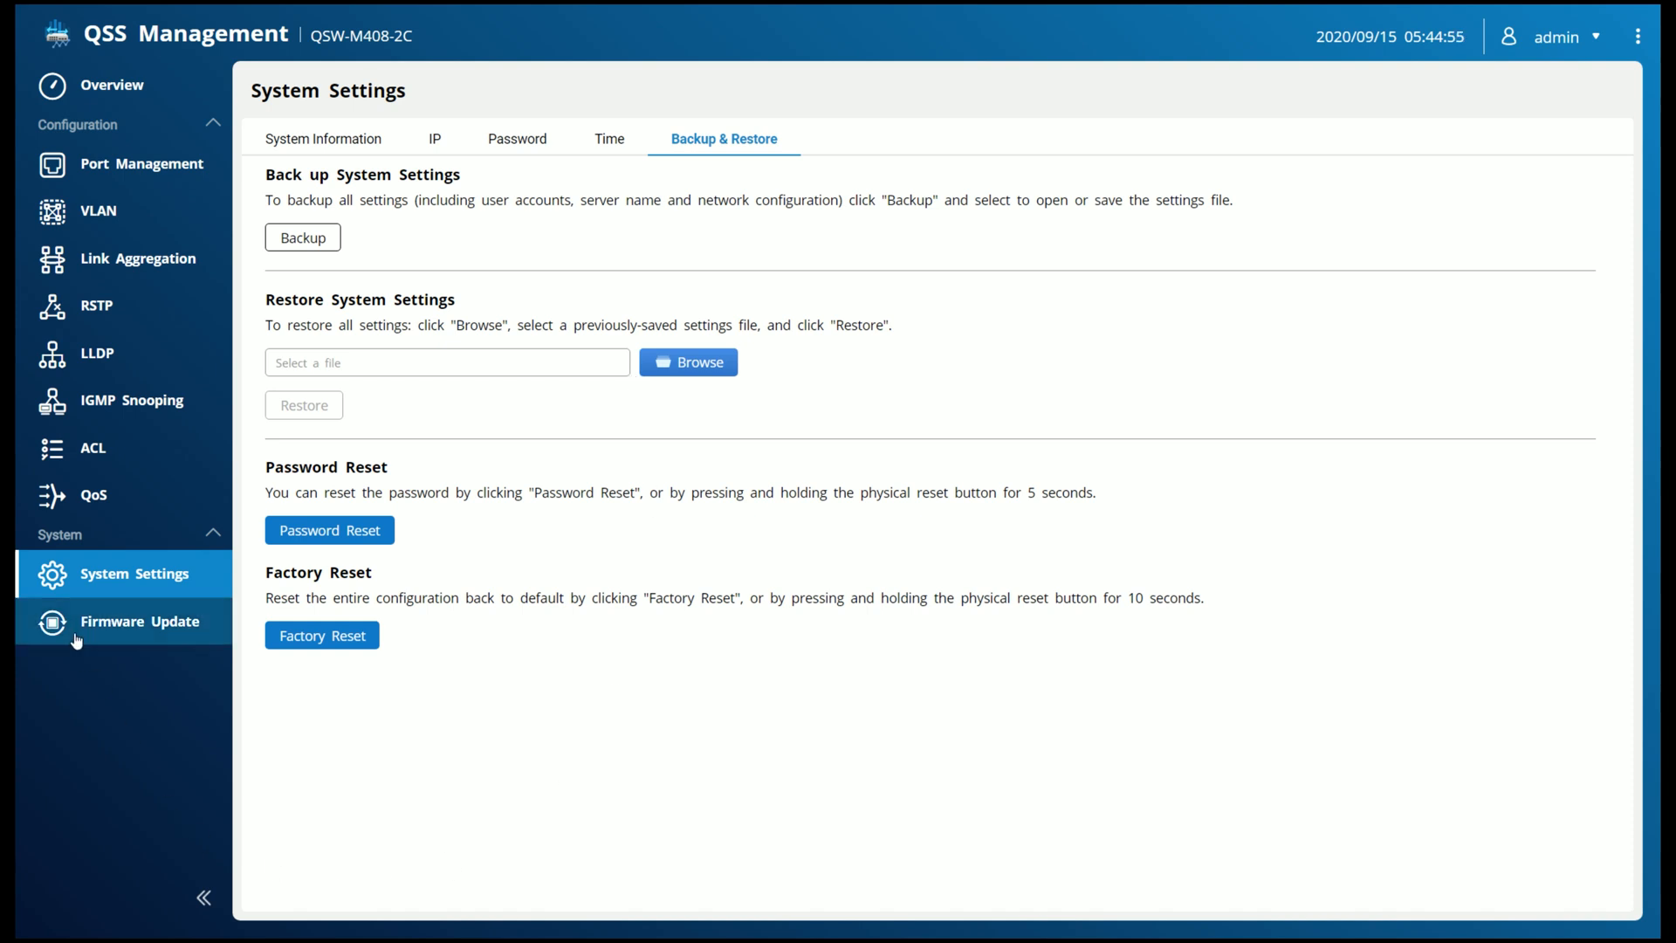
Run an online firmware check confirming version 1.0.9.16014 is up to date and dismiss the notice
click(140, 622)
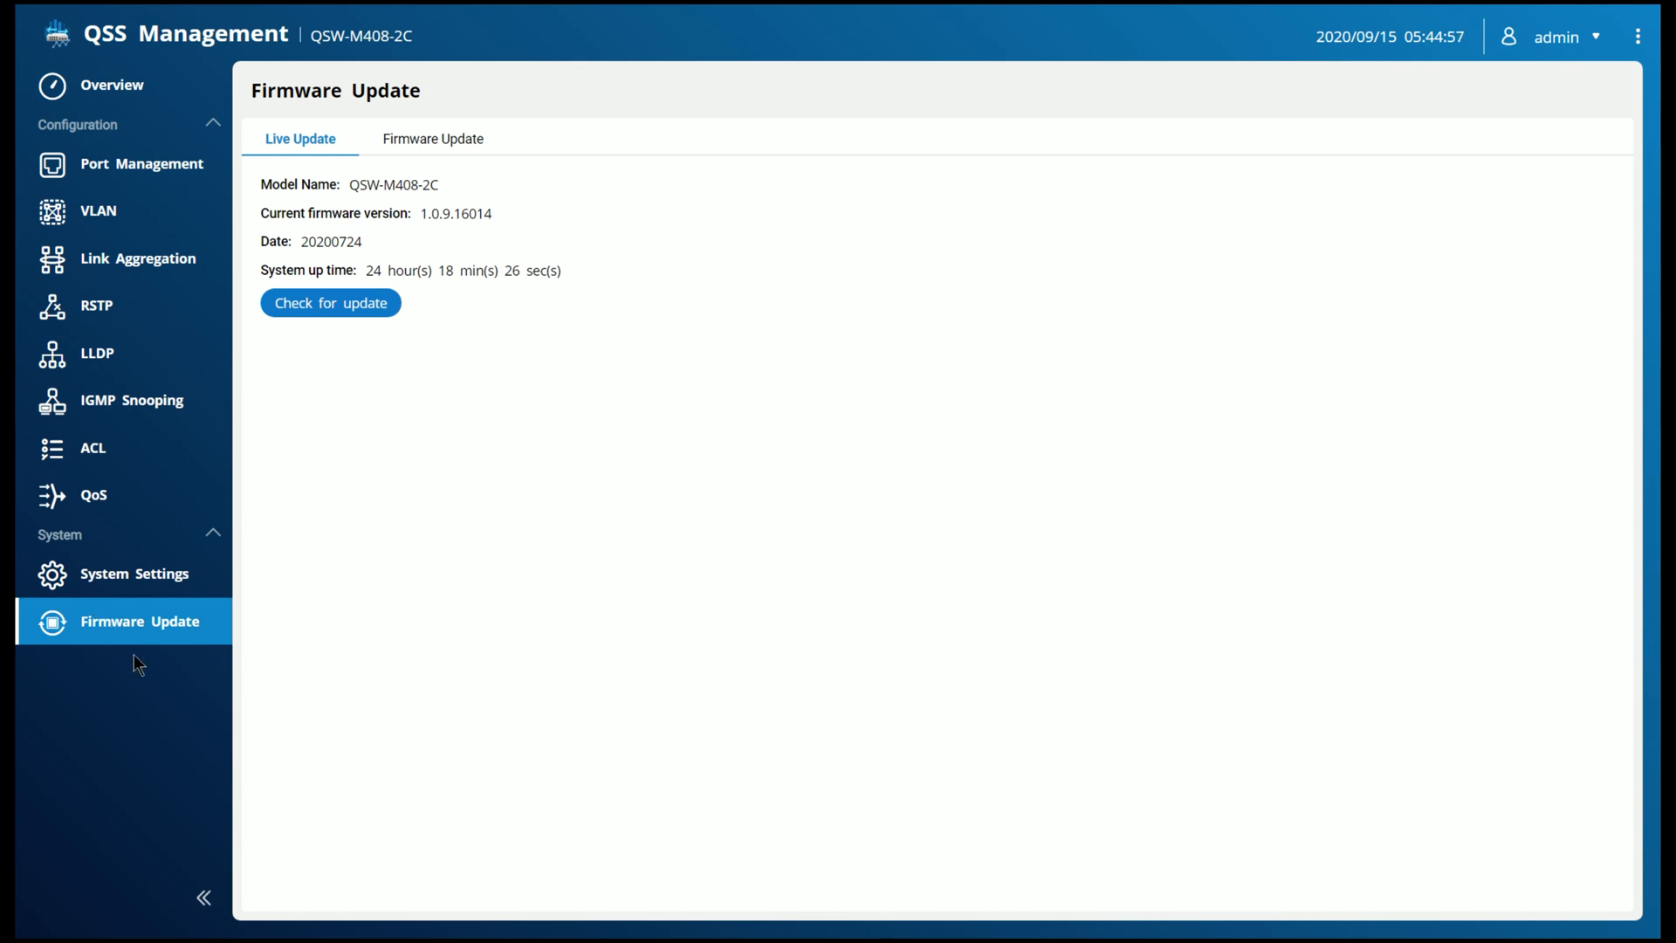
mouse_move(255, 638)
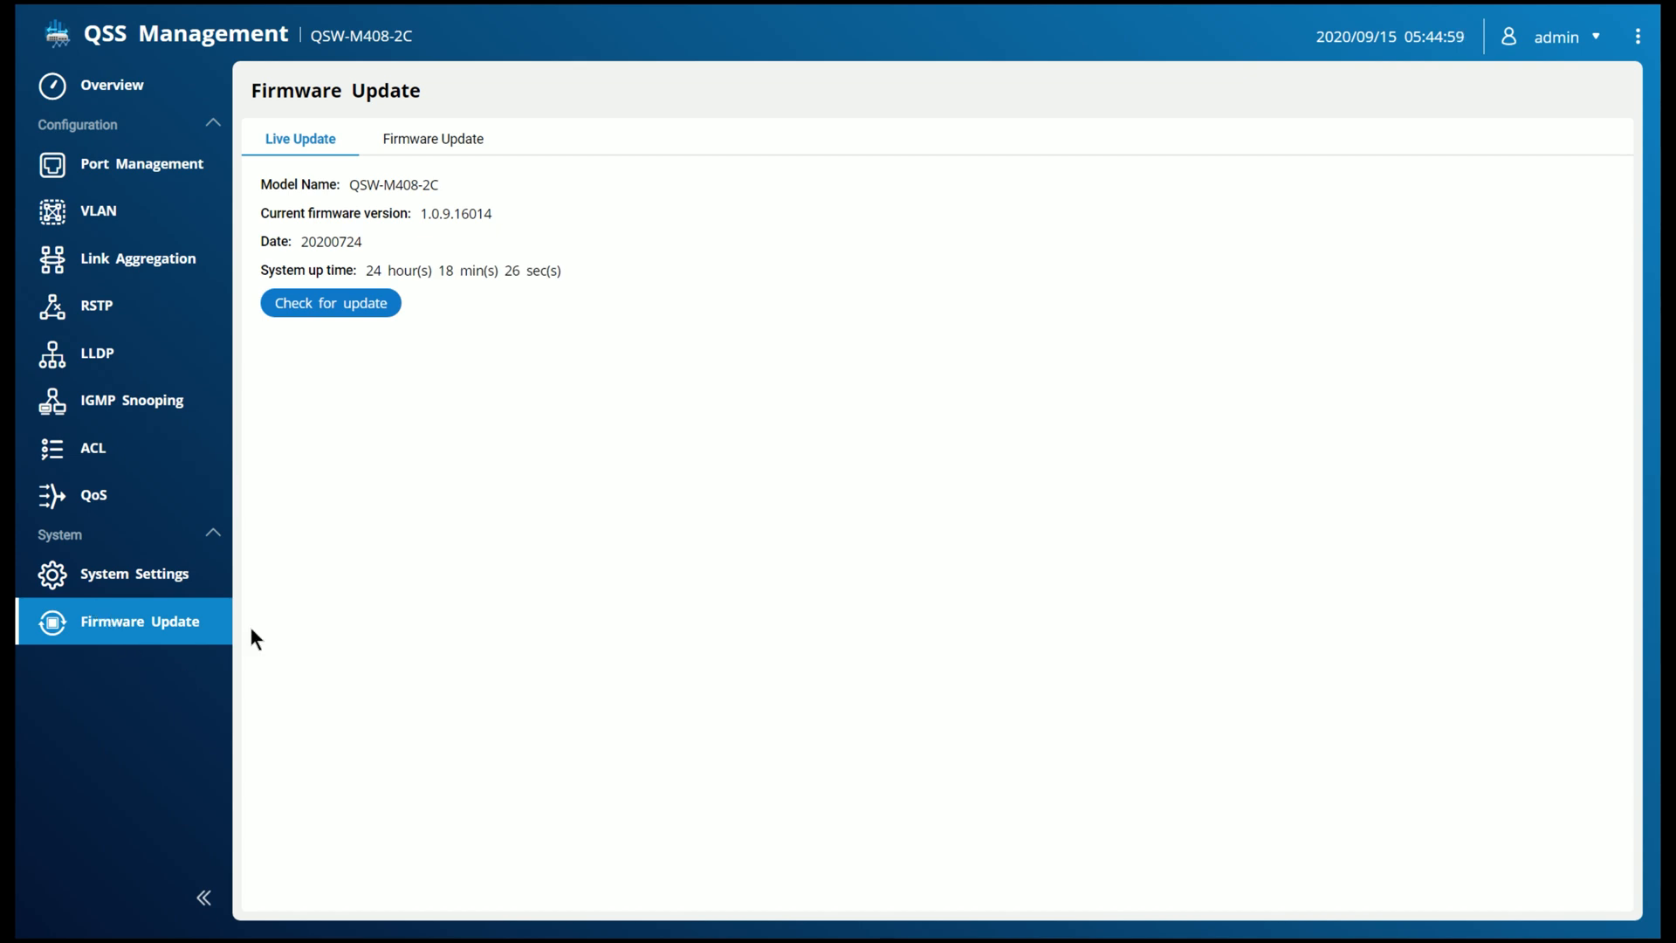
mouse_move(374, 611)
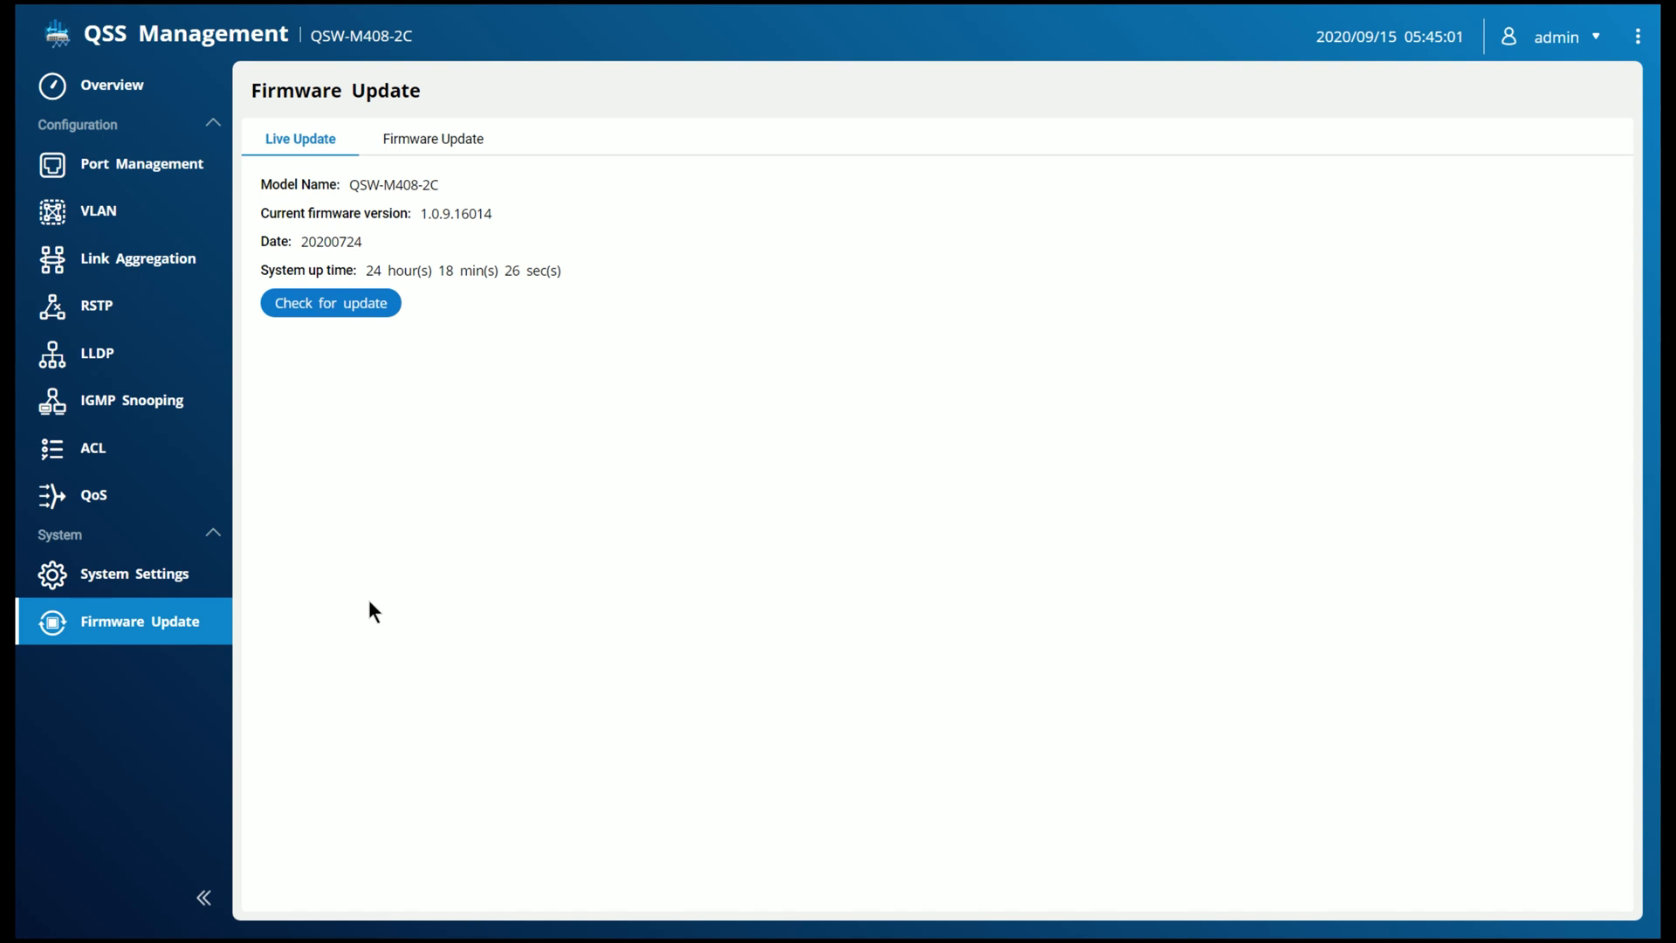
mouse_move(413, 590)
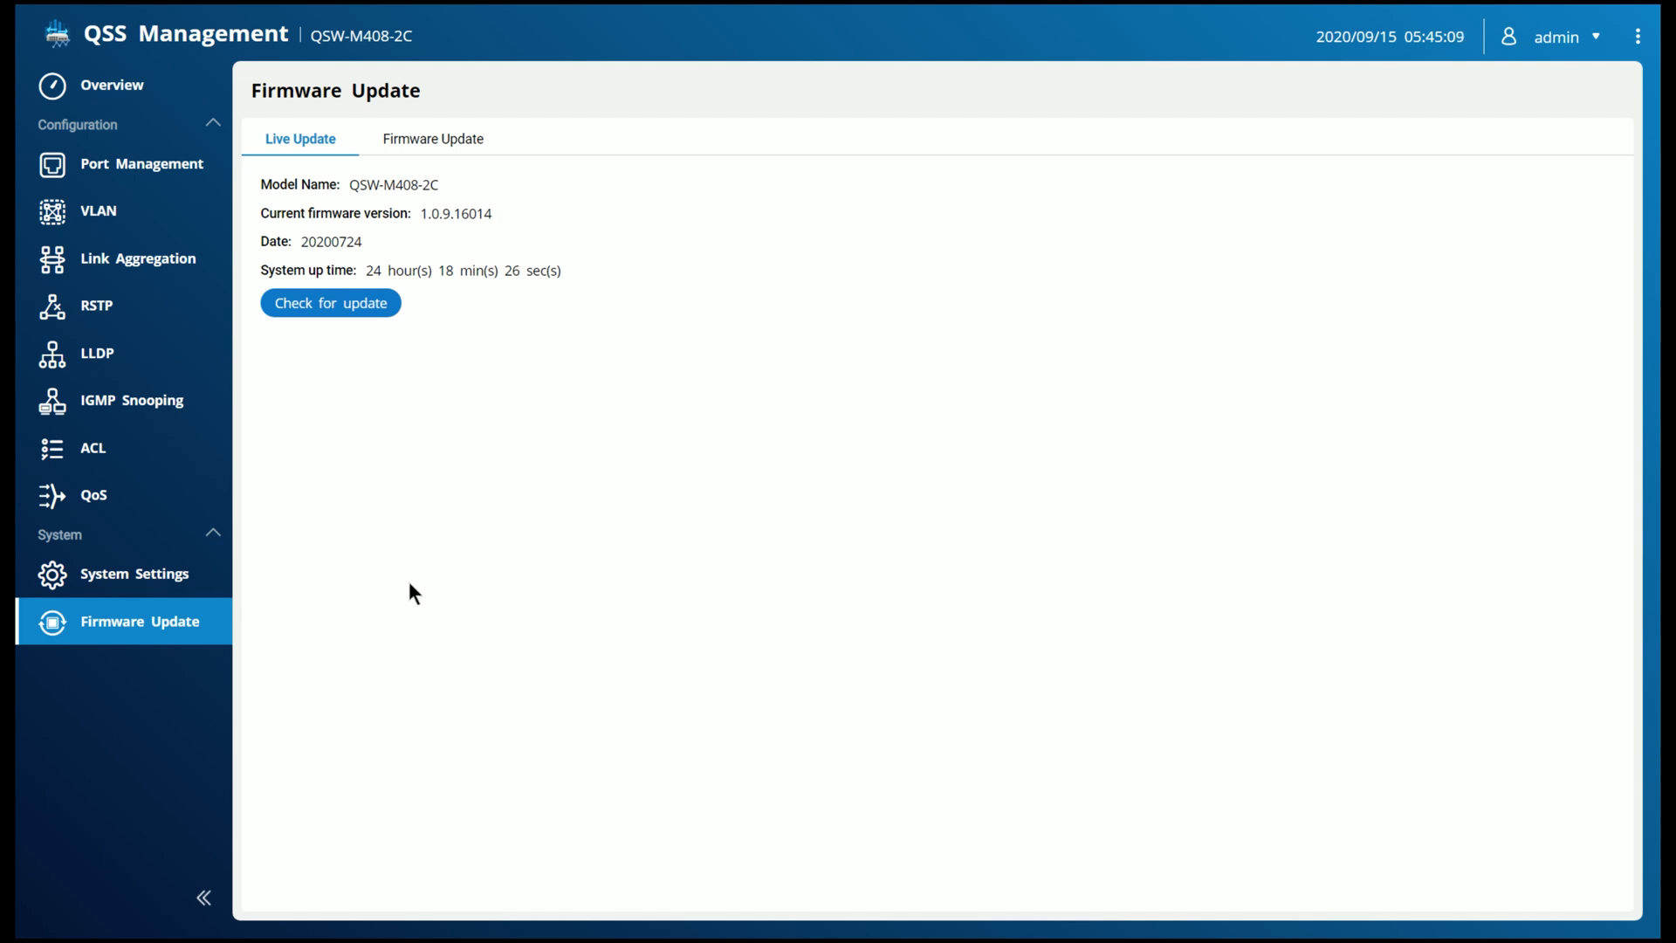
click(330, 302)
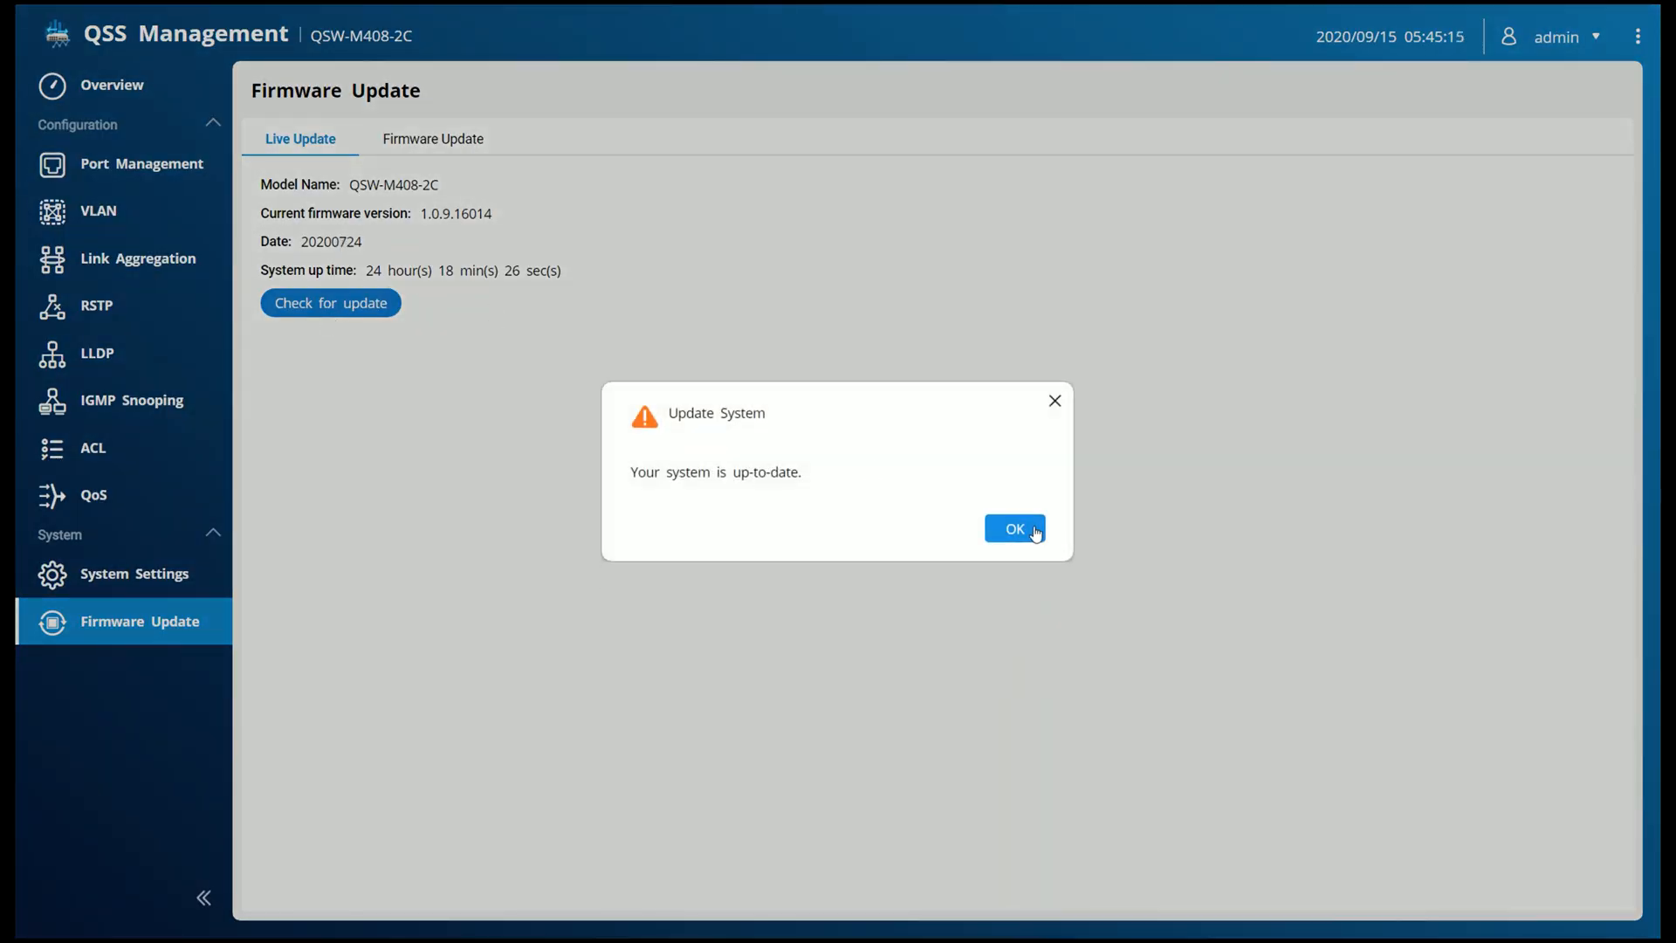
click(1012, 529)
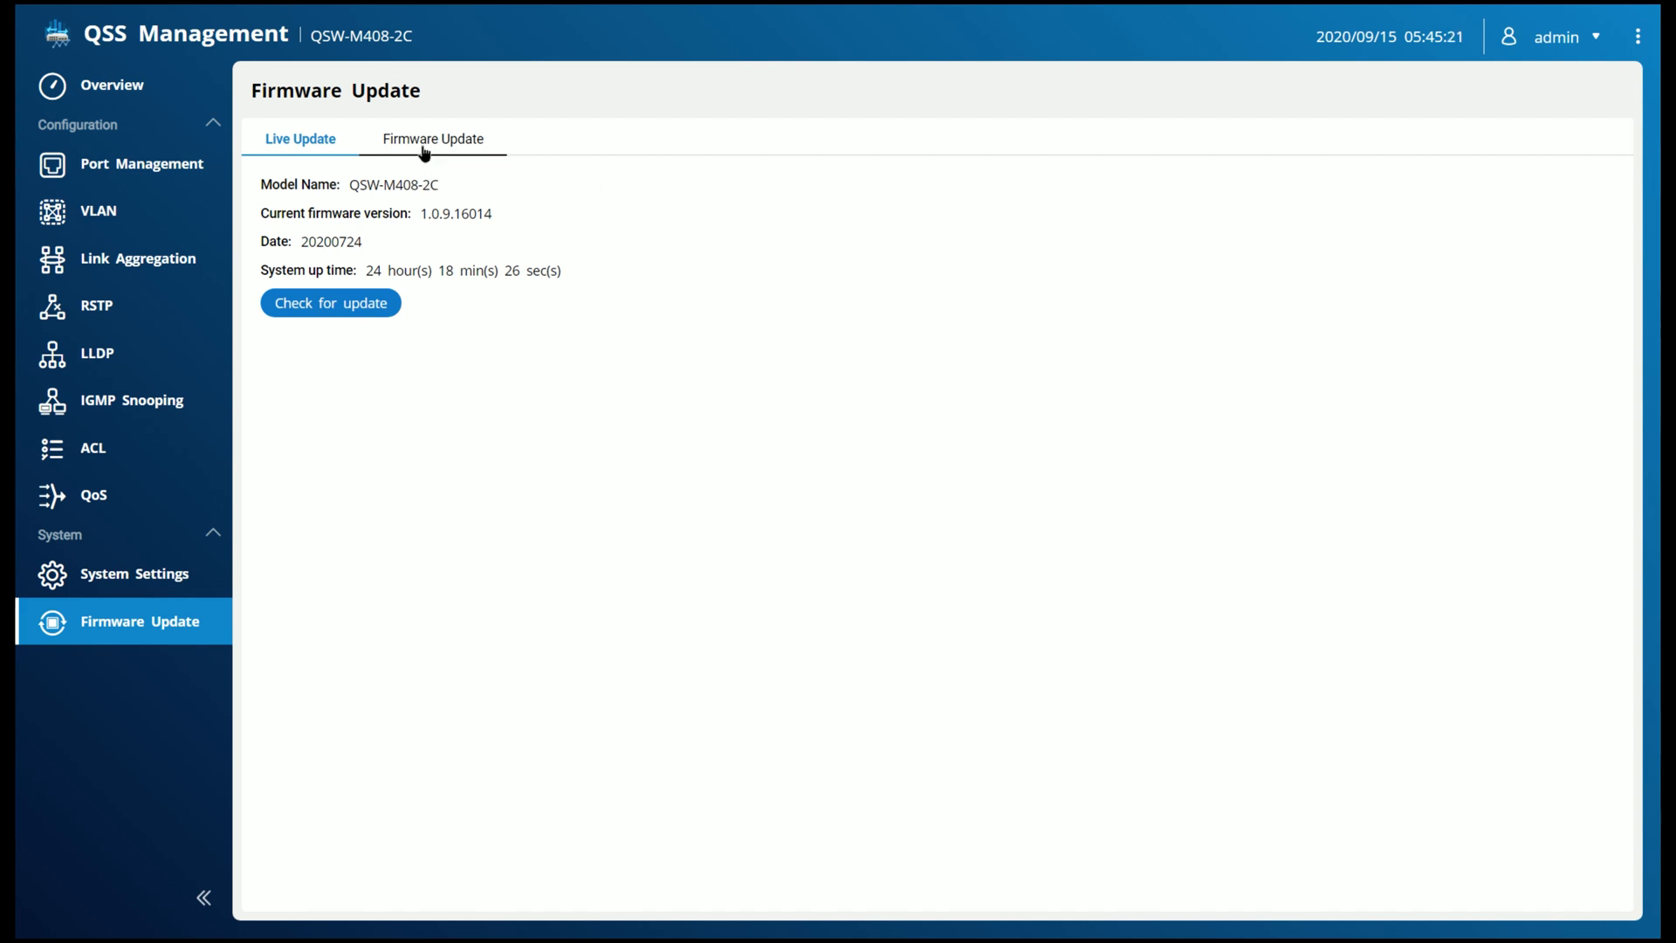
Show the manual firmware upload form with no file chosen yet
click(433, 140)
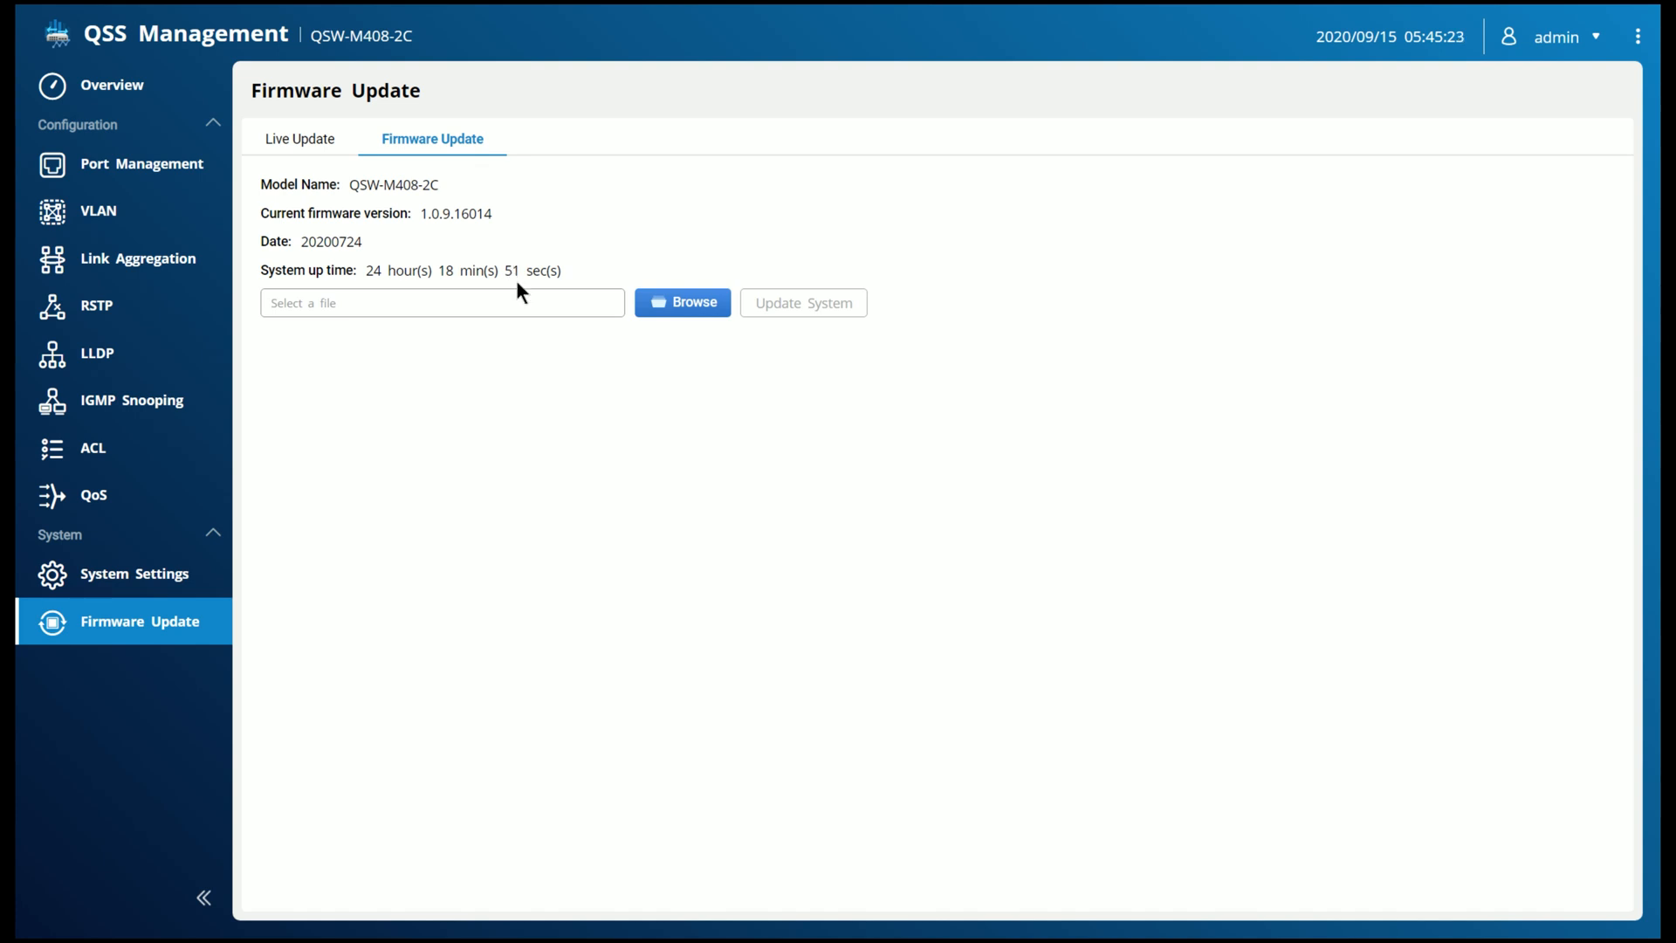
mouse_move(598, 409)
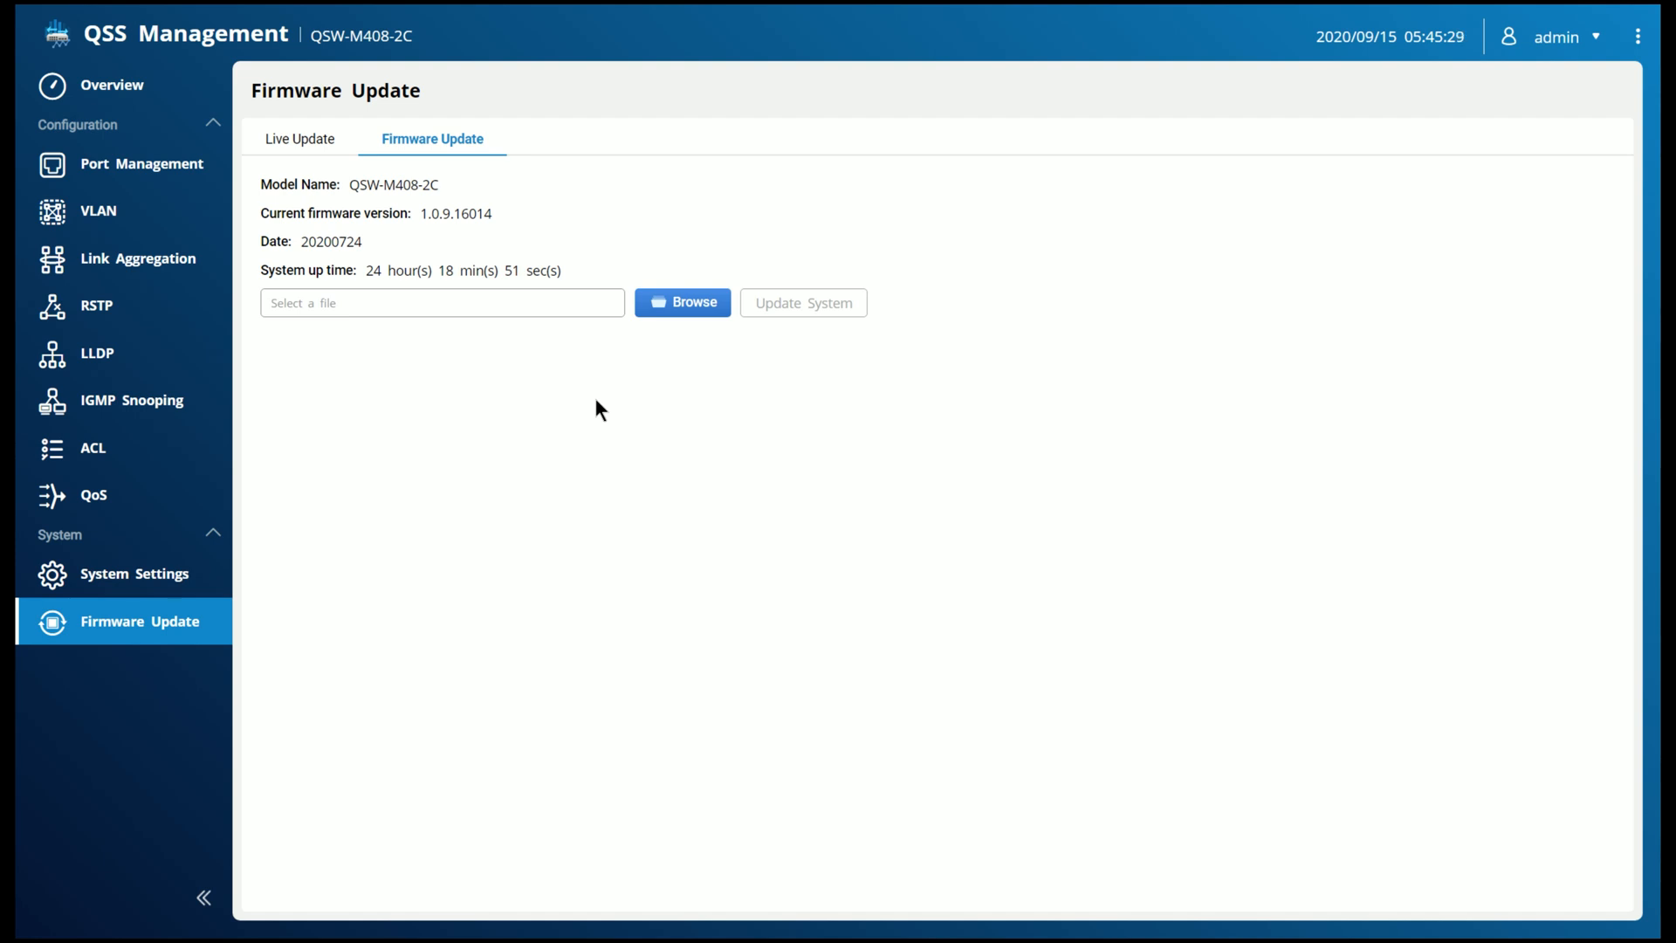
mouse_move(489, 344)
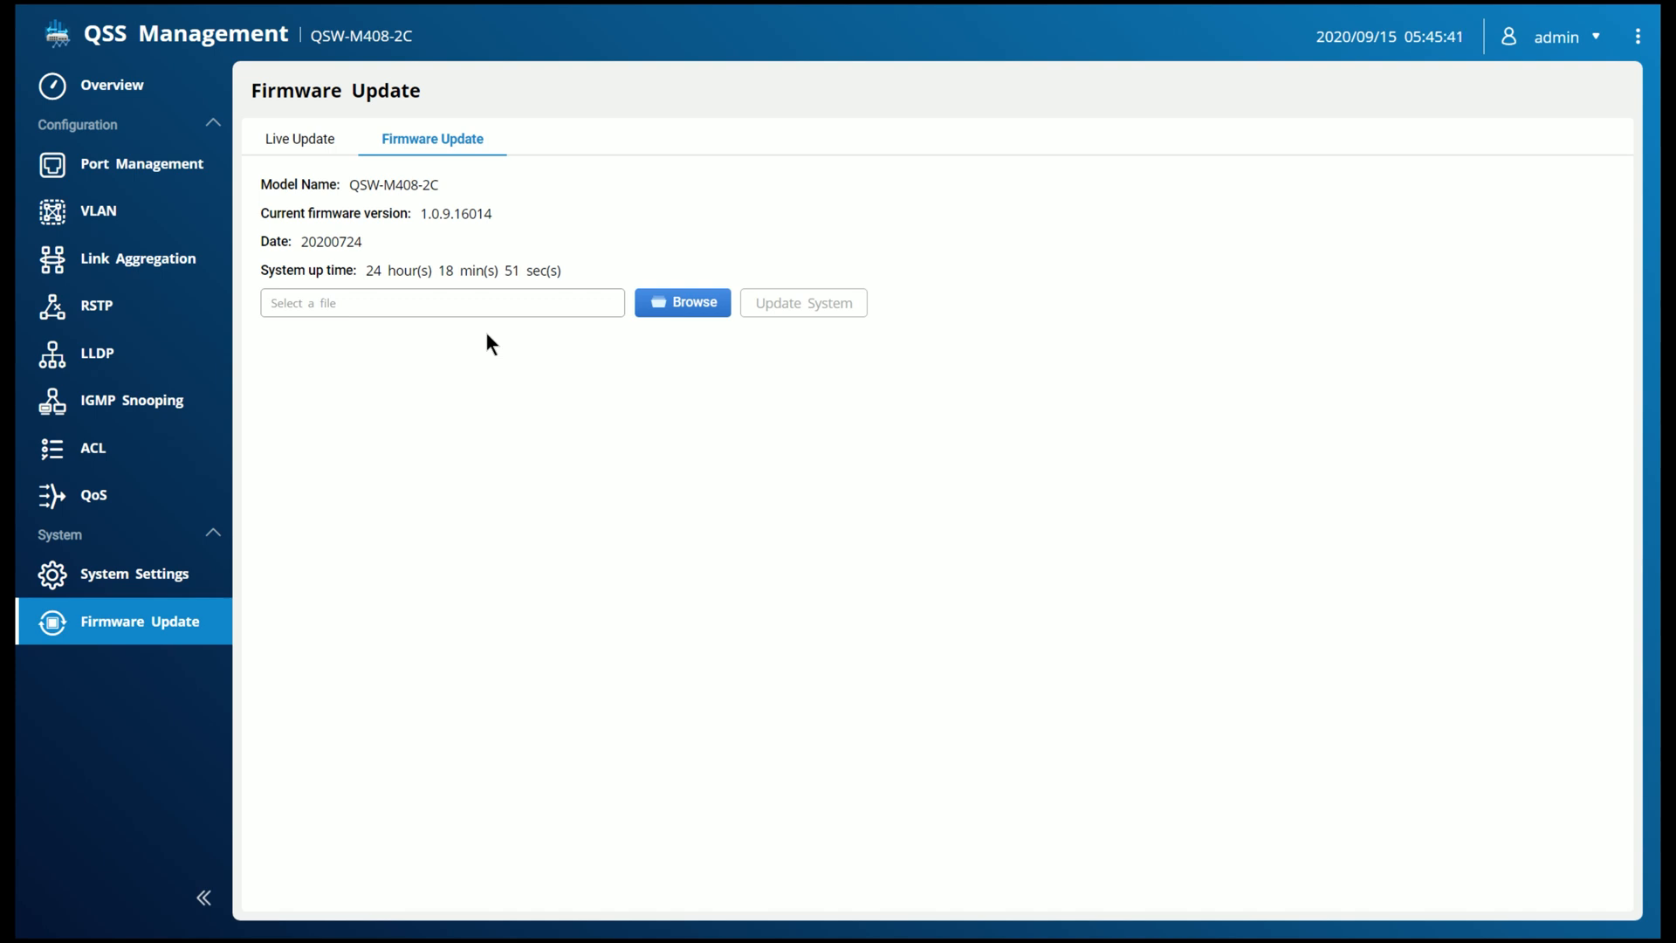
mouse_move(644, 389)
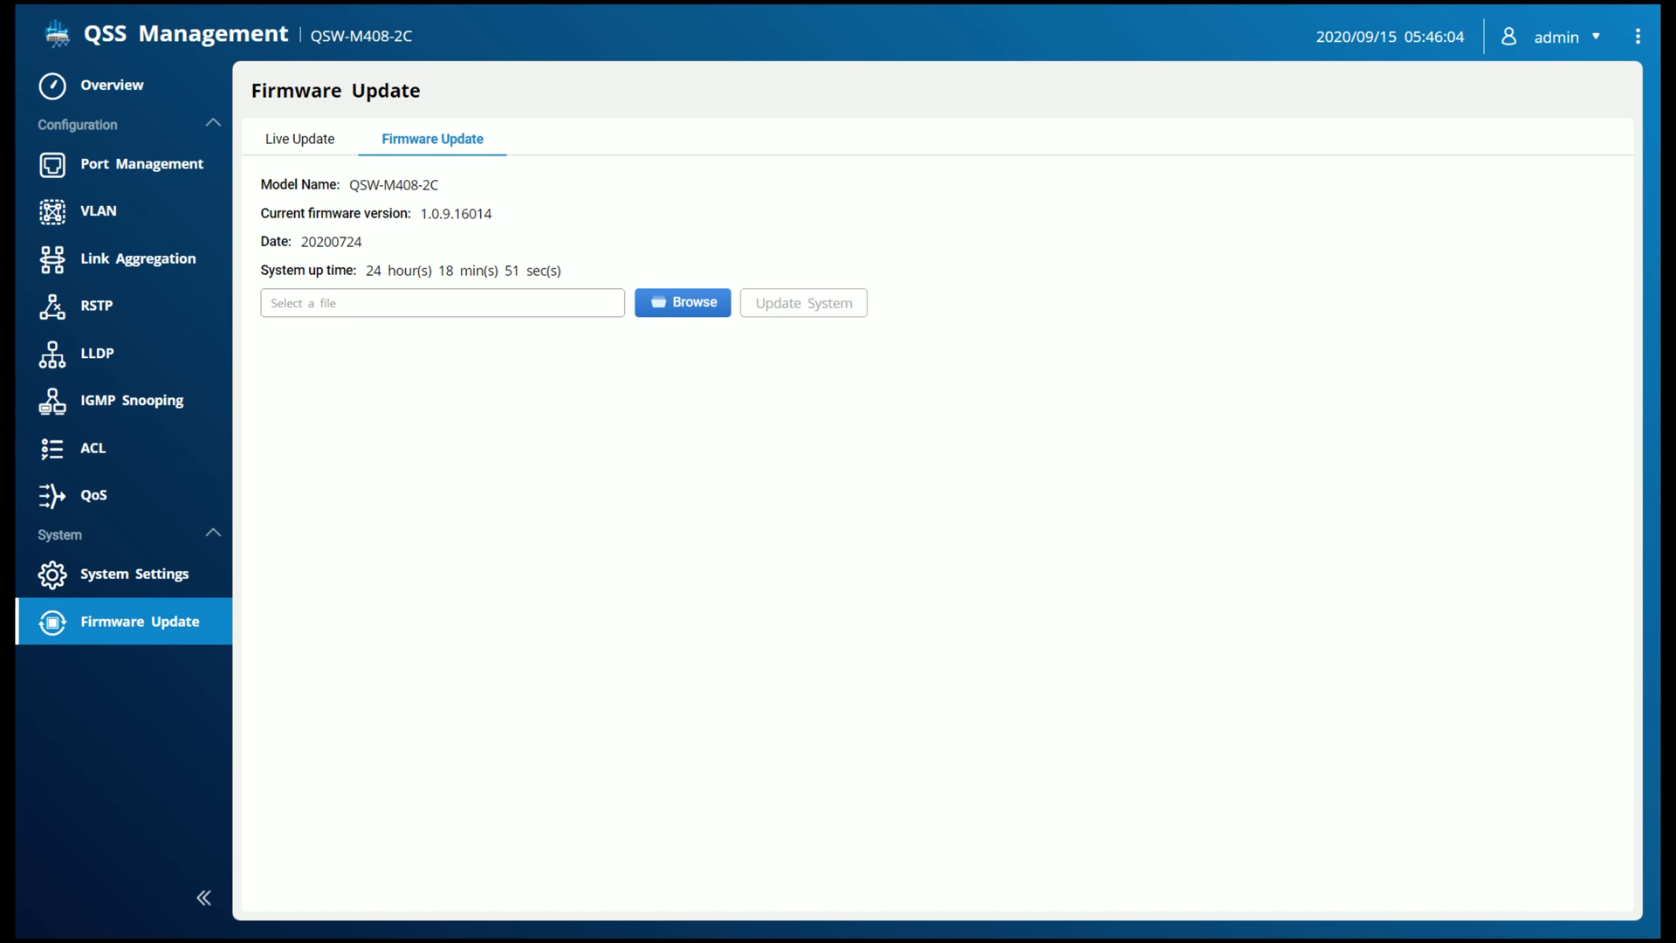
Paste the six test files into the Tramnsfer Test folder on NEWPLEXSERVER, copying at about 1.10 GB/s
click(683, 302)
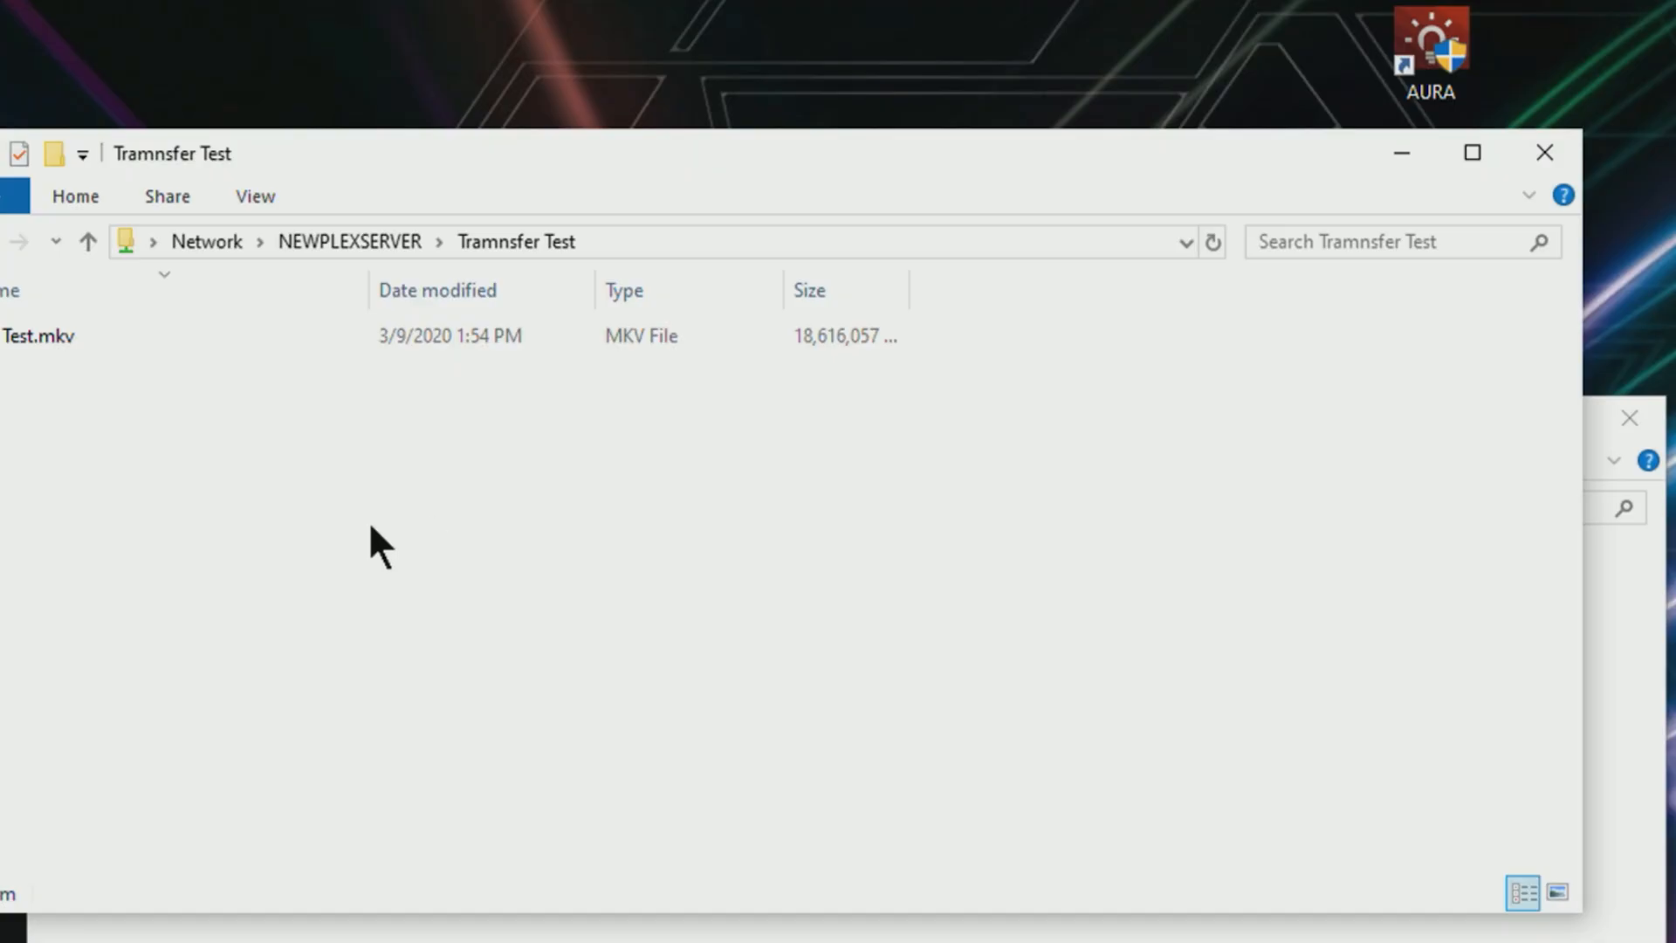
right_click(377, 540)
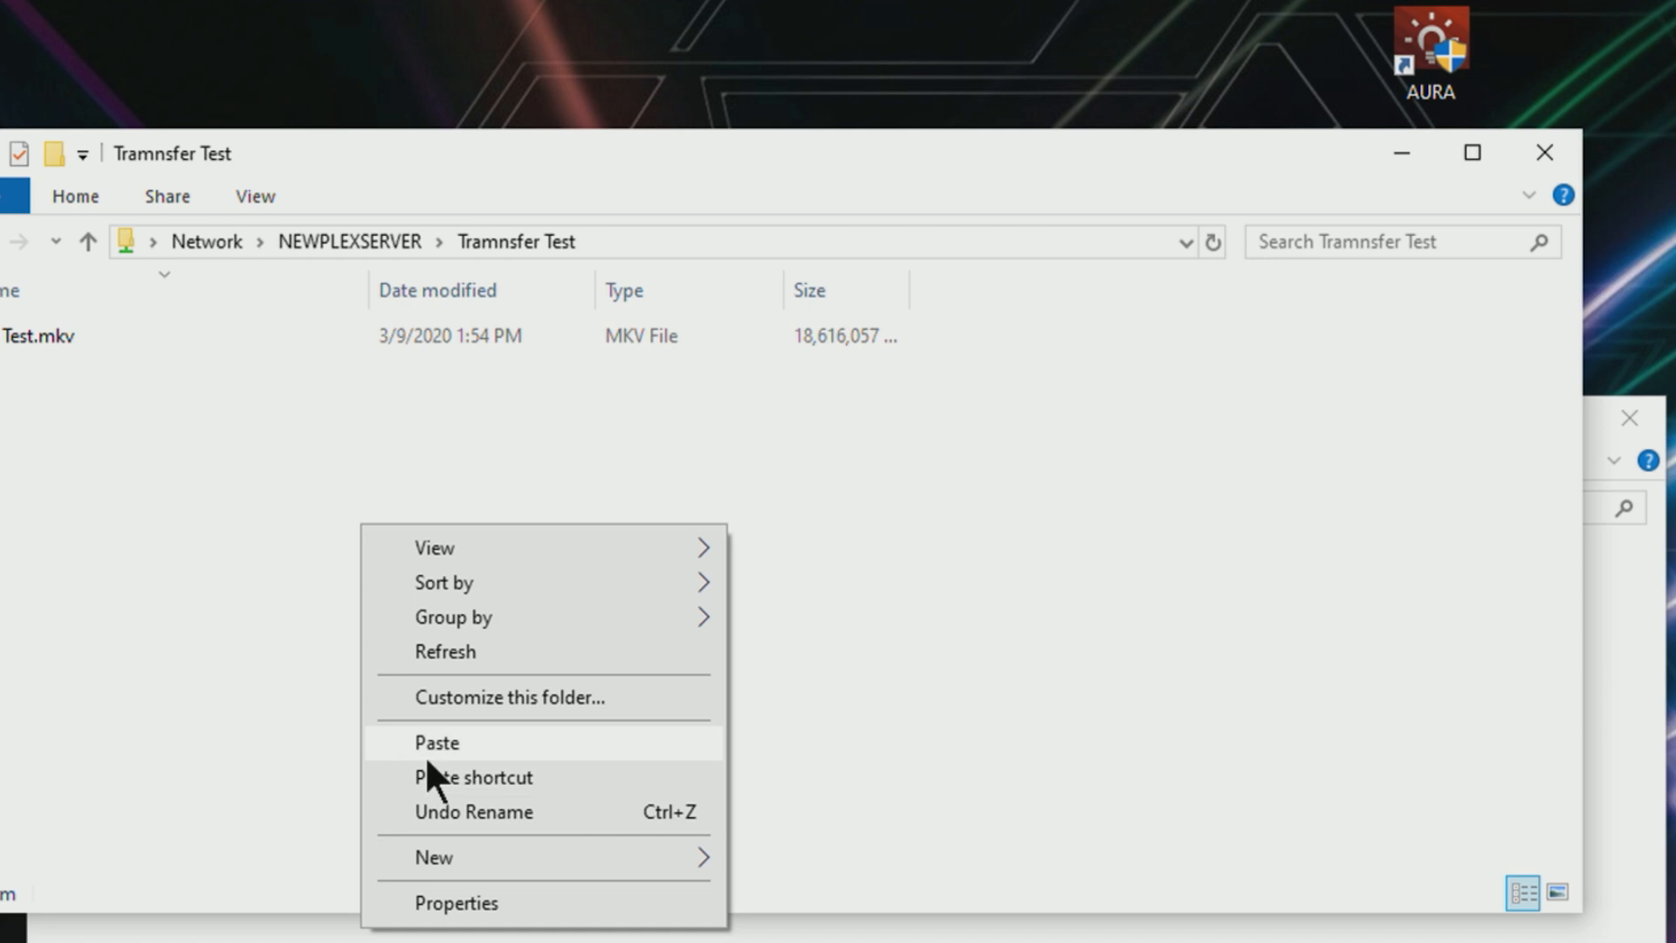
click(437, 742)
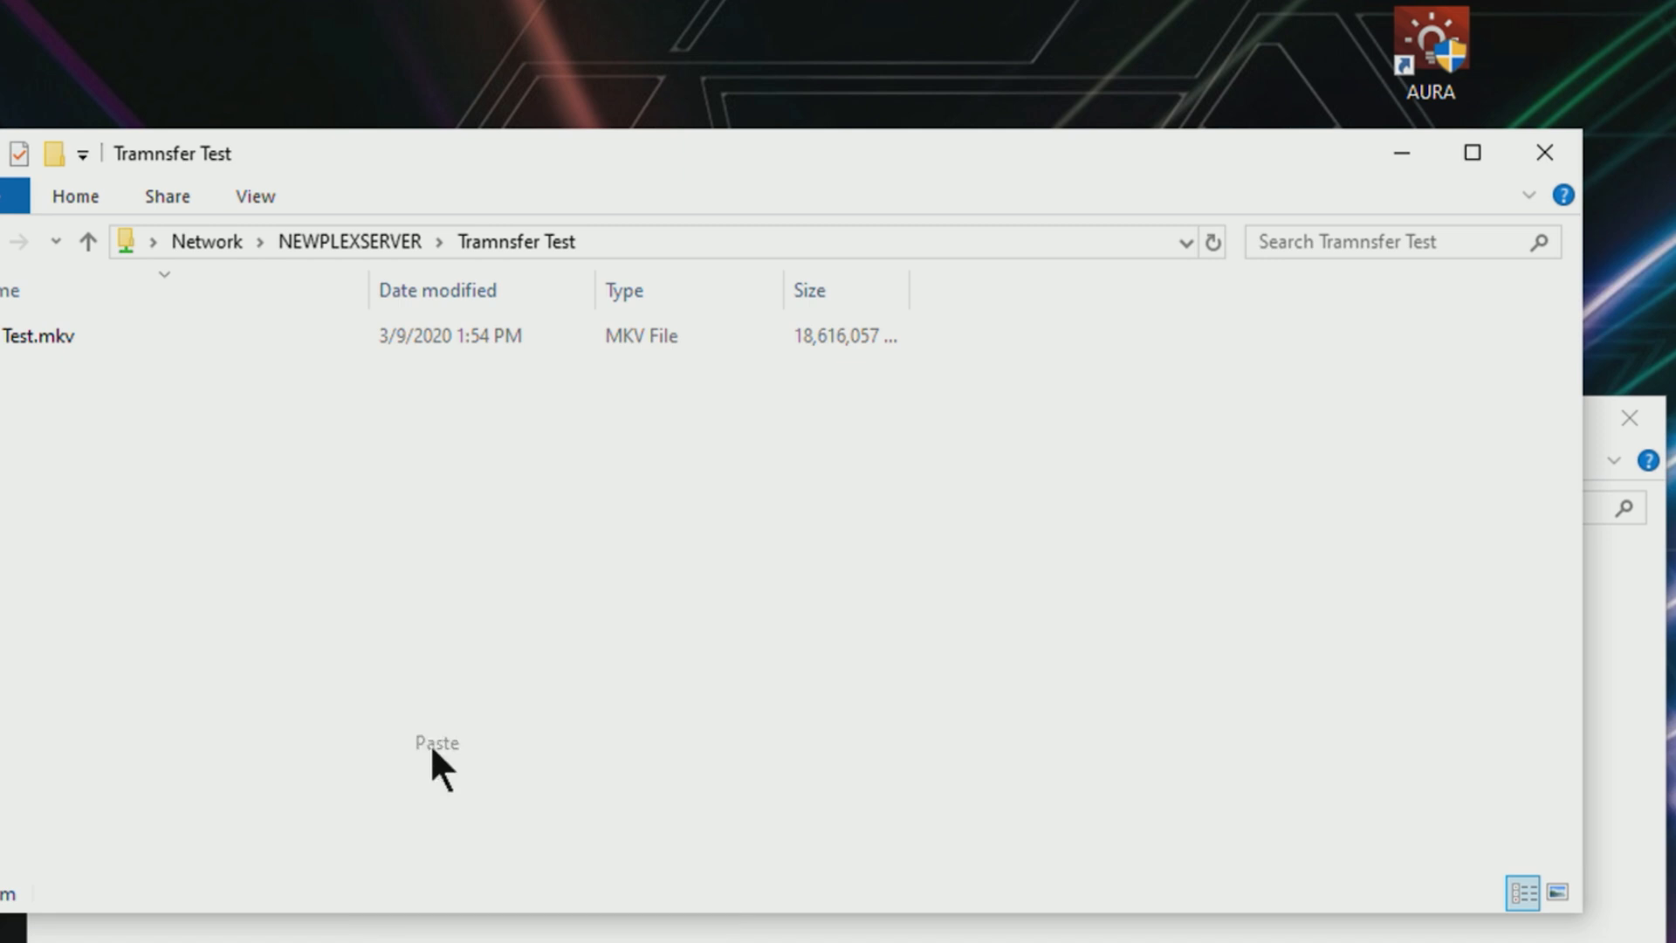
click(435, 743)
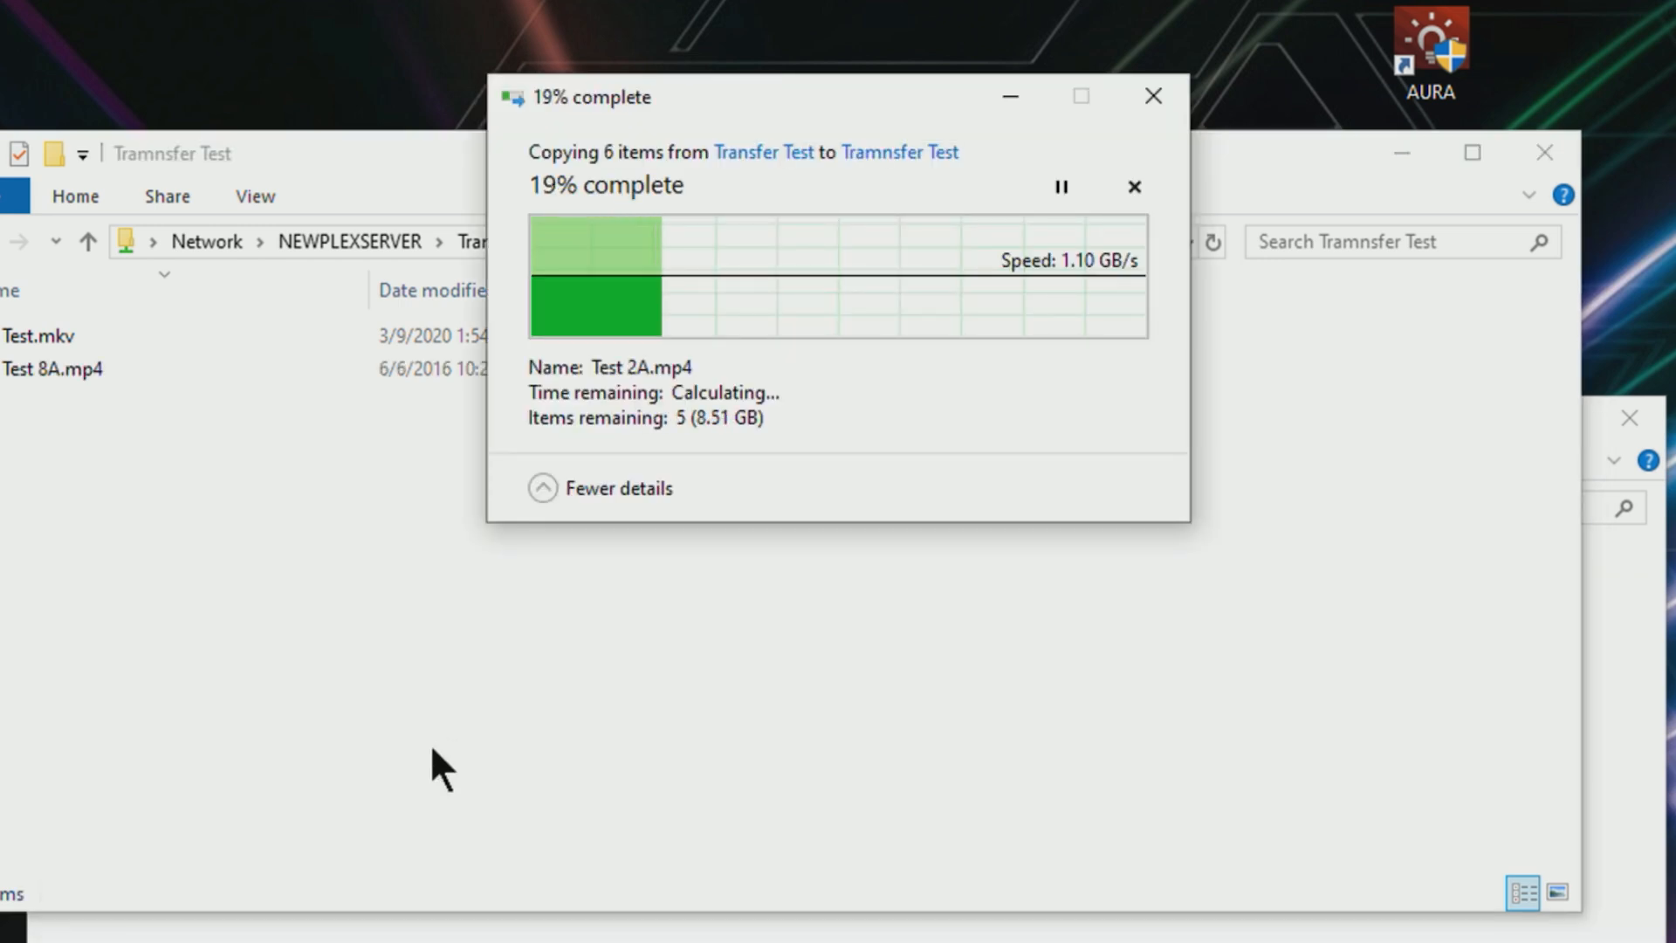